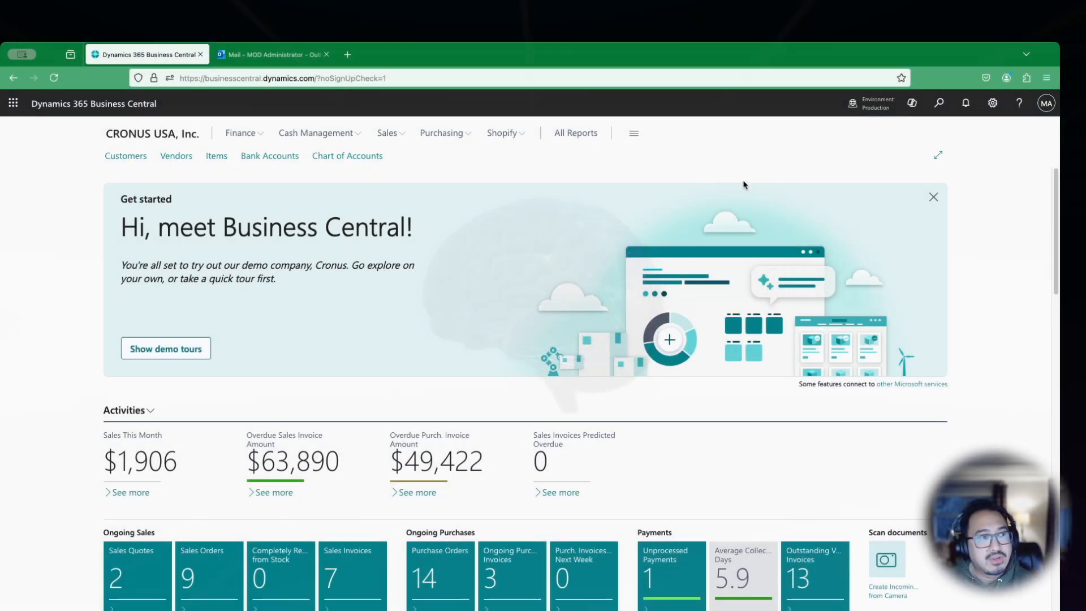
mouse_move(737, 191)
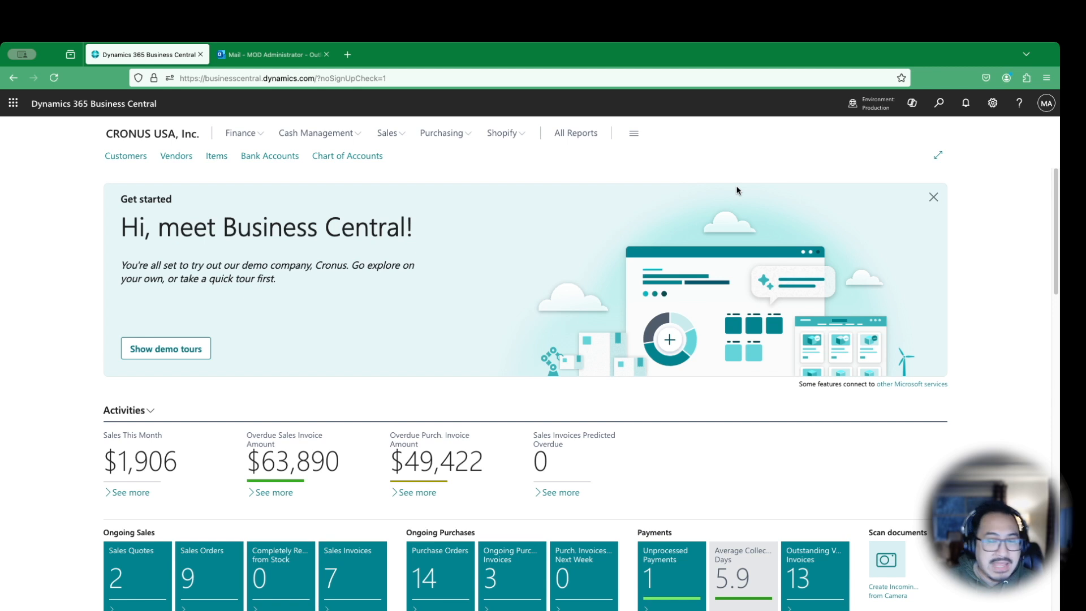
mouse_move(739, 213)
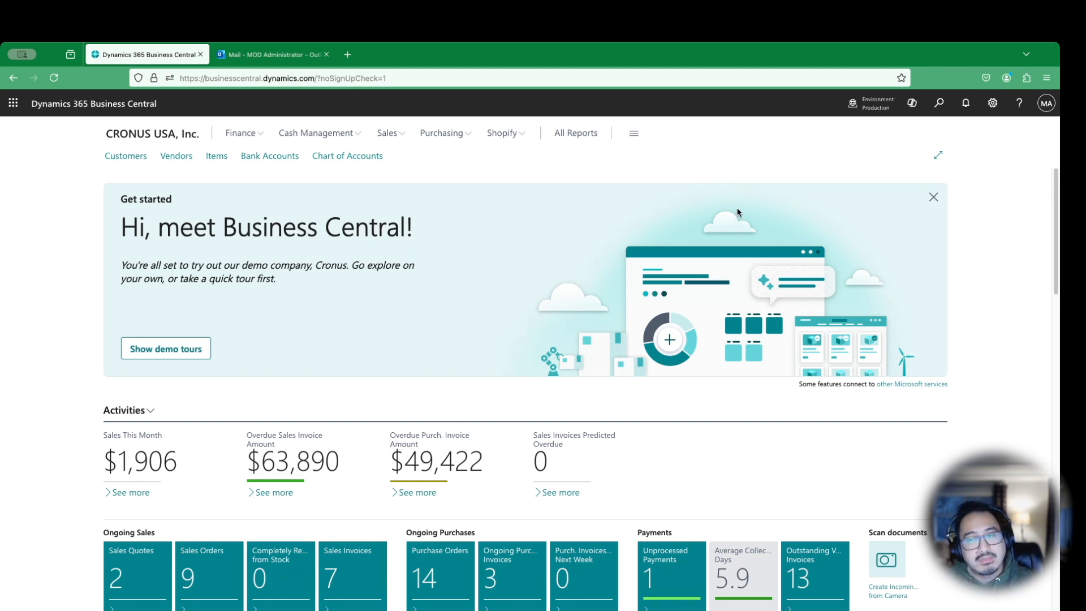
mouse_move(913, 173)
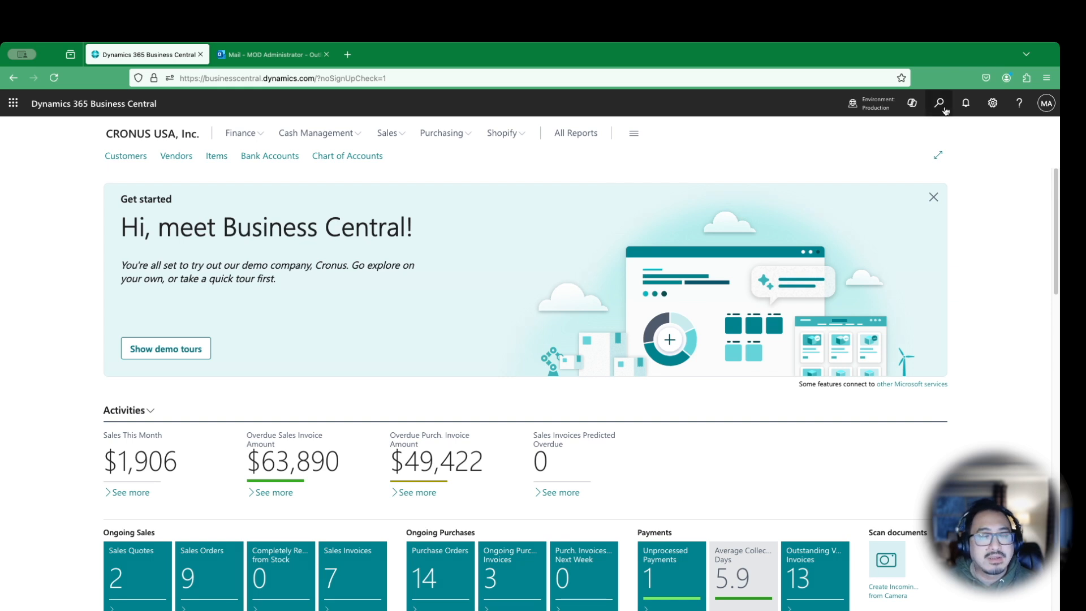
Step: Search Tell me for 'assisted setup' and go to the Assisted Setup page
click(938, 103)
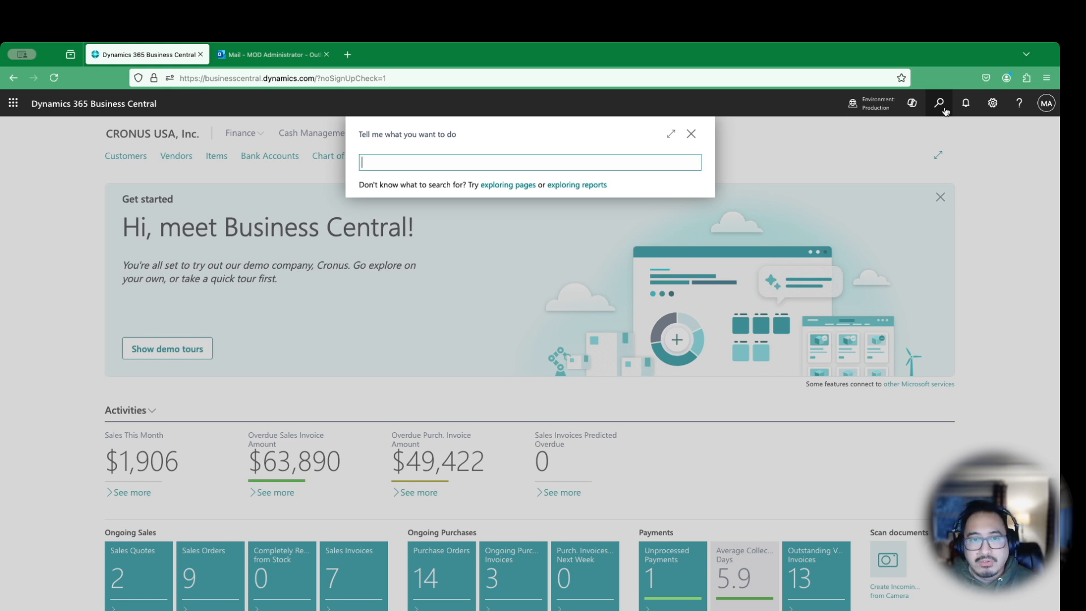
text(ass)
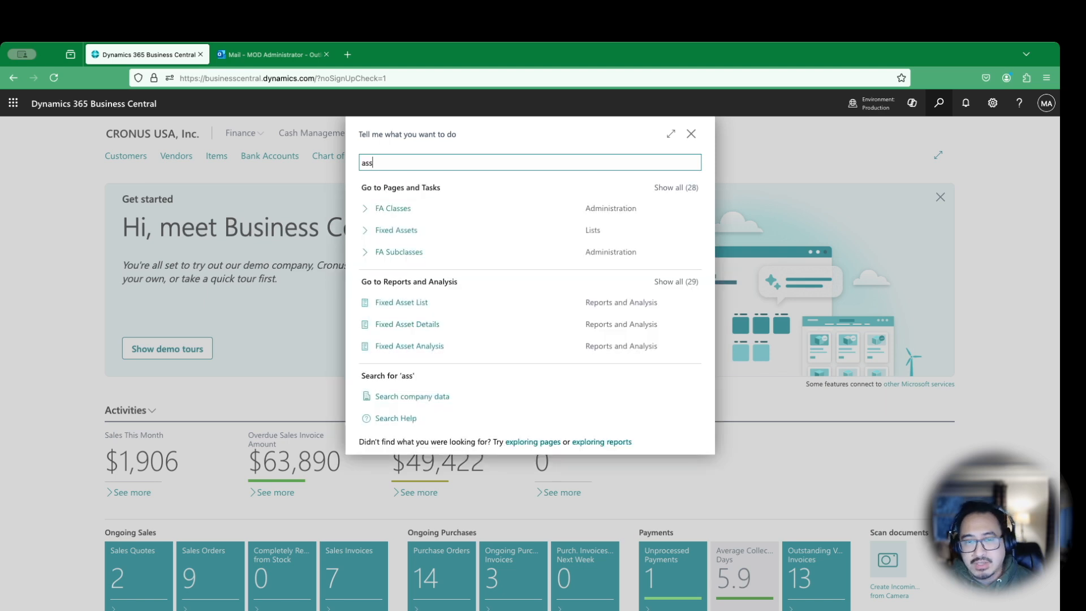
text(isted setup)
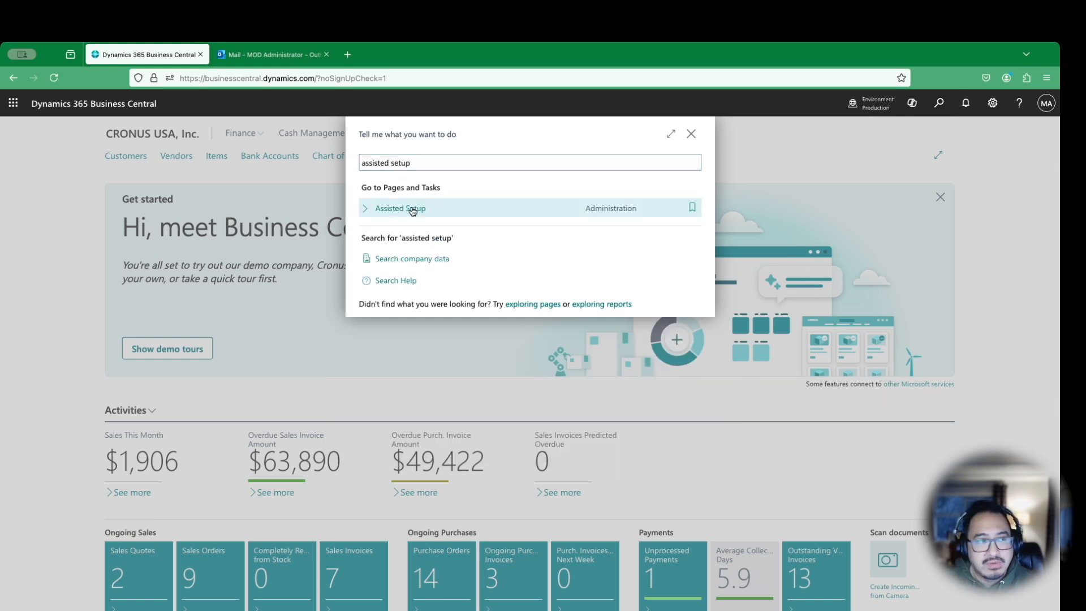
click(404, 207)
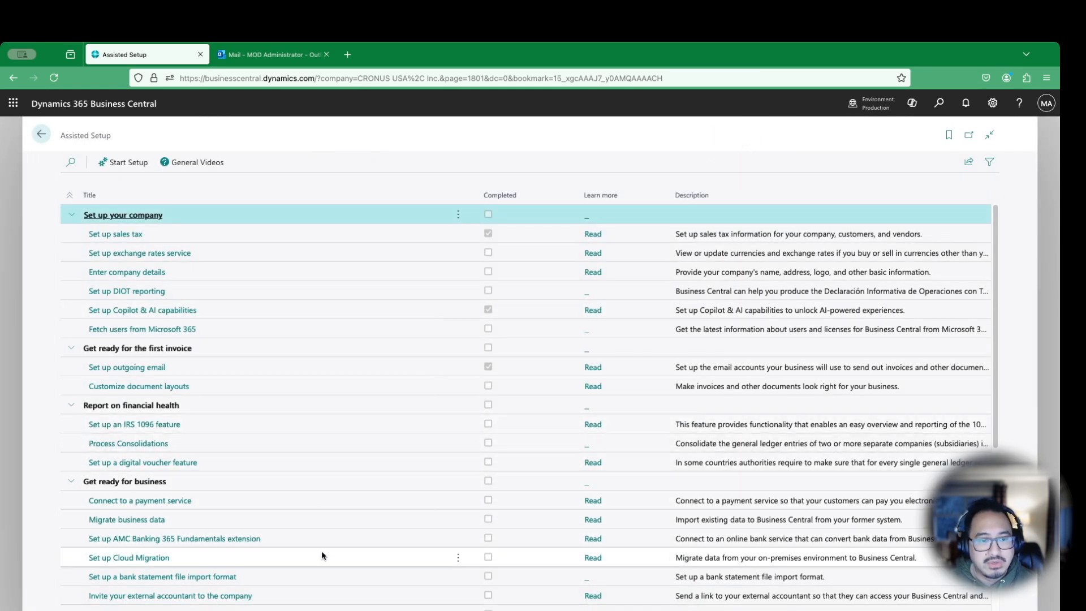
Step: Scroll the Assisted Setup list and launch the Outlook Add-in Centralized Deployment guide
scroll(down, 3)
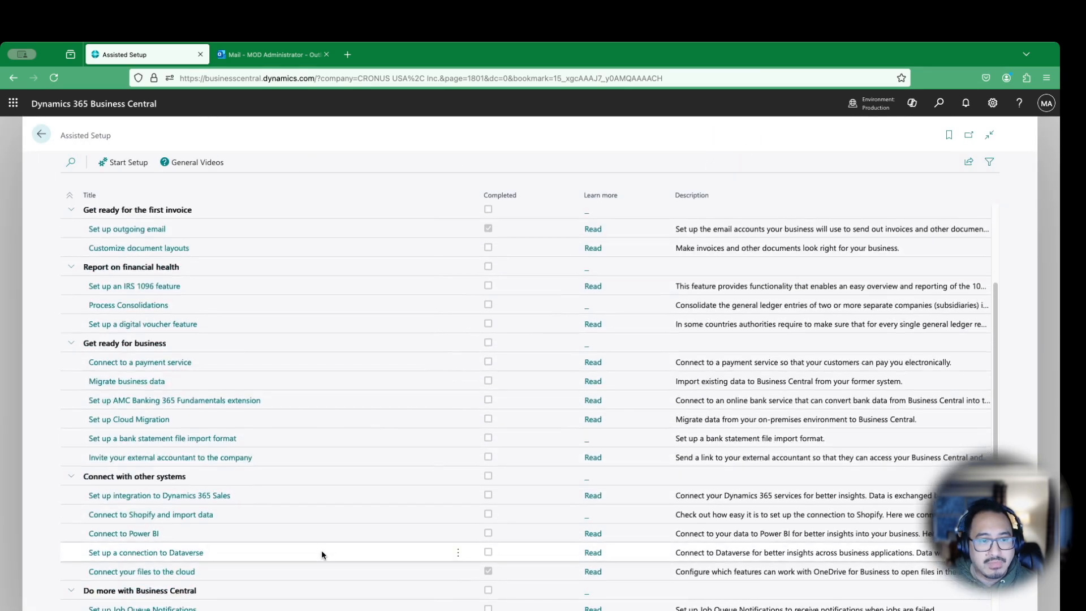
scroll(down, 3)
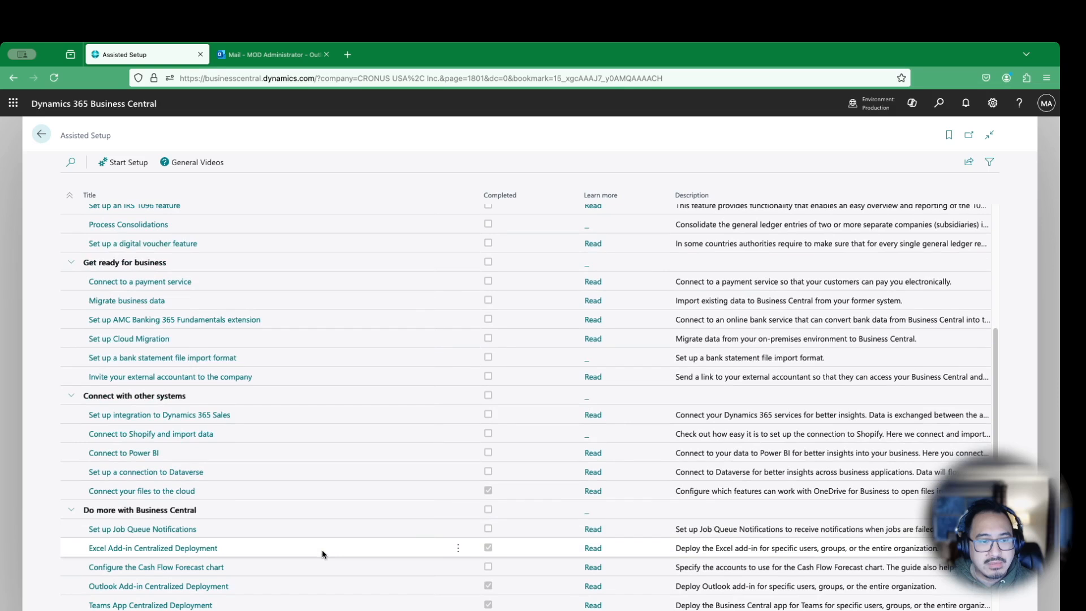
scroll(down, 3)
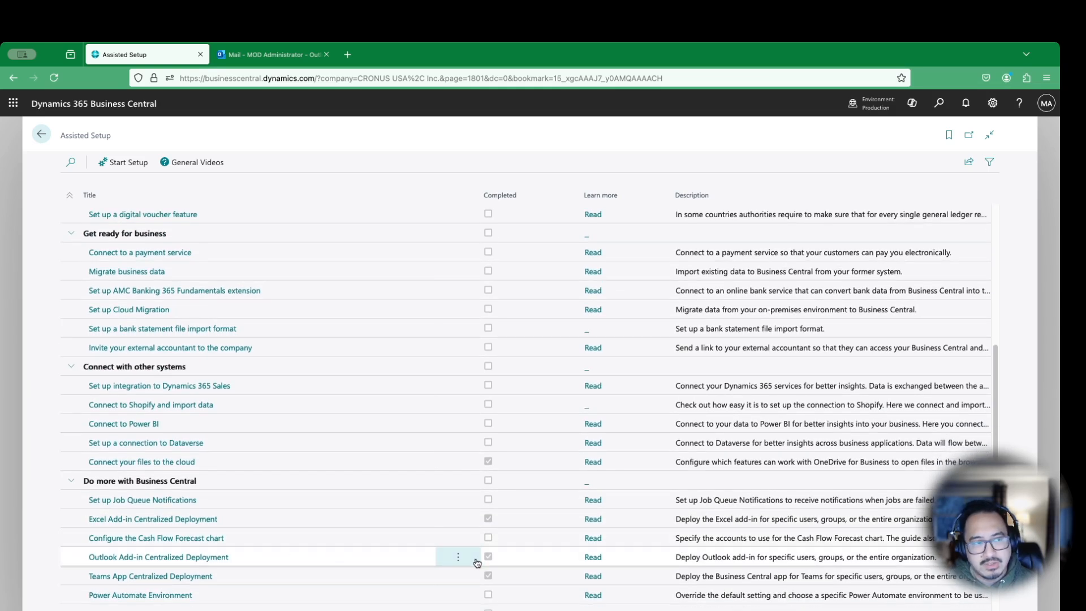
mouse_move(411, 563)
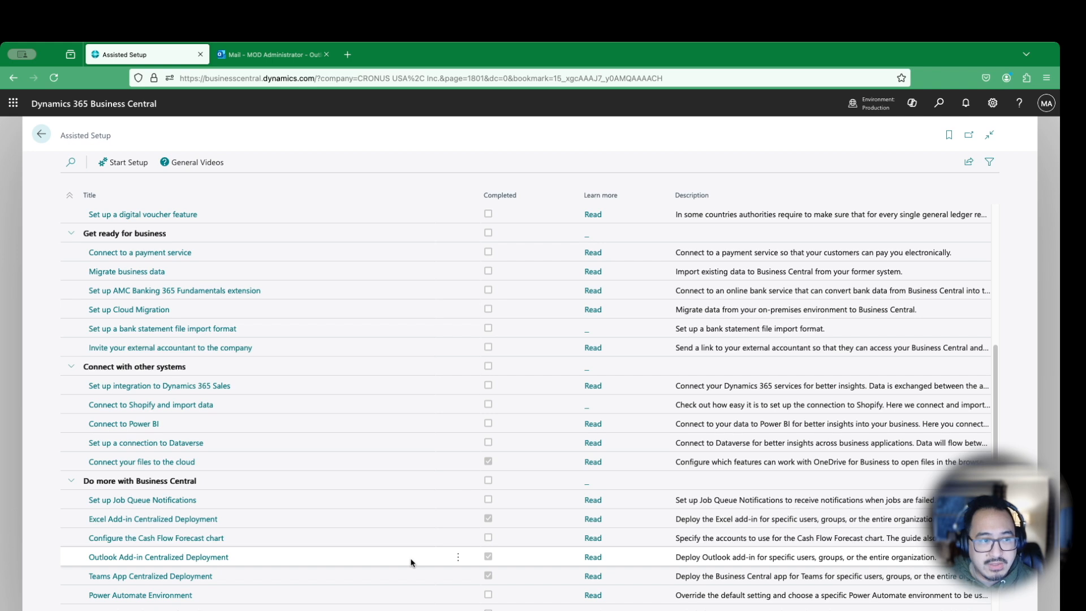
mouse_move(302, 559)
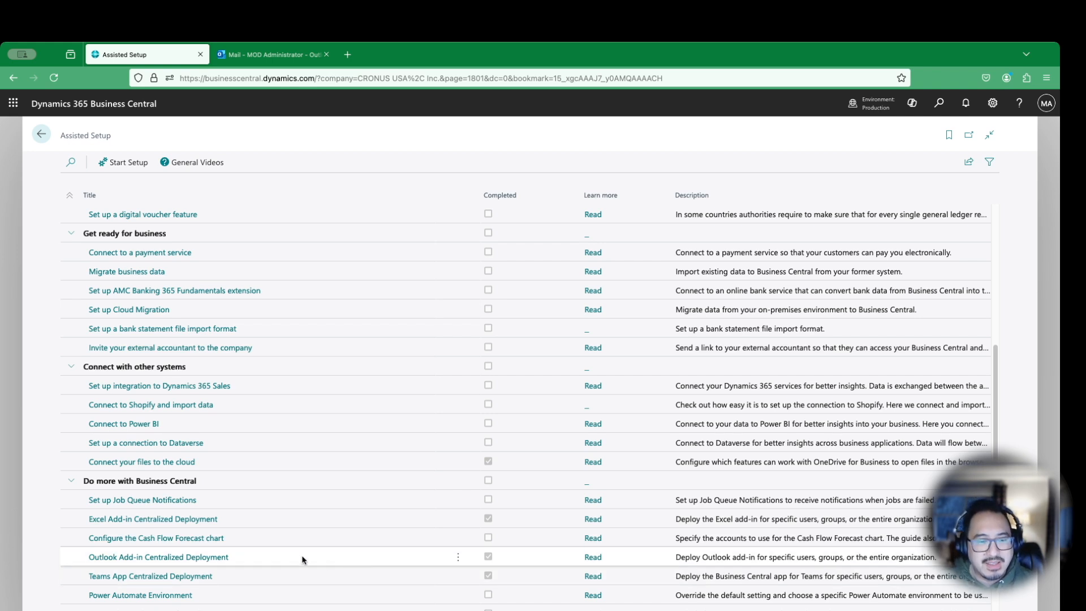
mouse_move(203, 562)
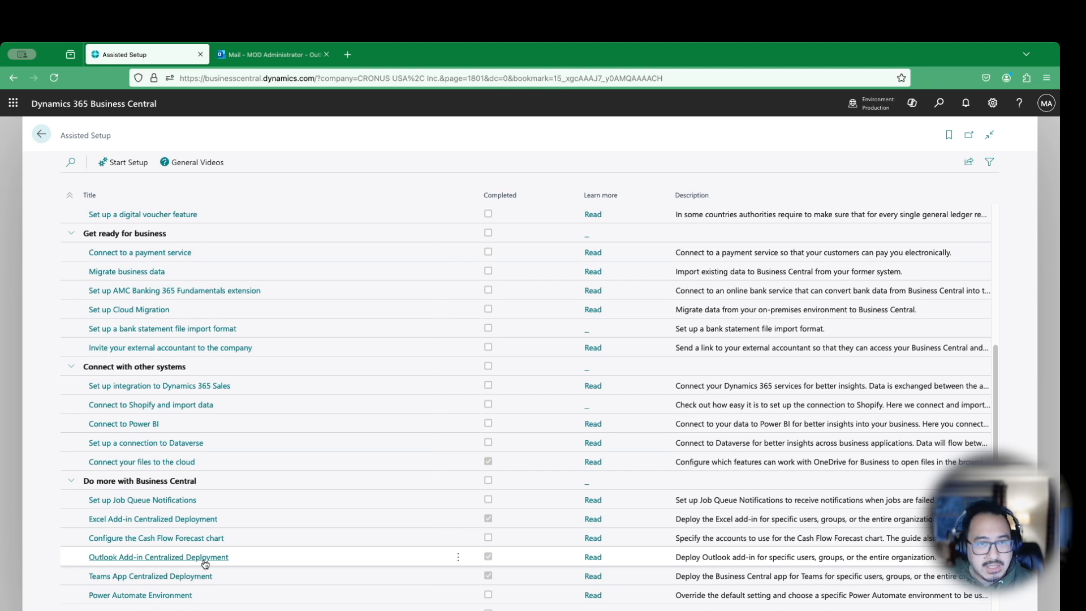
mouse_move(206, 563)
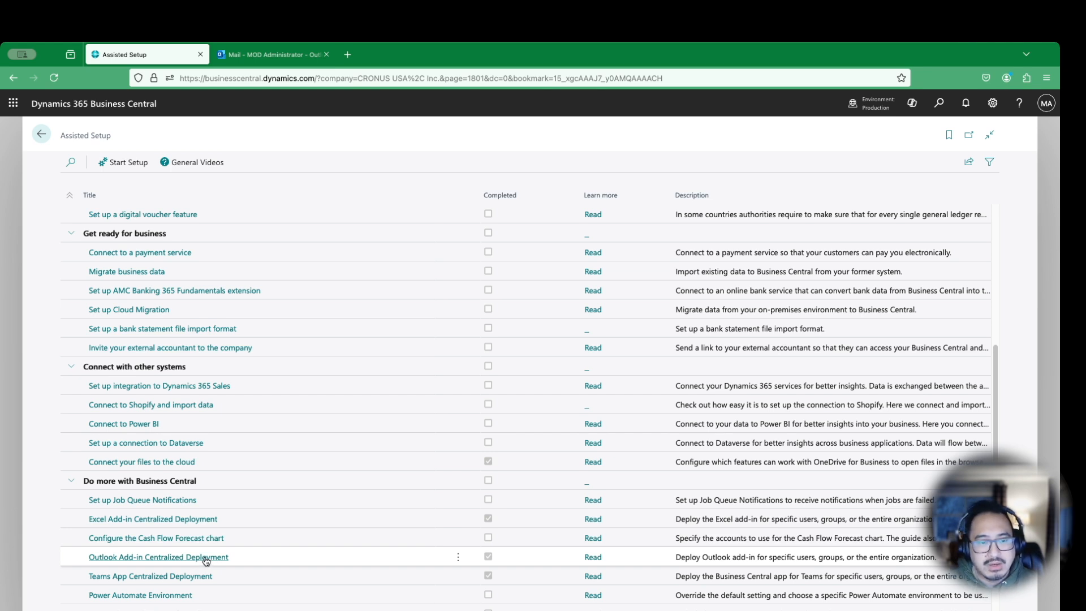
click(158, 556)
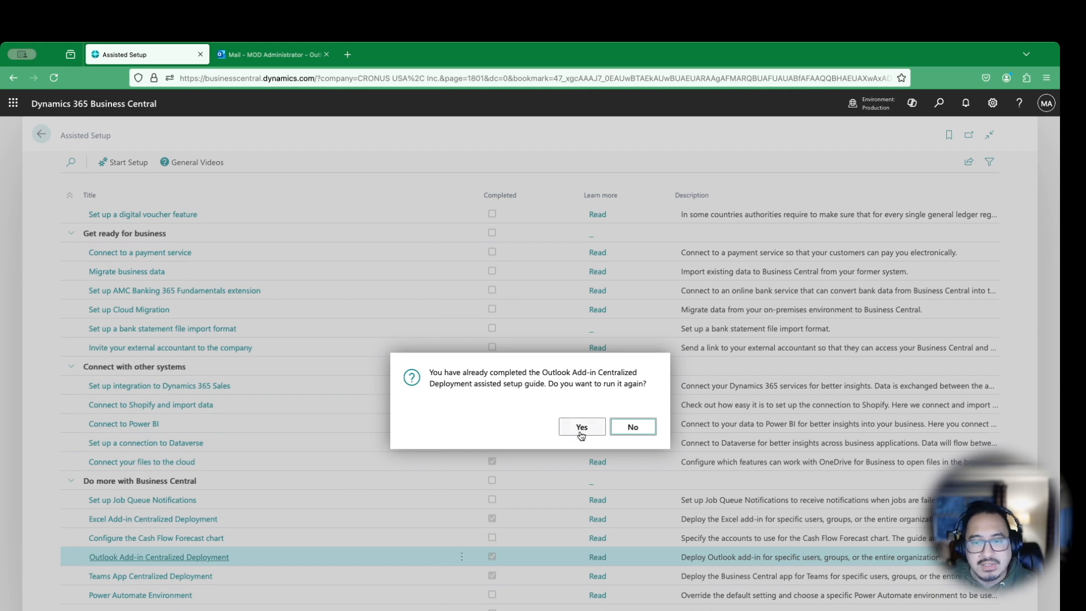
Step: Confirm rerunning the completed guide and maximize the setup wizard
click(581, 426)
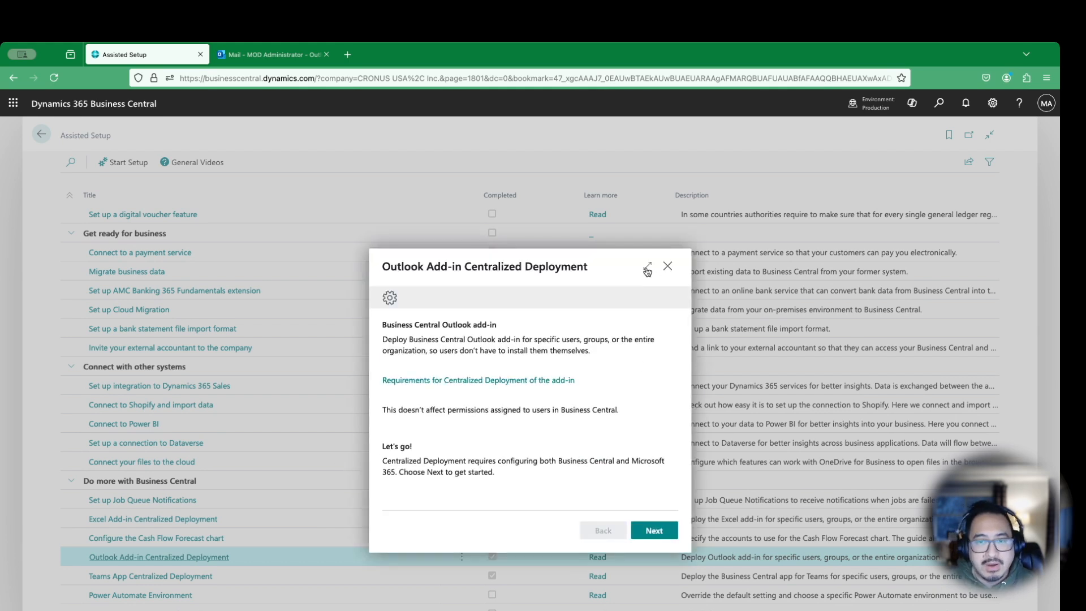
click(646, 269)
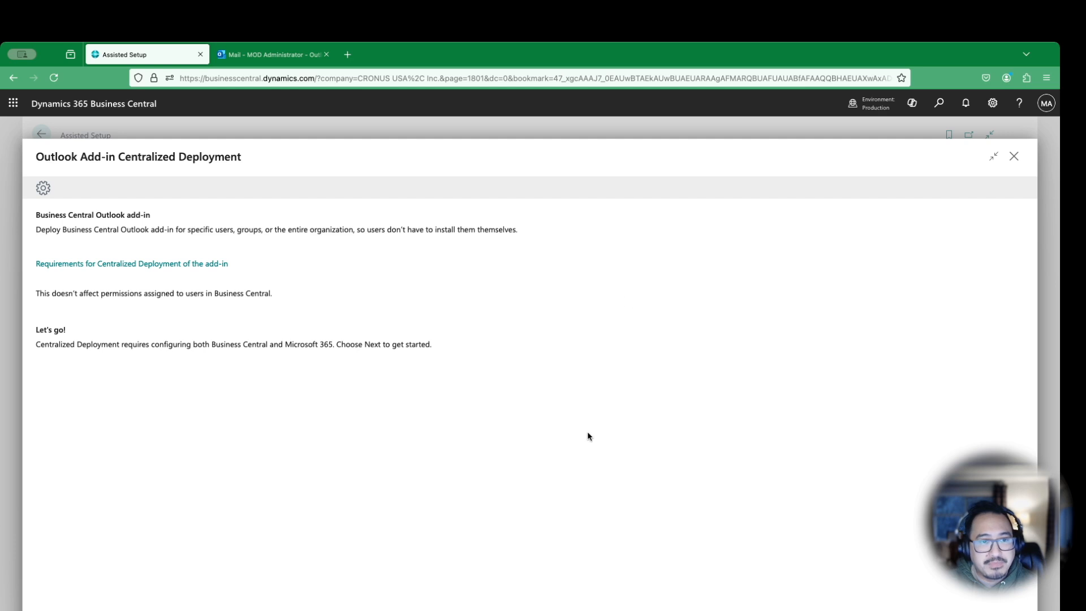
mouse_move(193, 303)
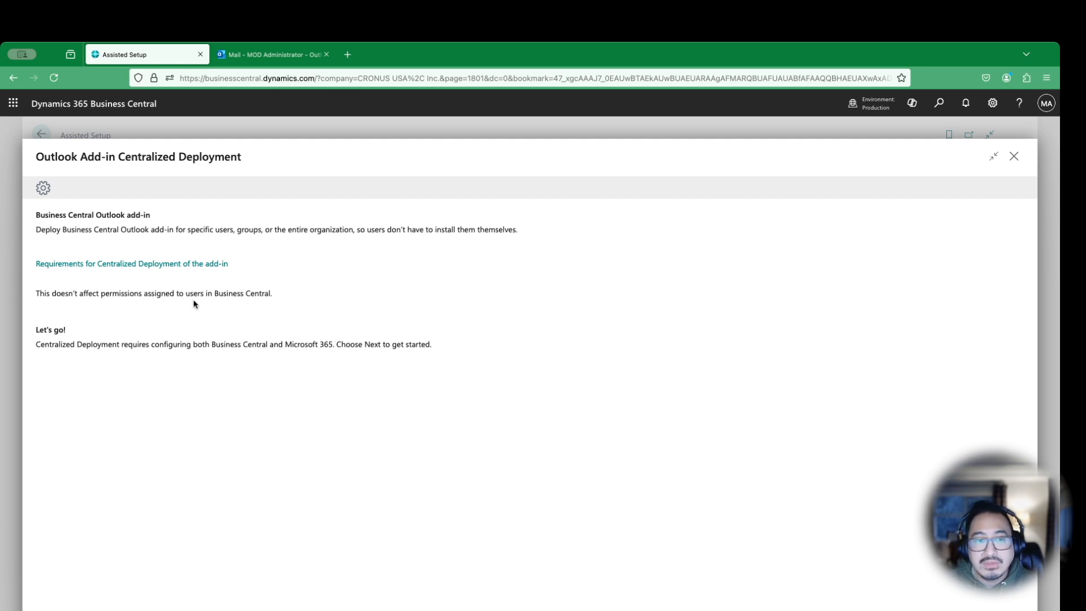
mouse_move(238, 332)
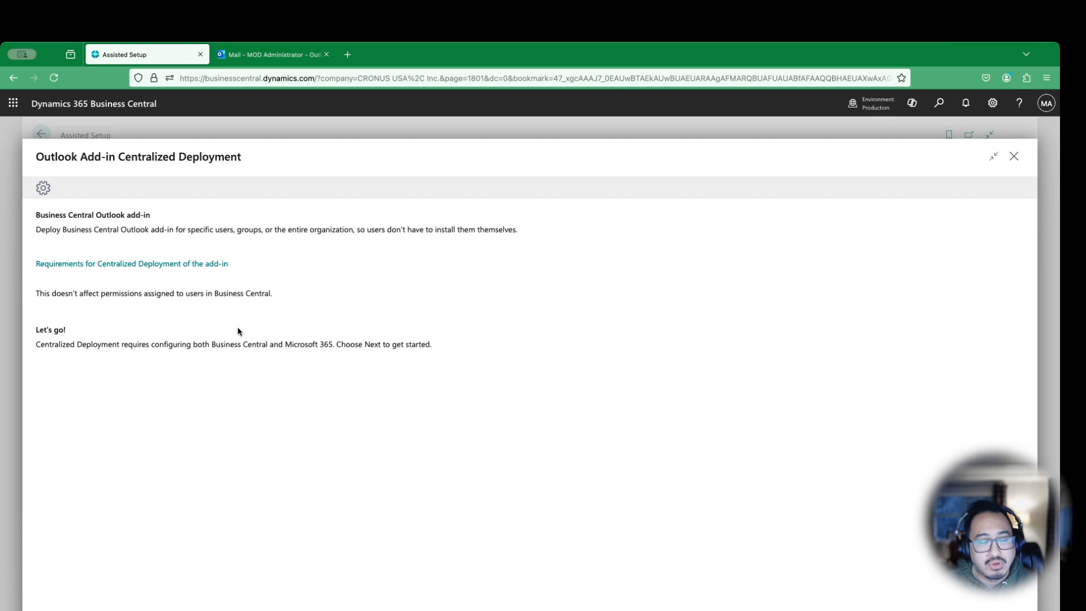
mouse_move(419, 345)
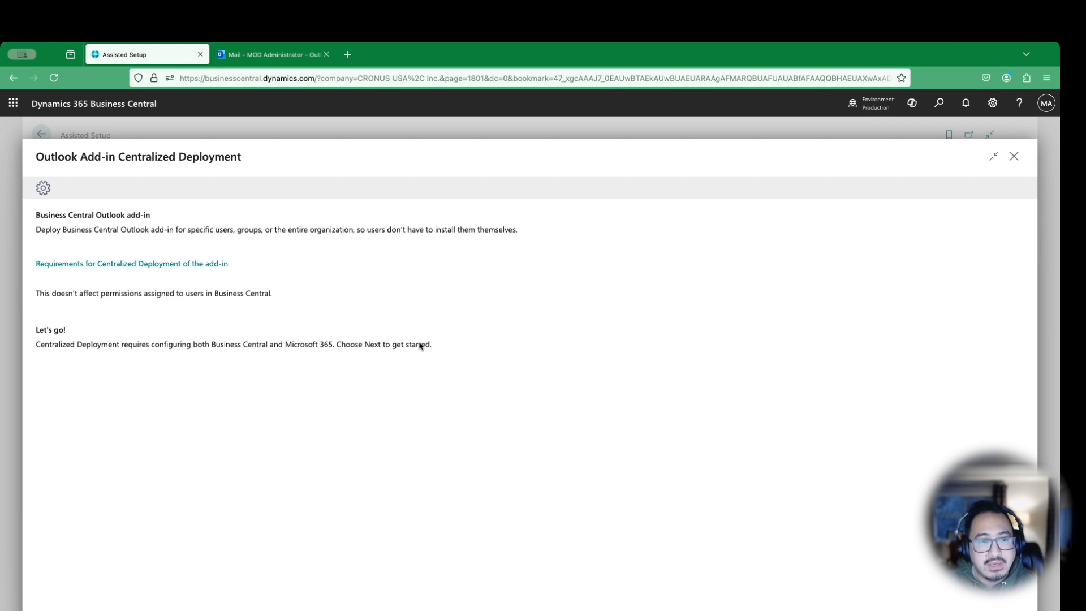
mouse_move(487, 372)
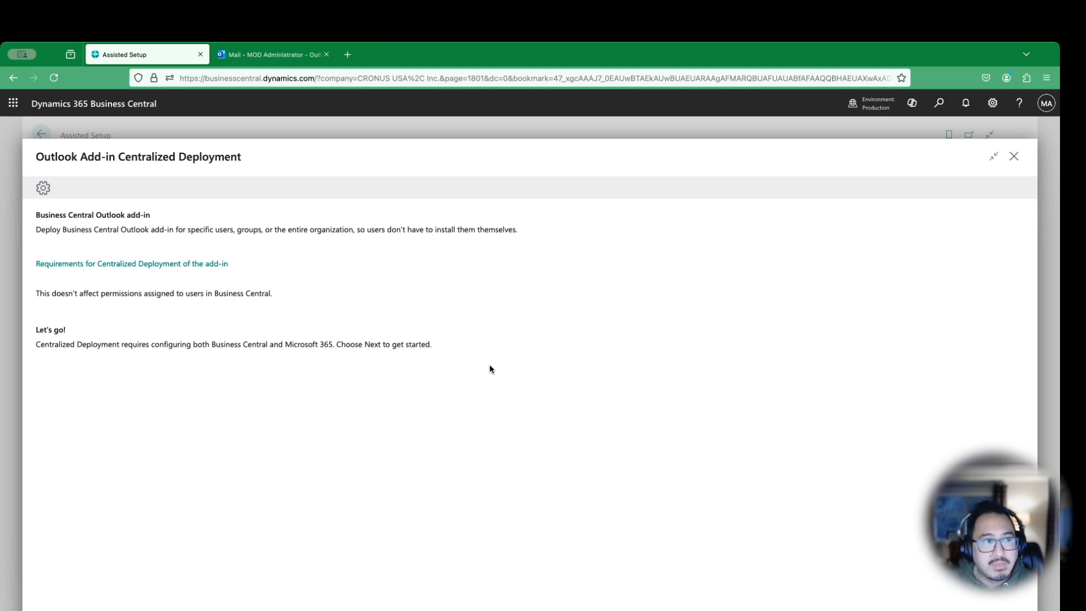
mouse_move(797, 470)
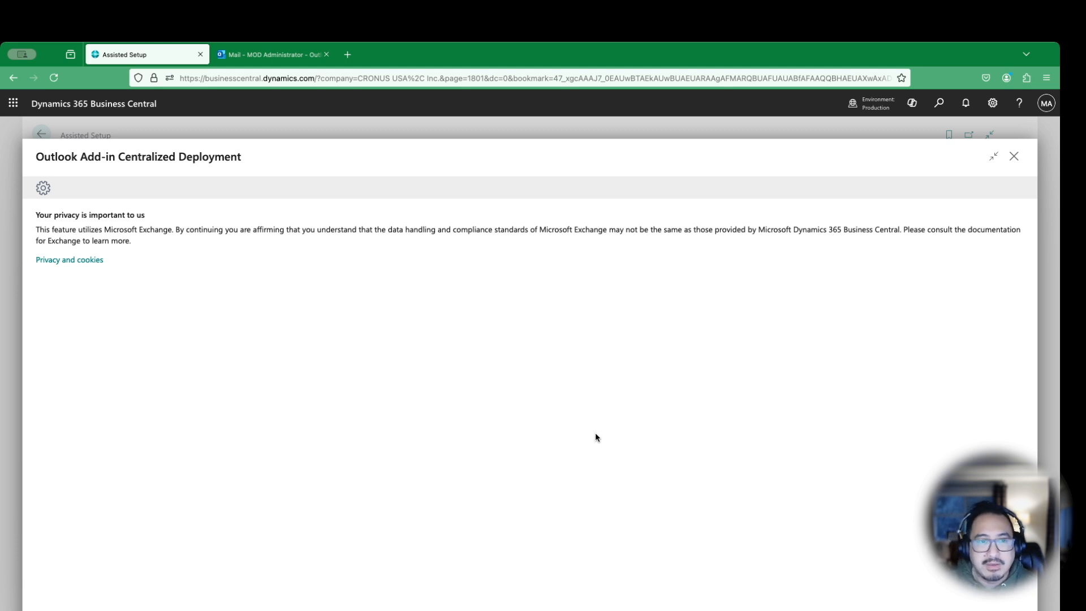
mouse_move(636, 441)
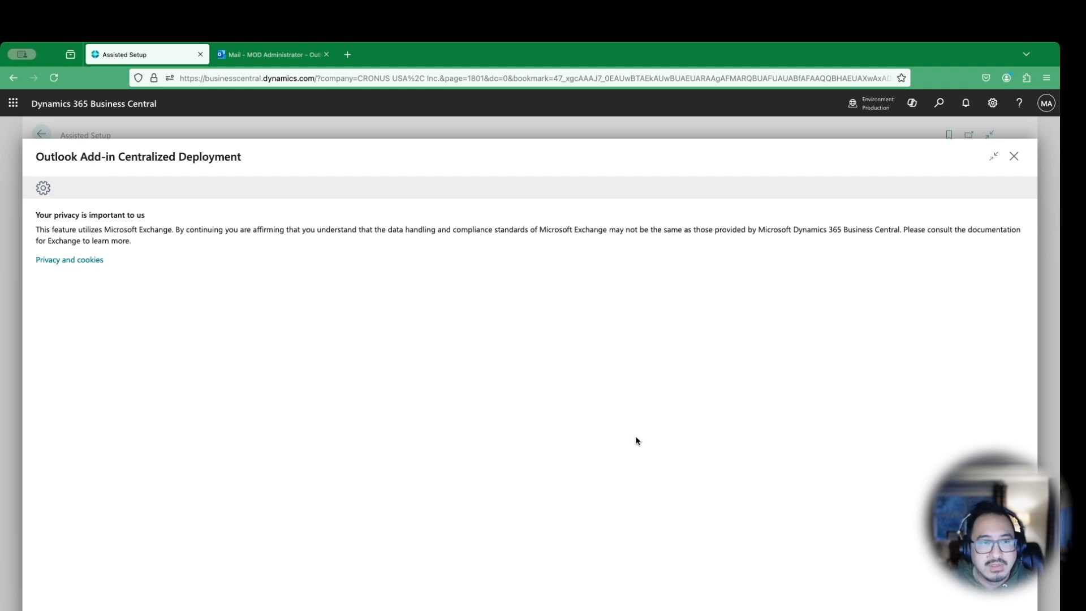
mouse_move(992, 604)
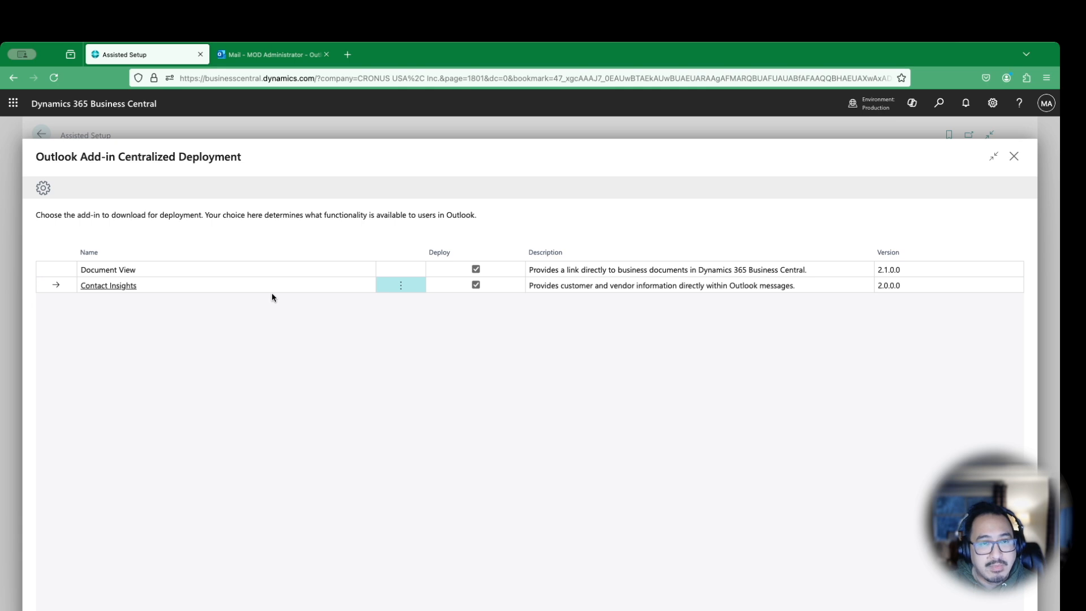
mouse_move(318, 337)
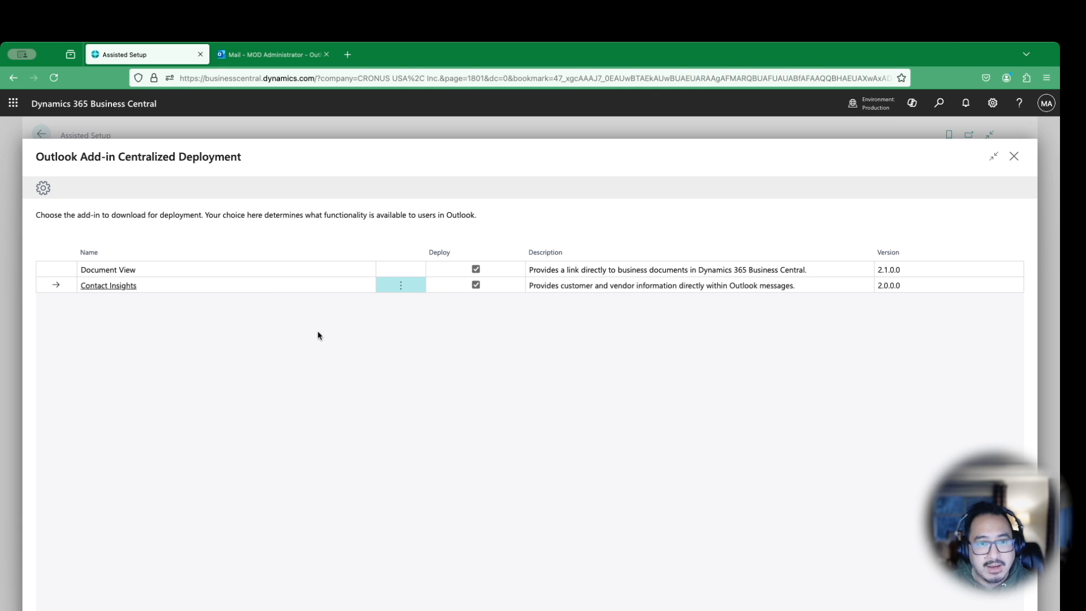
mouse_move(387, 361)
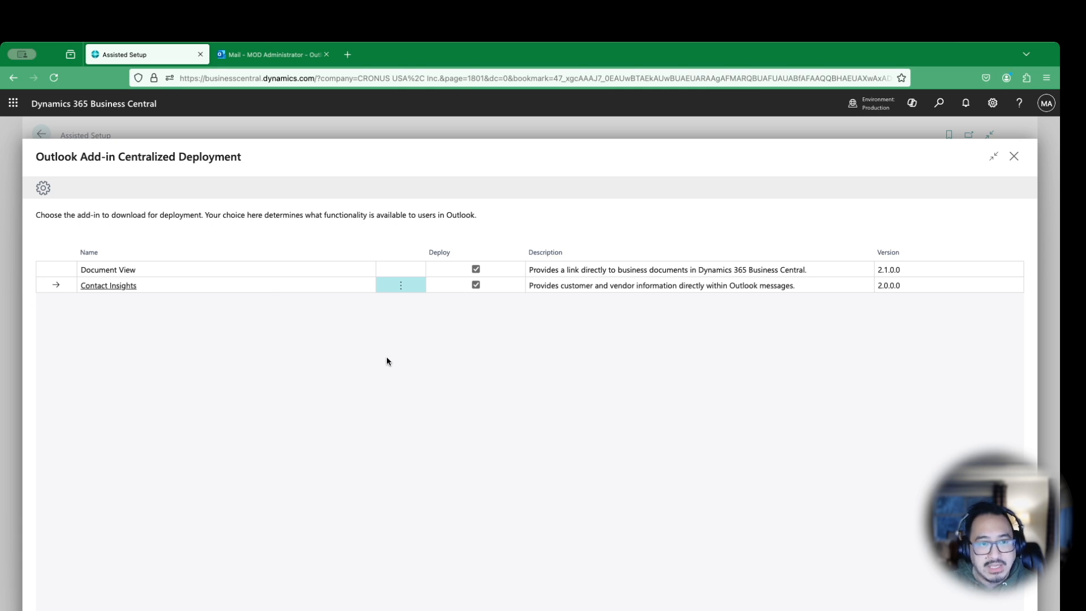
mouse_move(283, 277)
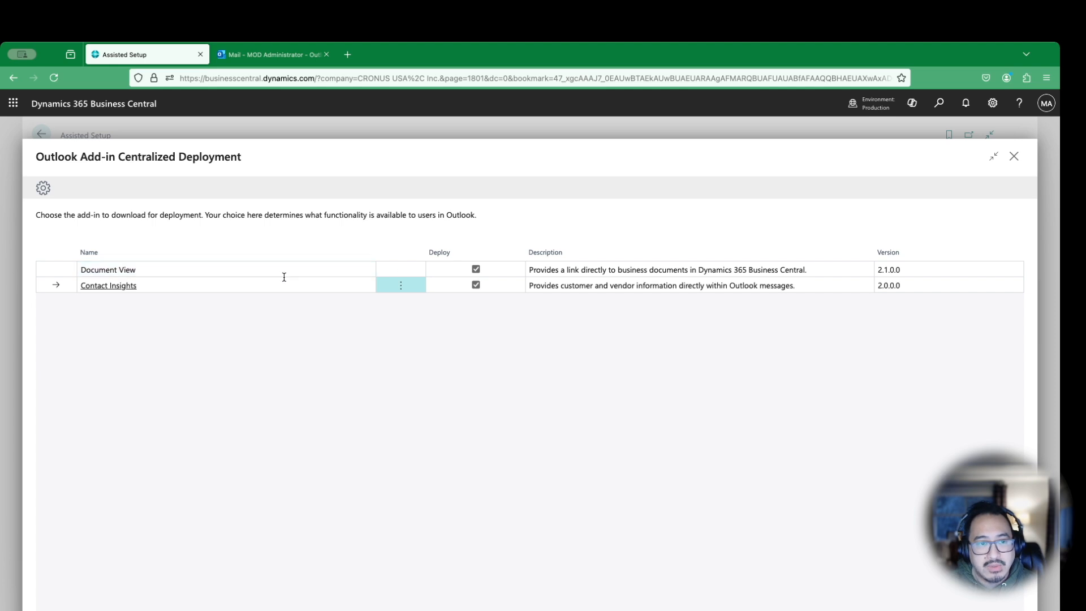
mouse_move(570, 295)
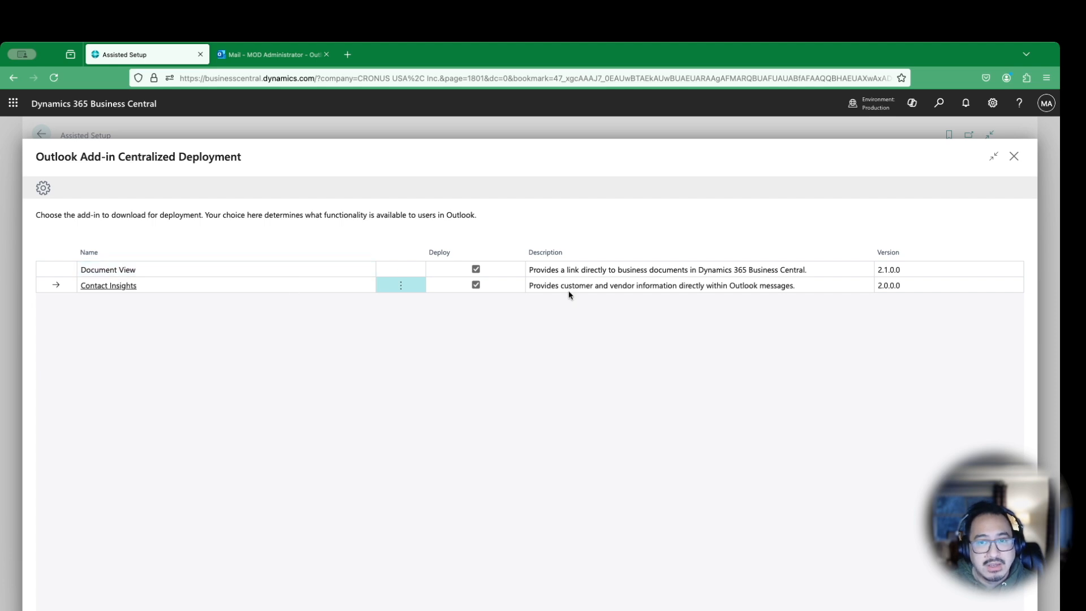
mouse_move(772, 355)
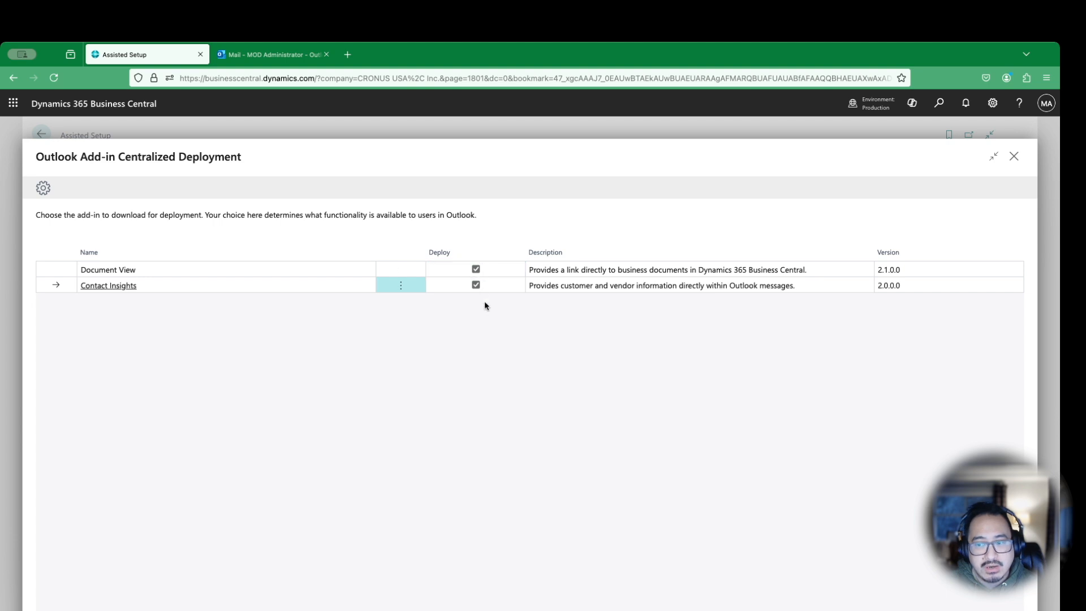
mouse_move(922, 595)
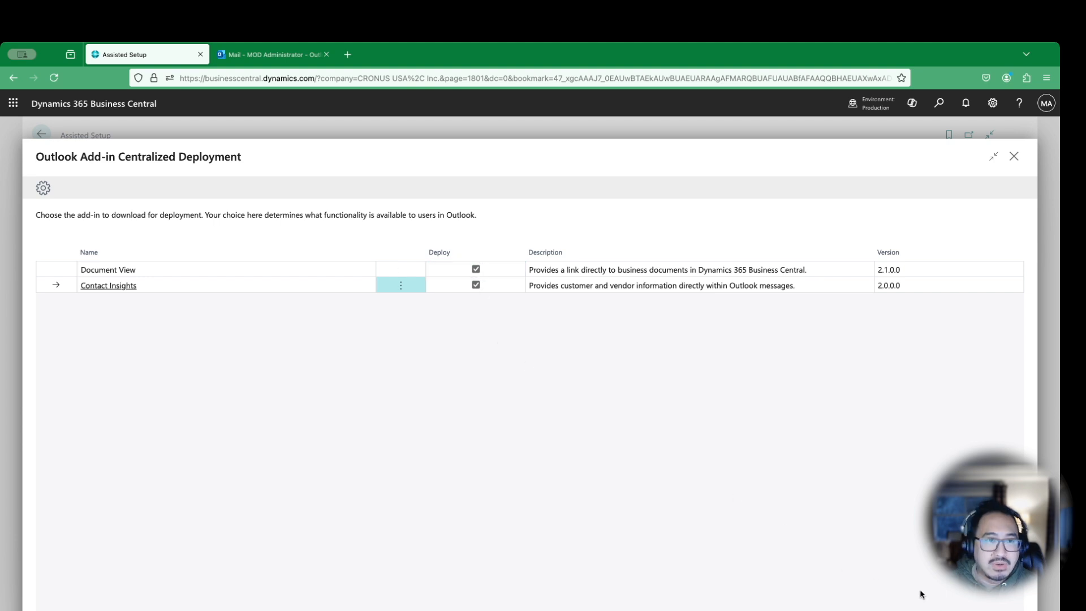
mouse_move(571, 405)
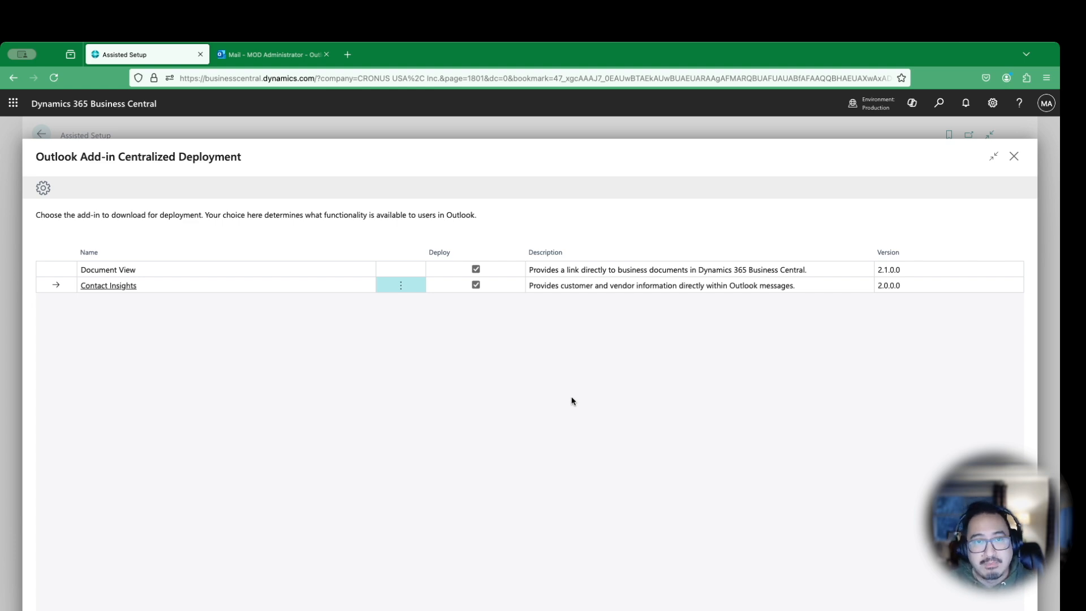
mouse_move(624, 401)
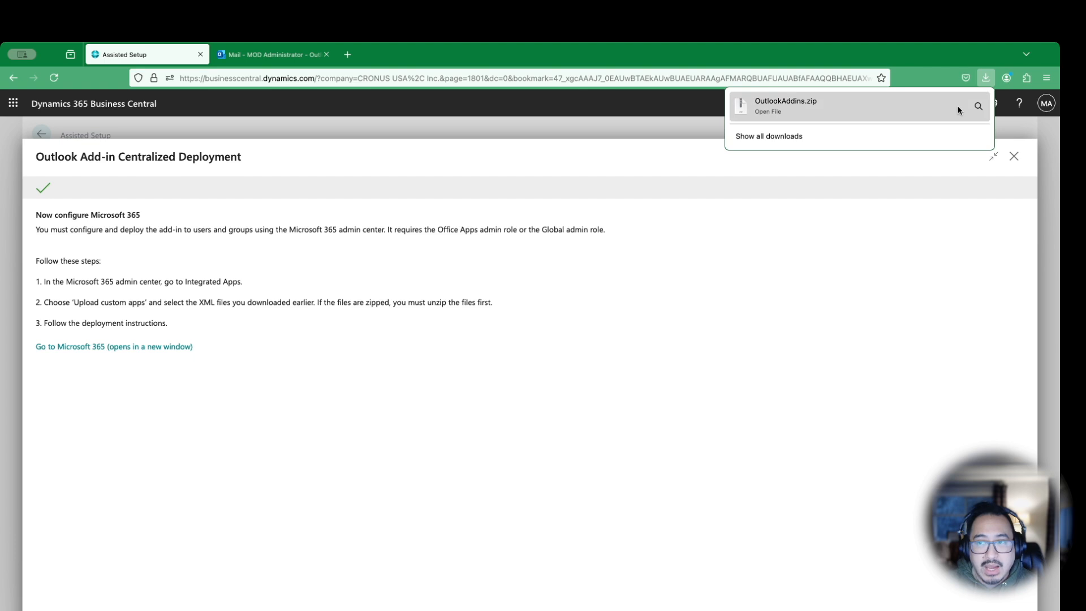
mouse_move(859, 119)
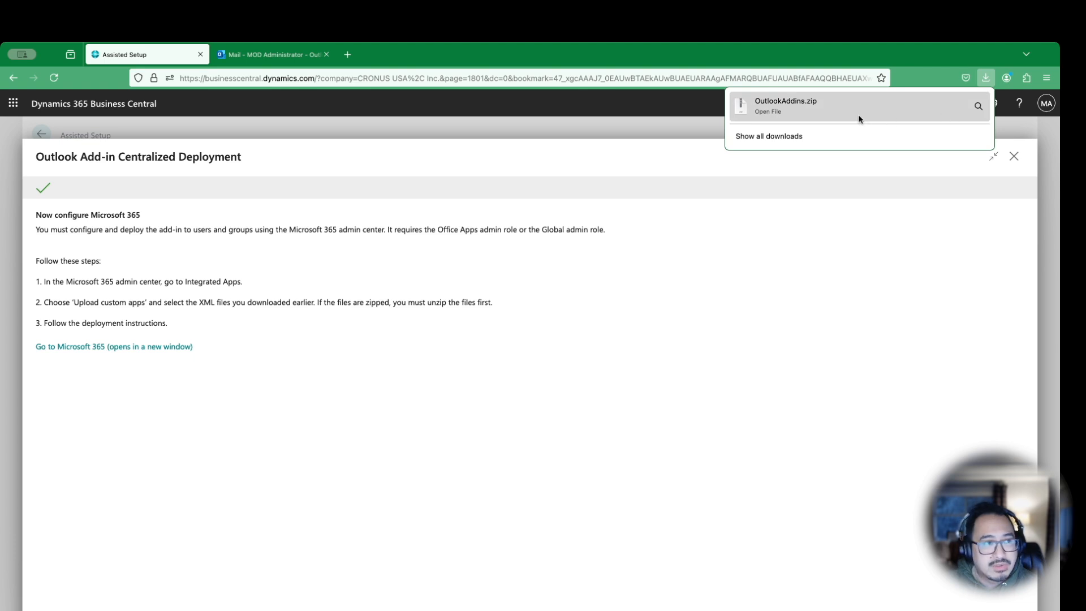
Step: Dismiss the OutlookAddins.zip download notice and go to the Microsoft 365 admin center
click(768, 112)
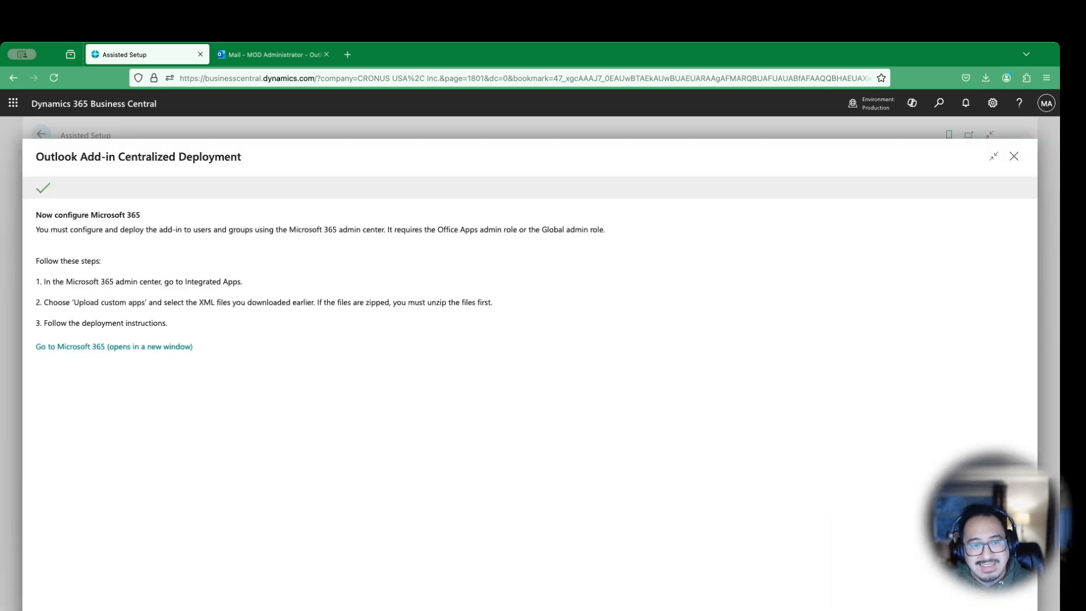
mouse_move(618, 457)
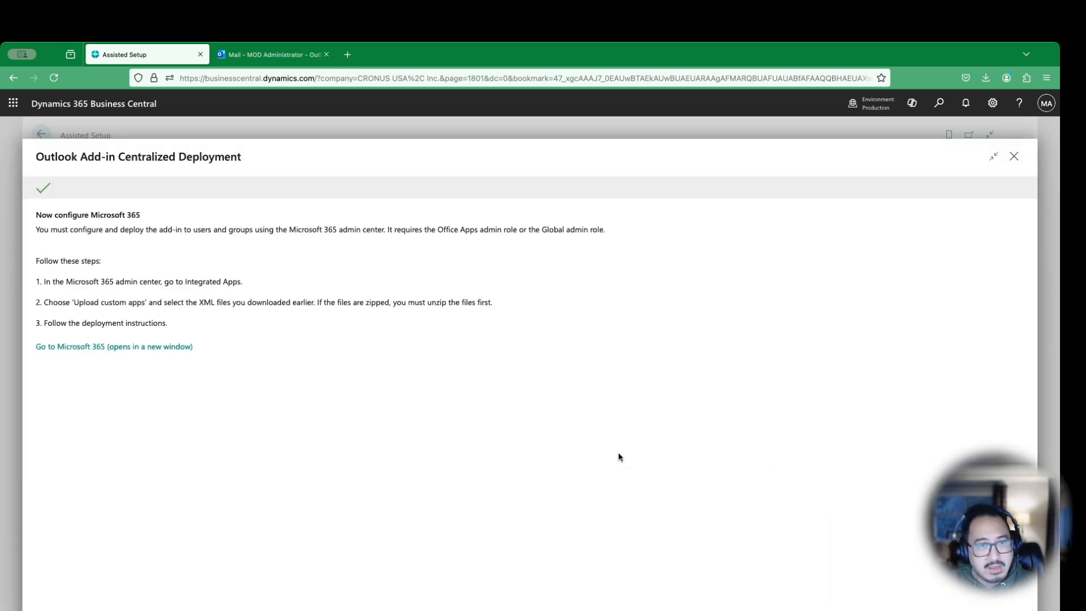
mouse_move(145, 377)
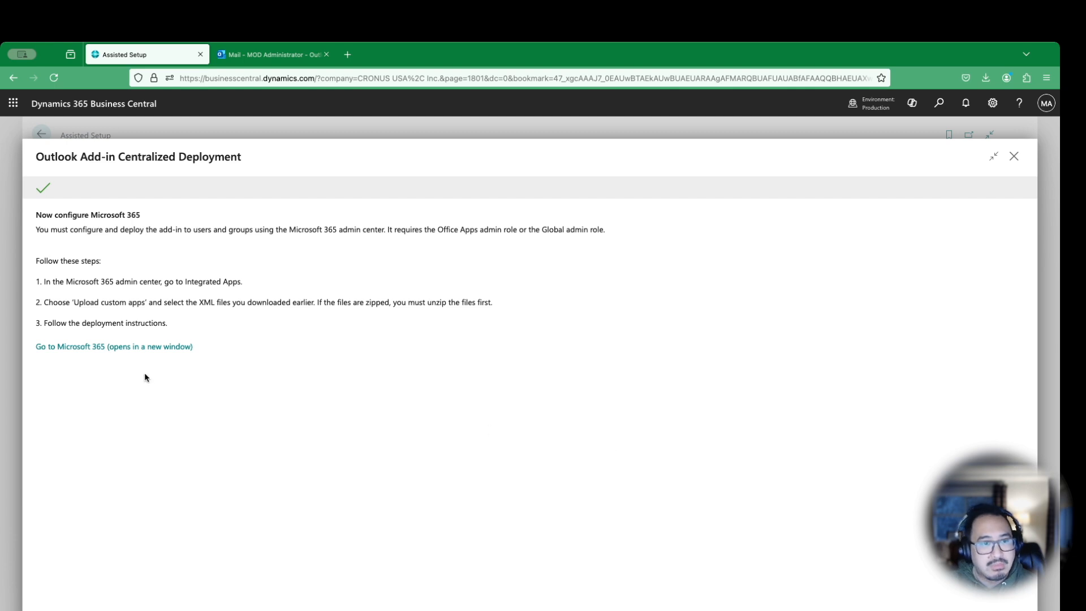
mouse_move(114, 347)
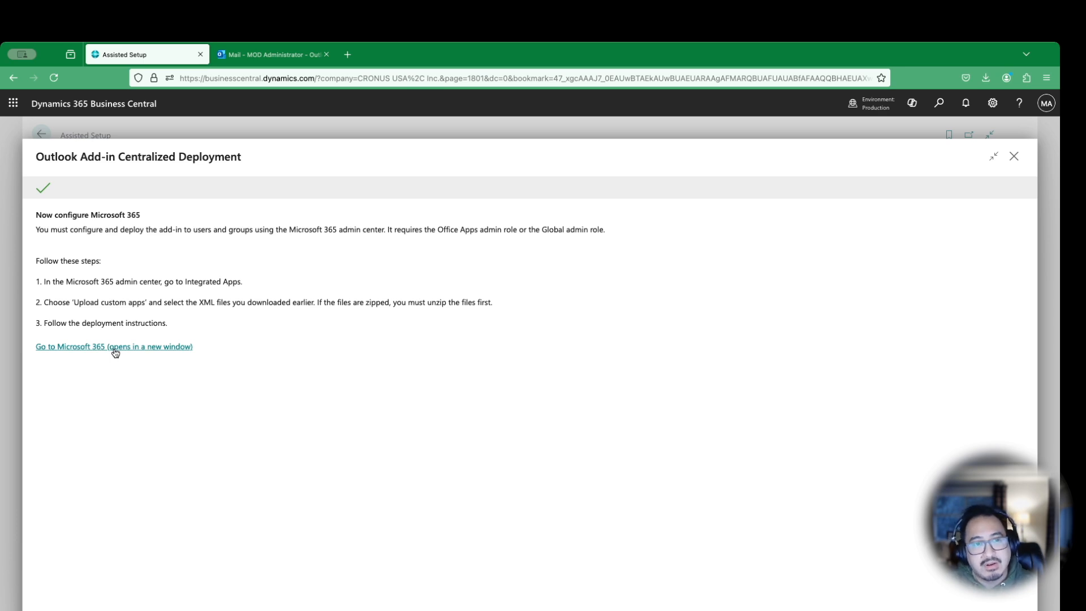
mouse_move(220, 379)
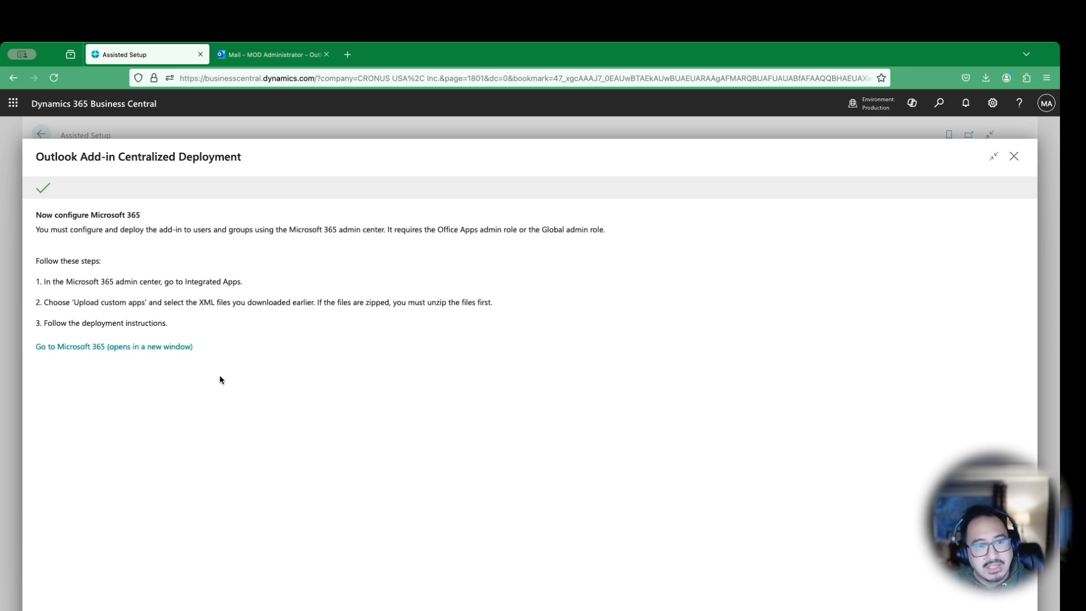
mouse_move(158, 365)
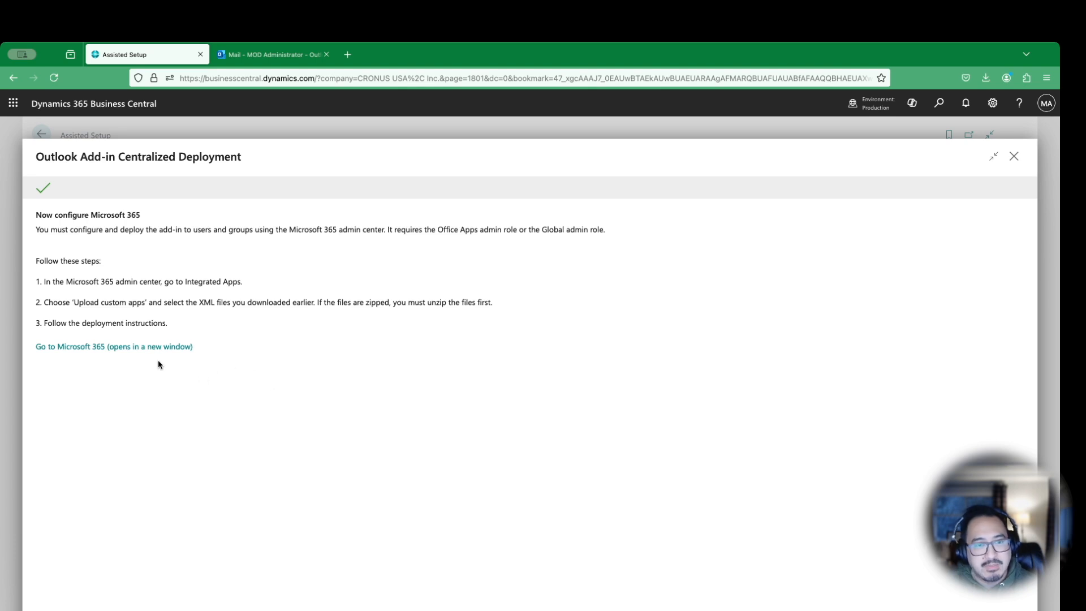
mouse_move(127, 359)
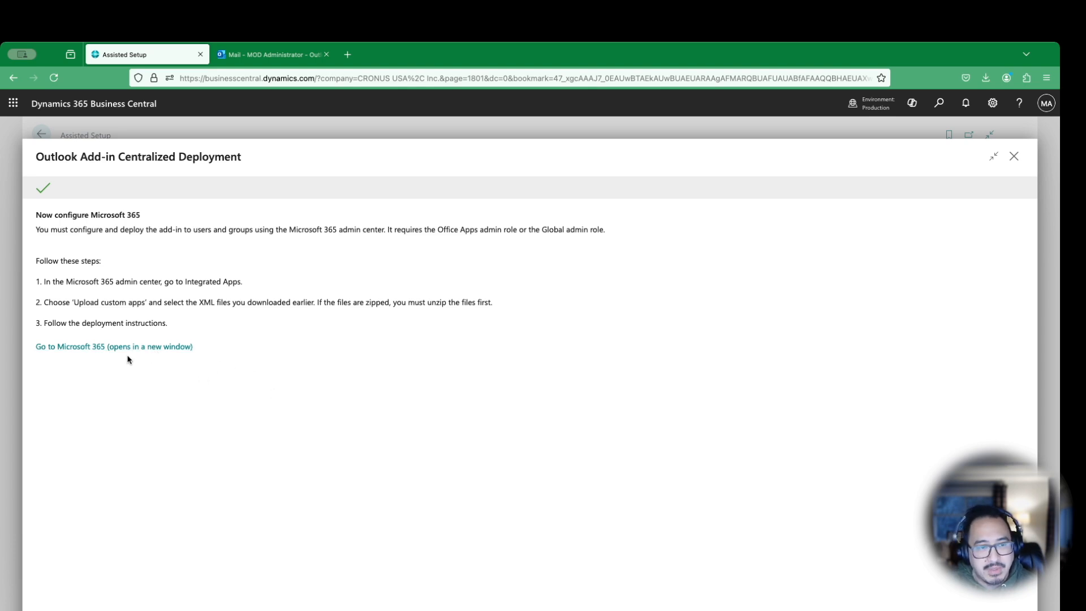
mouse_move(259, 293)
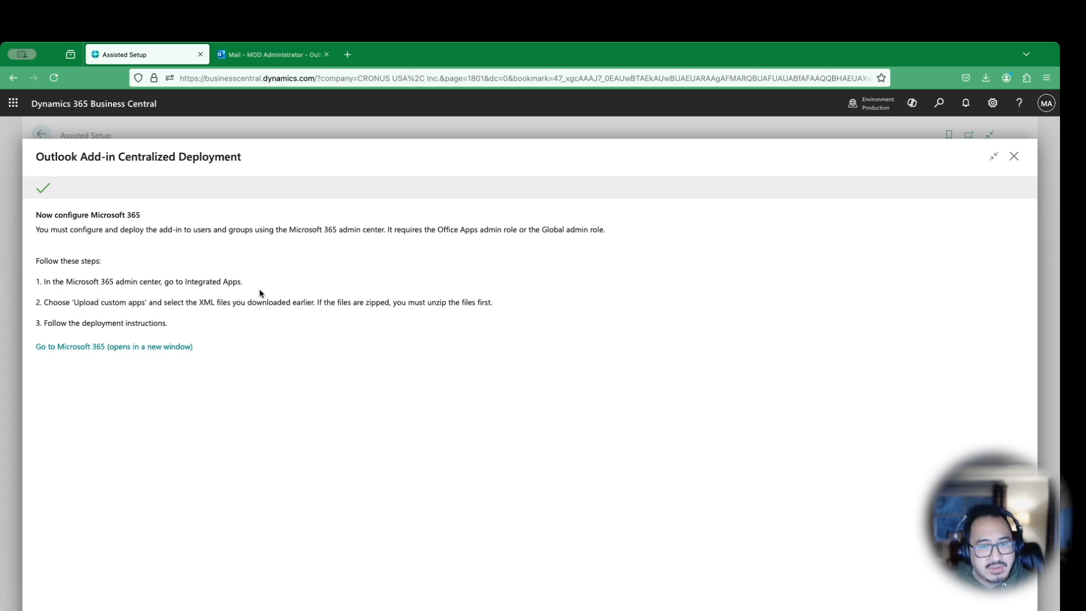
mouse_move(213, 313)
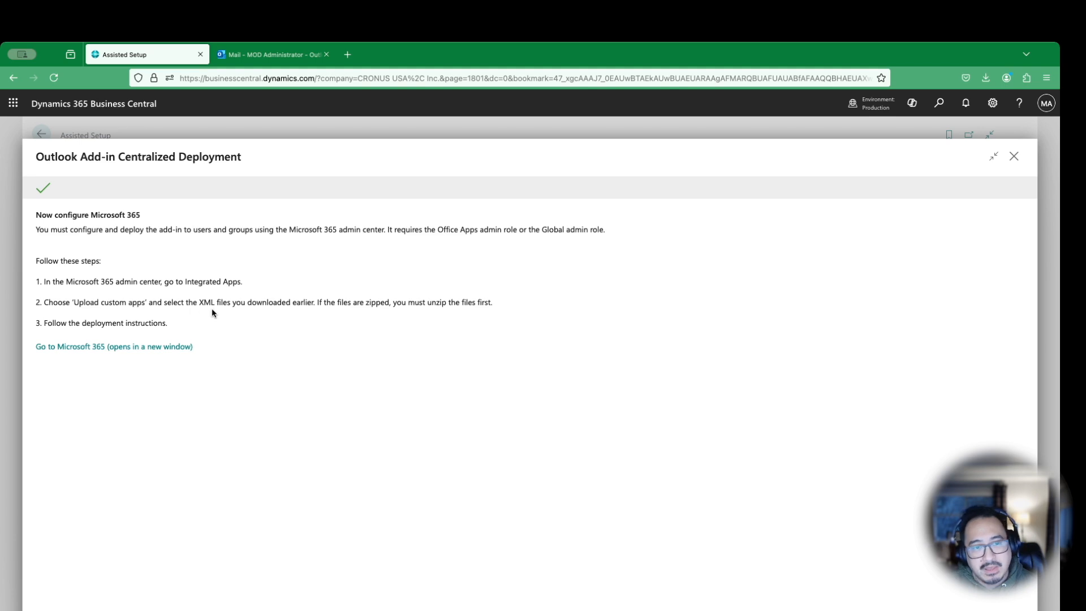
mouse_move(232, 358)
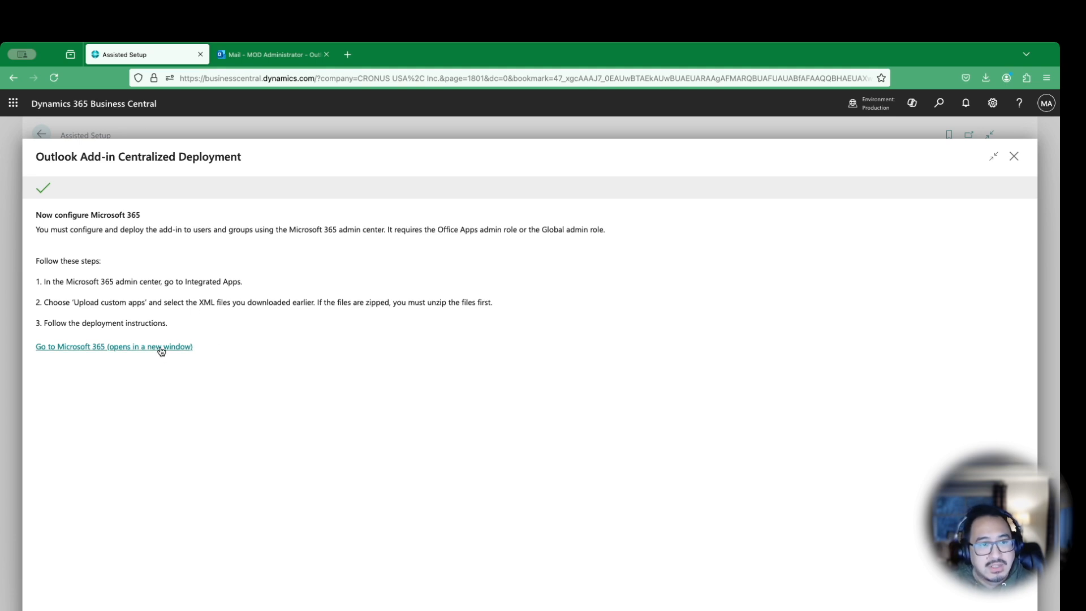
click(114, 346)
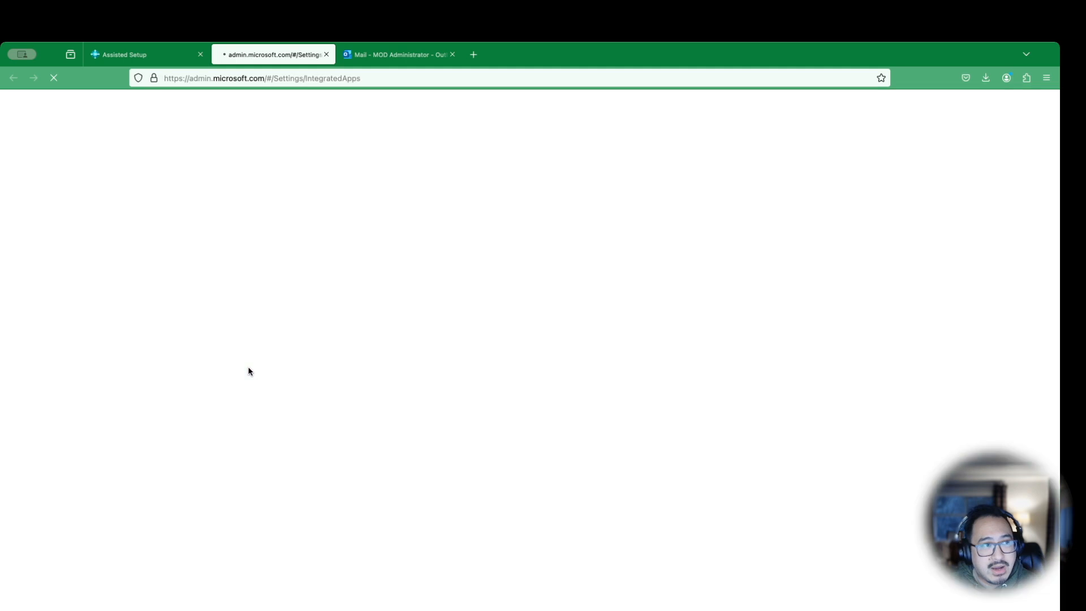
mouse_move(125, 54)
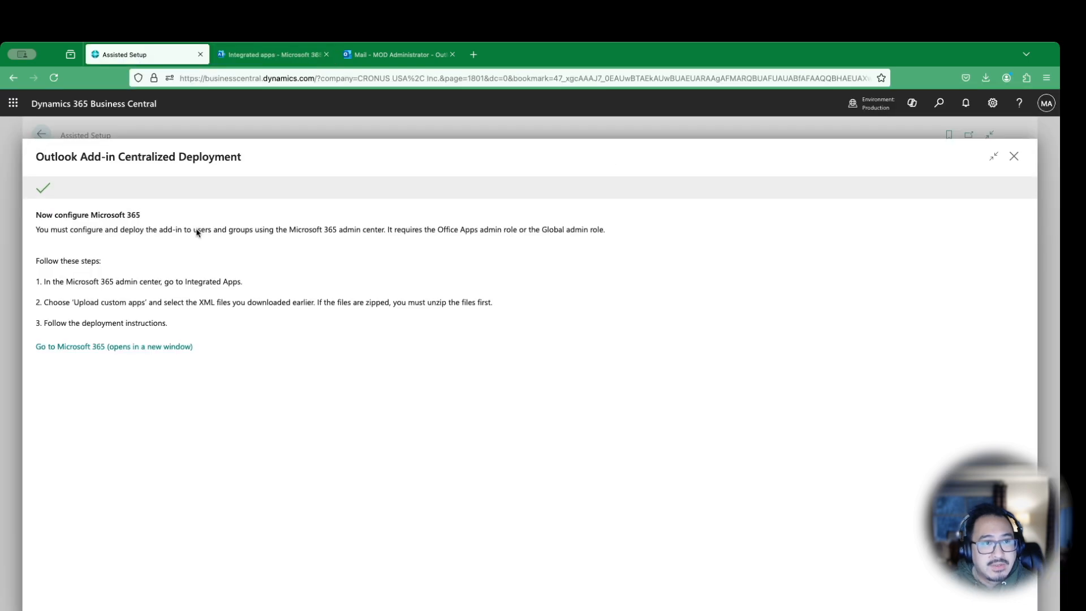
mouse_move(232, 292)
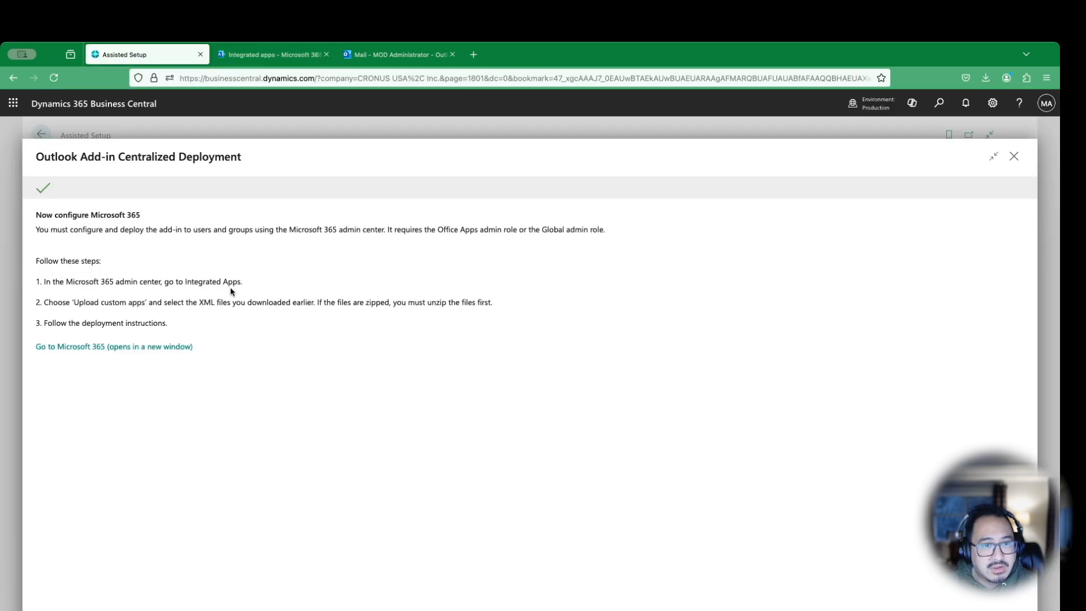
mouse_move(115, 319)
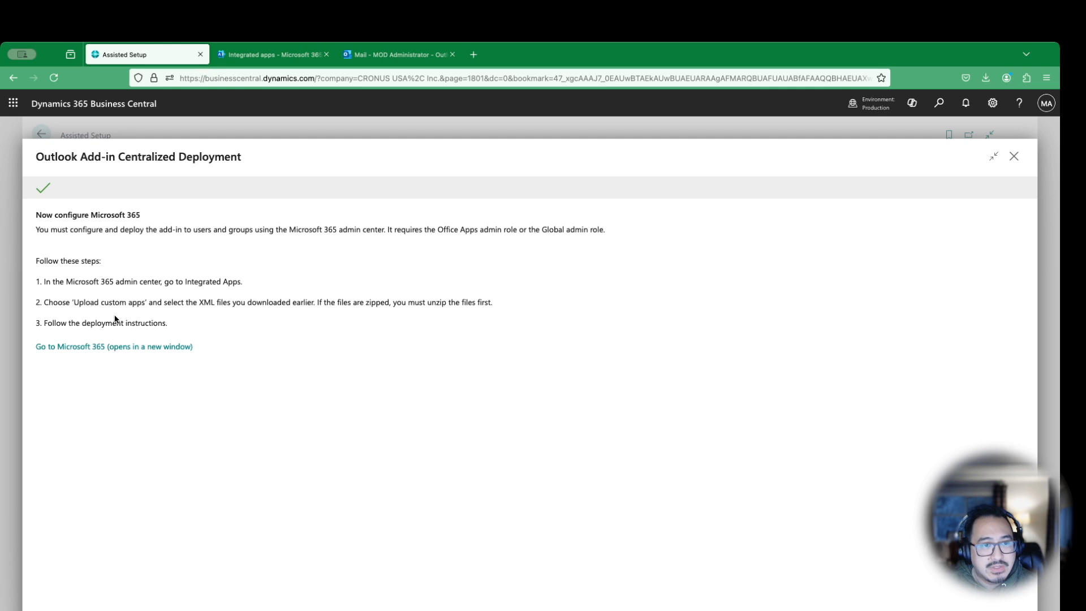
mouse_move(269, 55)
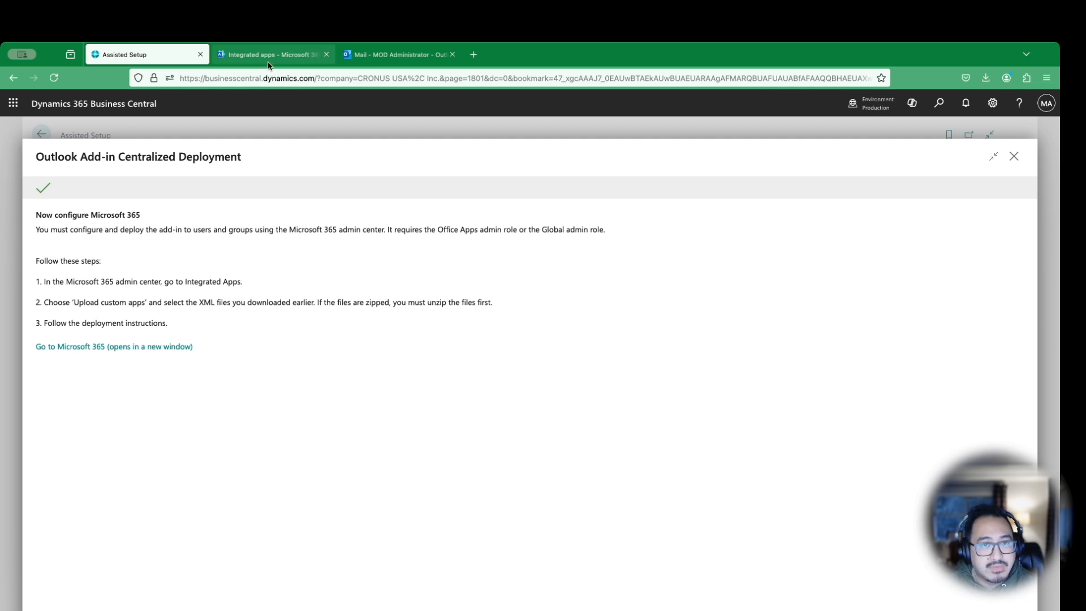
Step: On the Integrated apps tab, start uploading a custom app
click(271, 54)
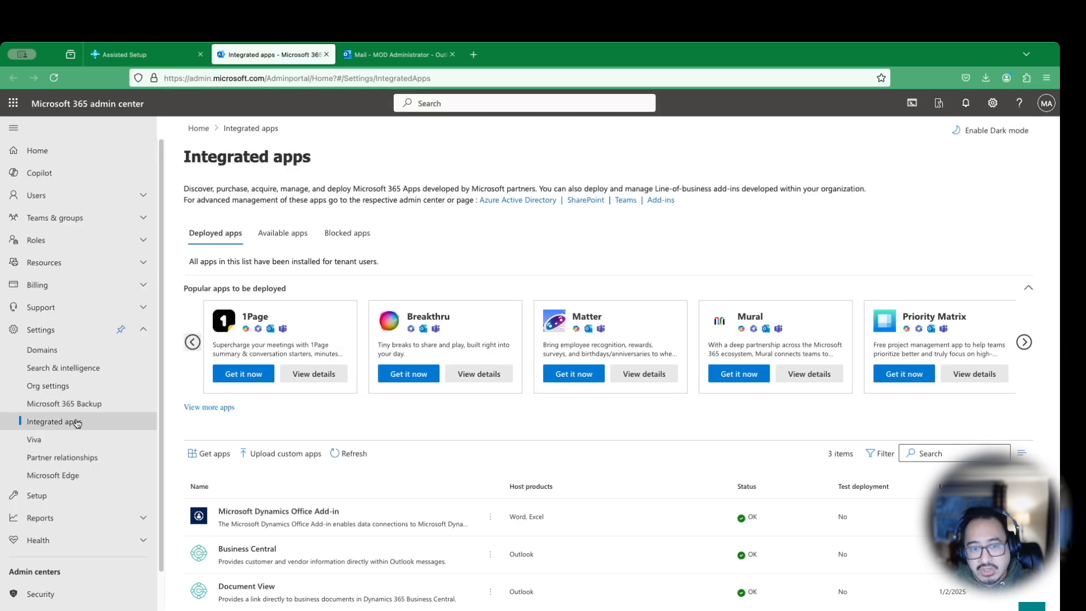
mouse_move(342, 497)
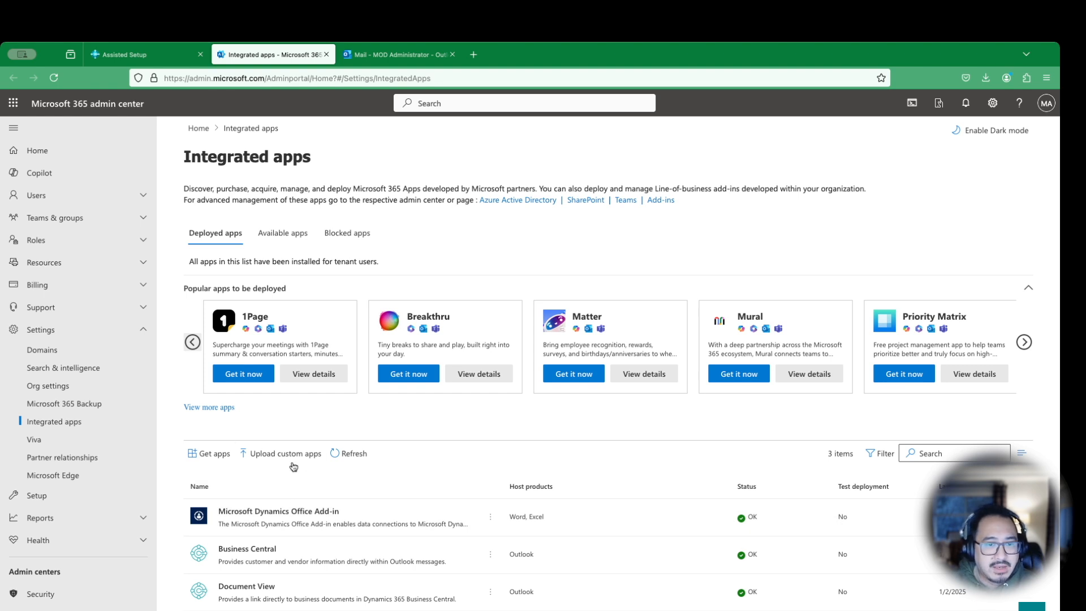
click(145, 54)
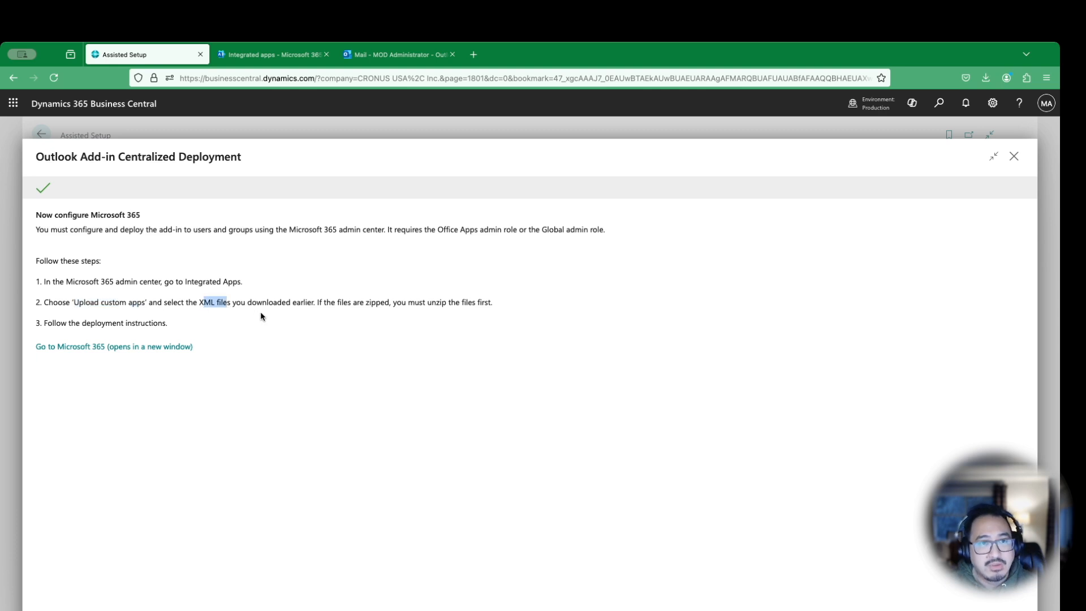
click(272, 55)
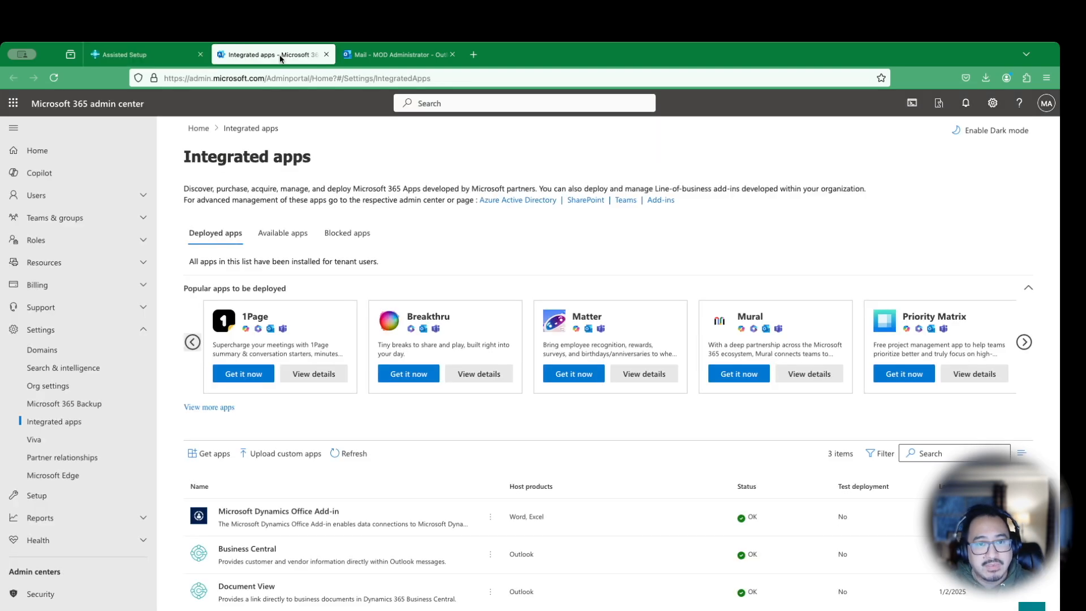
mouse_move(447, 589)
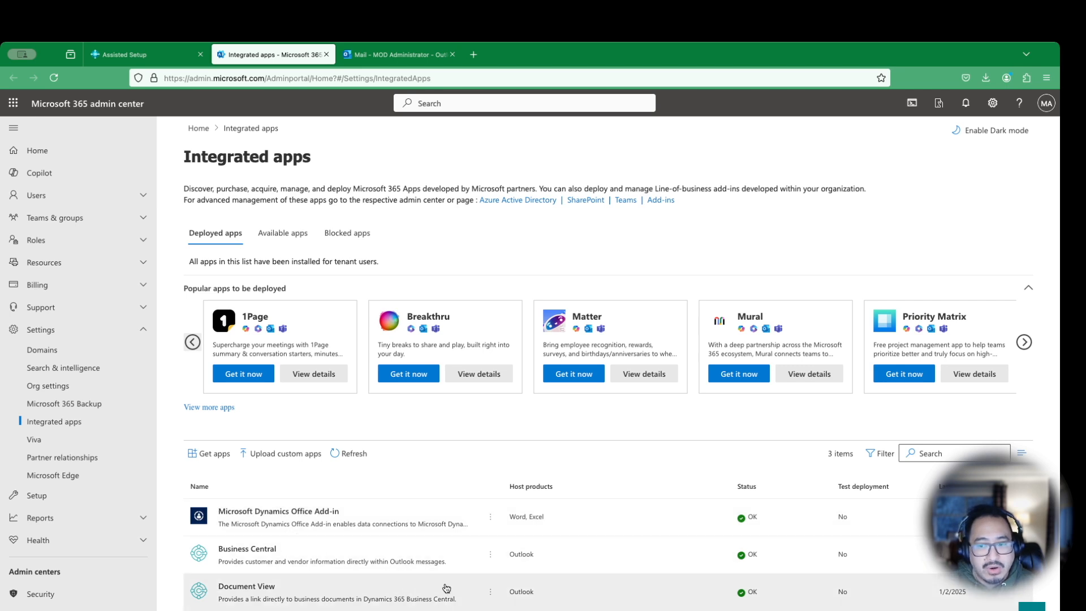
mouse_move(432, 562)
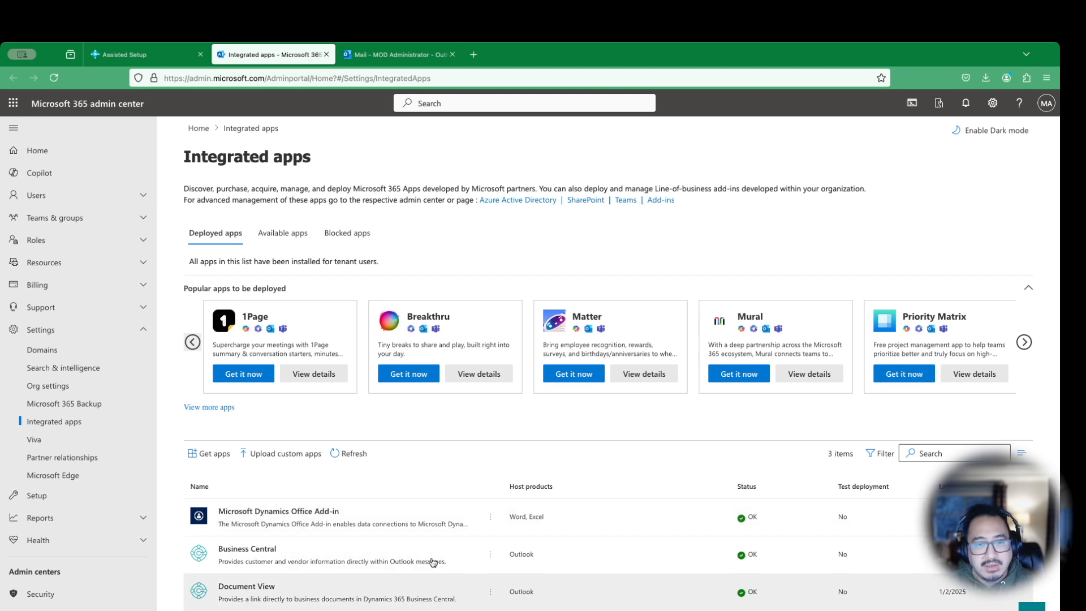
mouse_move(290, 469)
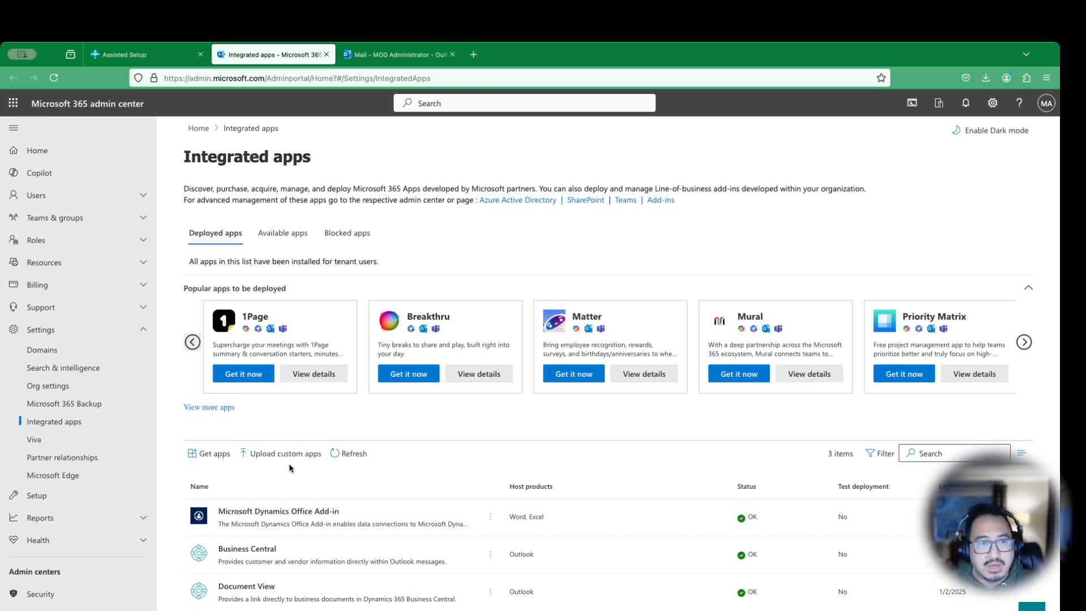
click(285, 453)
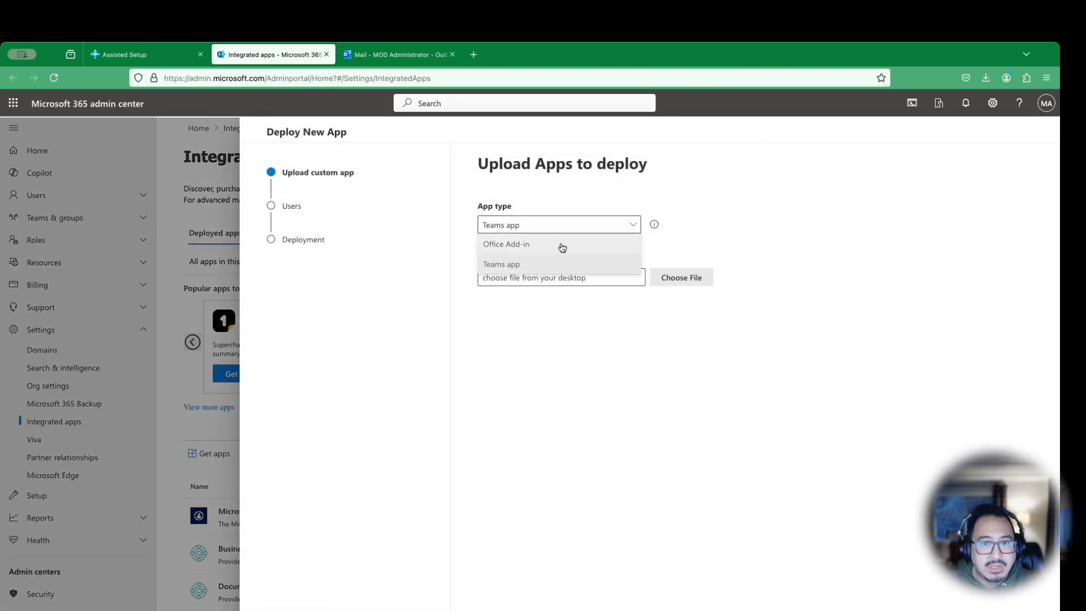
Step: Set app type to Office Add-in and choose Contact Insights.xml as the manifest
click(506, 243)
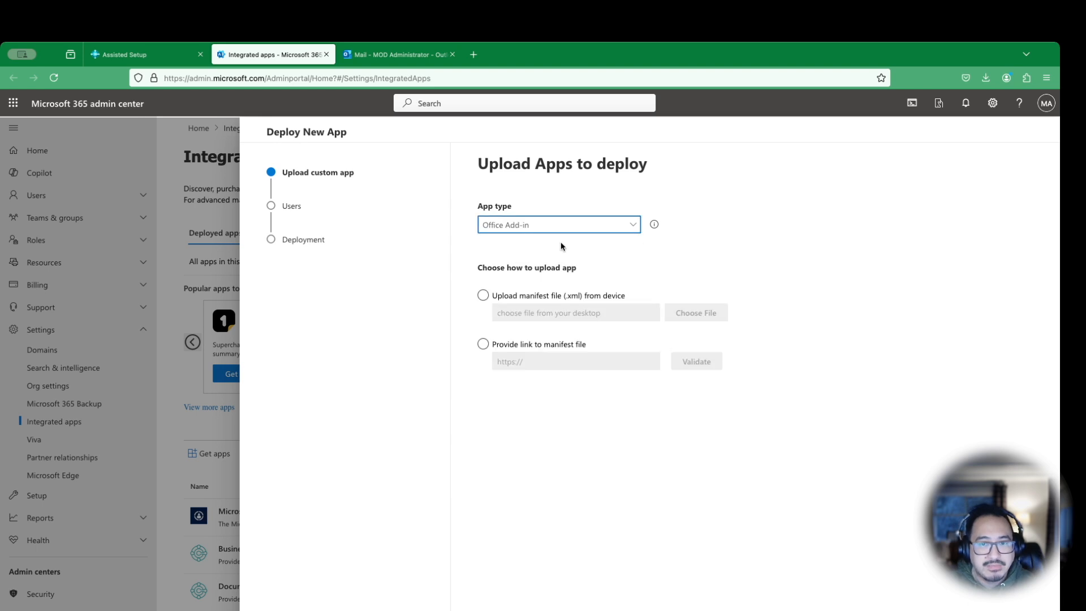
click(483, 295)
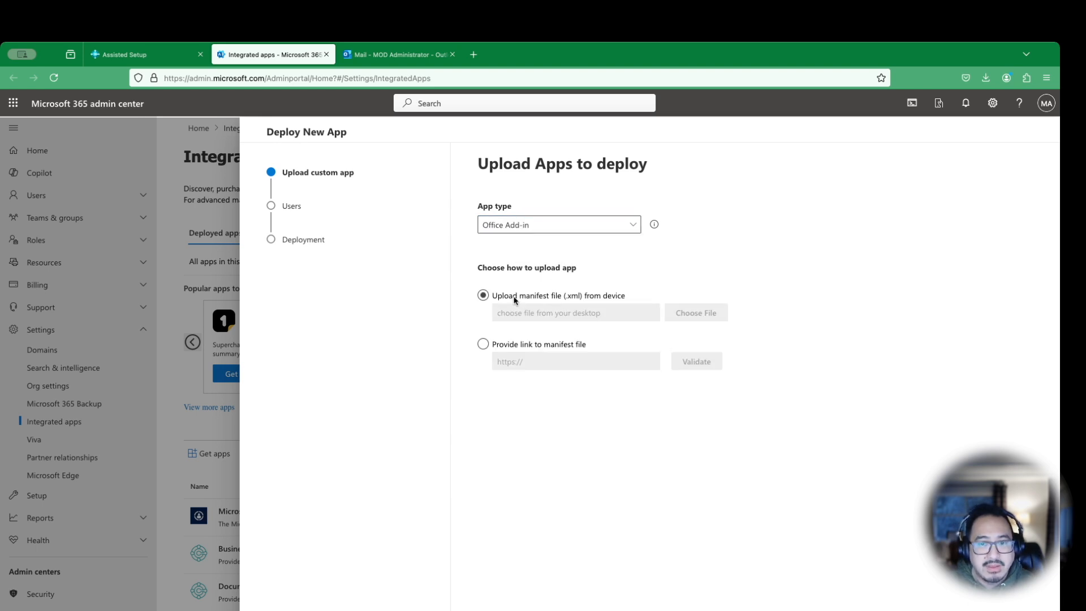
mouse_move(557, 305)
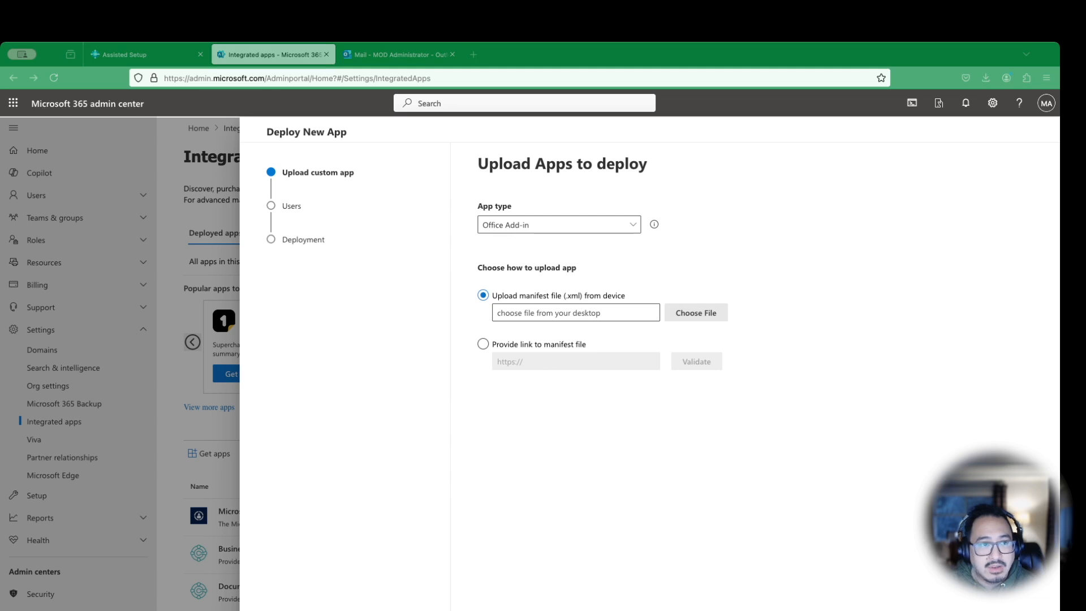
mouse_move(34, 189)
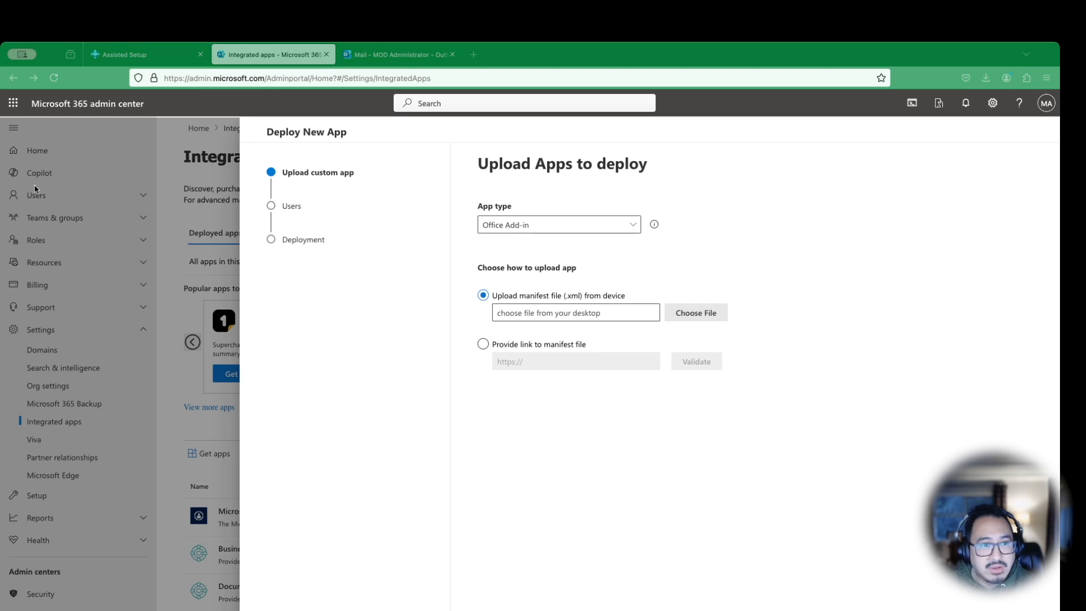
mouse_move(116, 217)
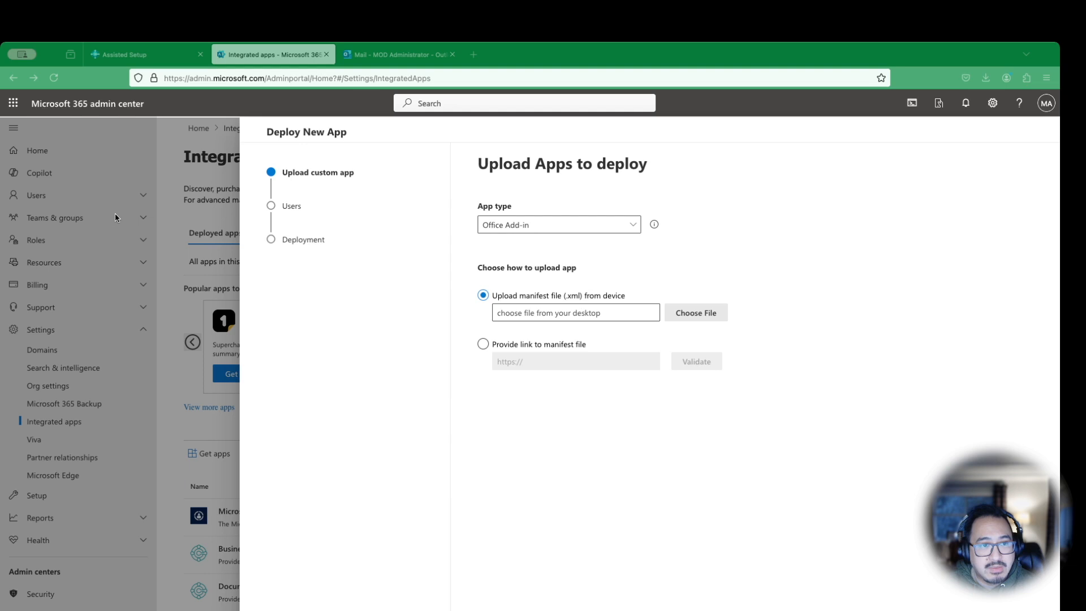
mouse_move(153, 216)
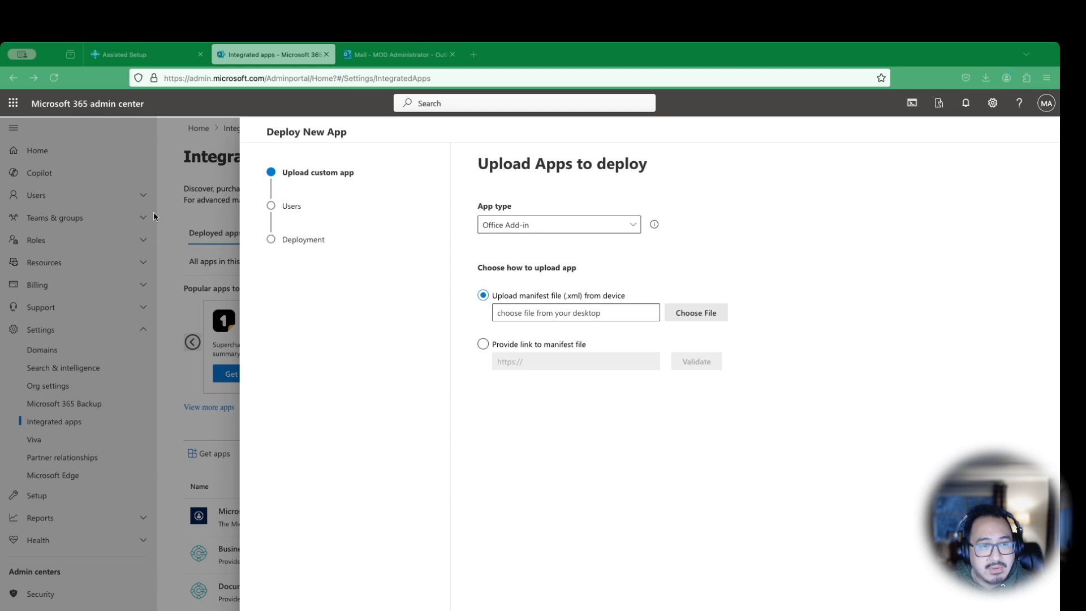
mouse_move(137, 244)
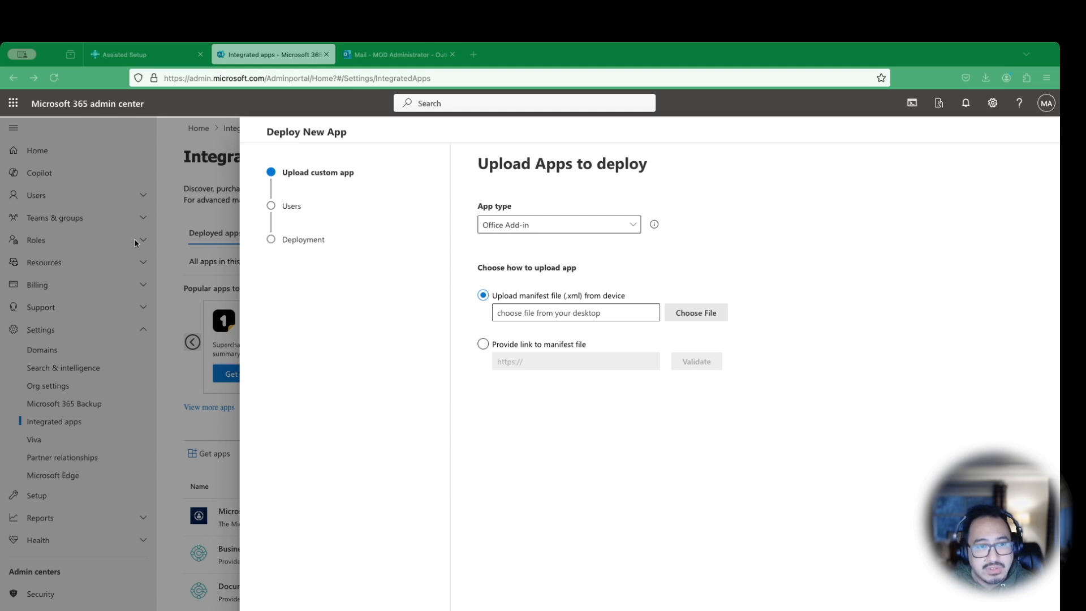
mouse_move(77, 204)
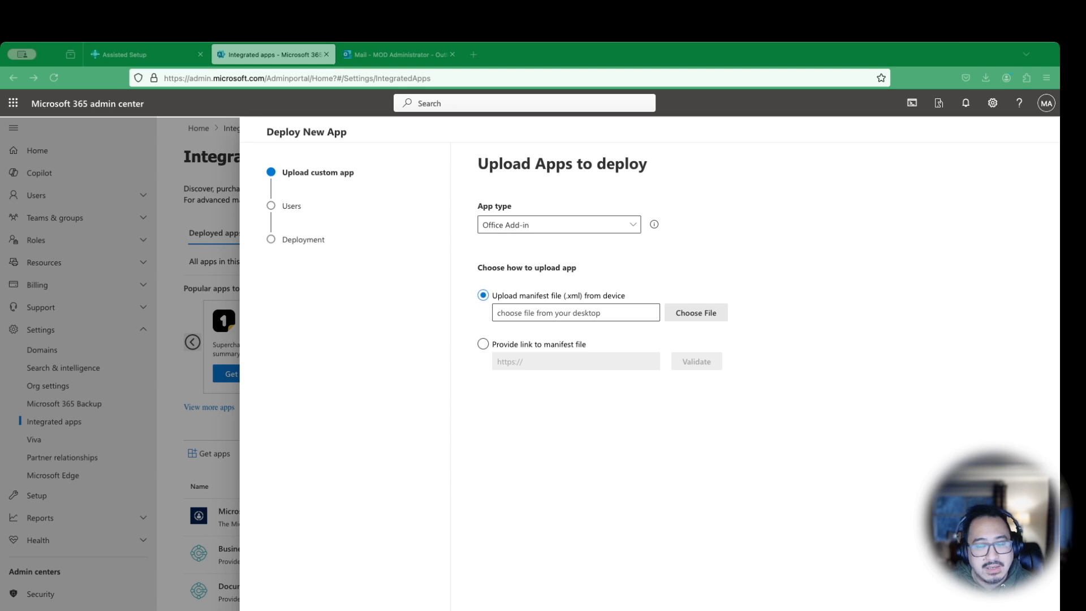
click(694, 312)
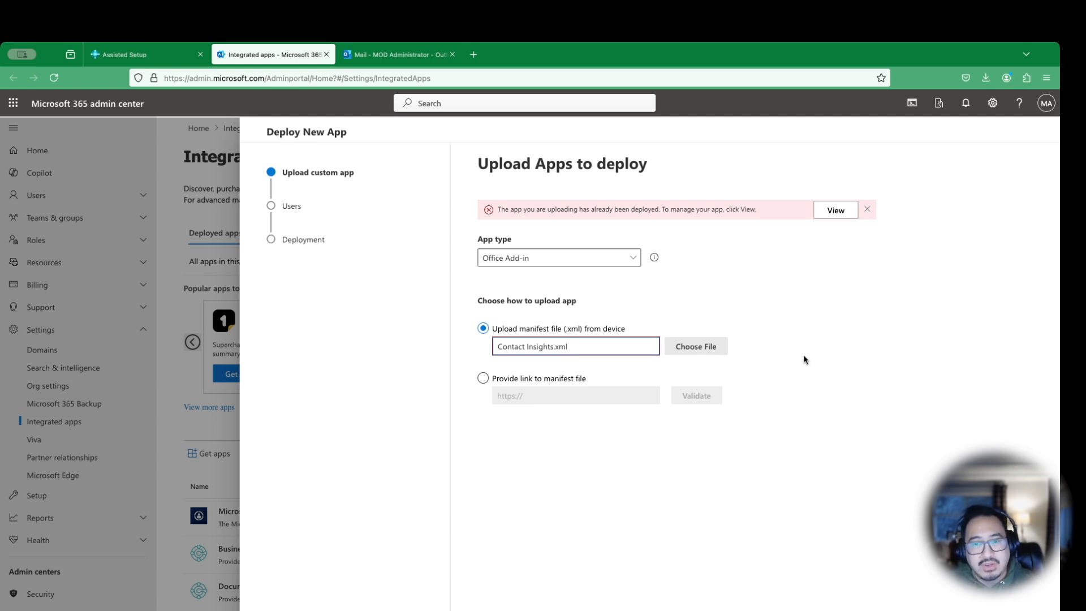
Step: Close the Deploy New App panel without deploying
click(482, 378)
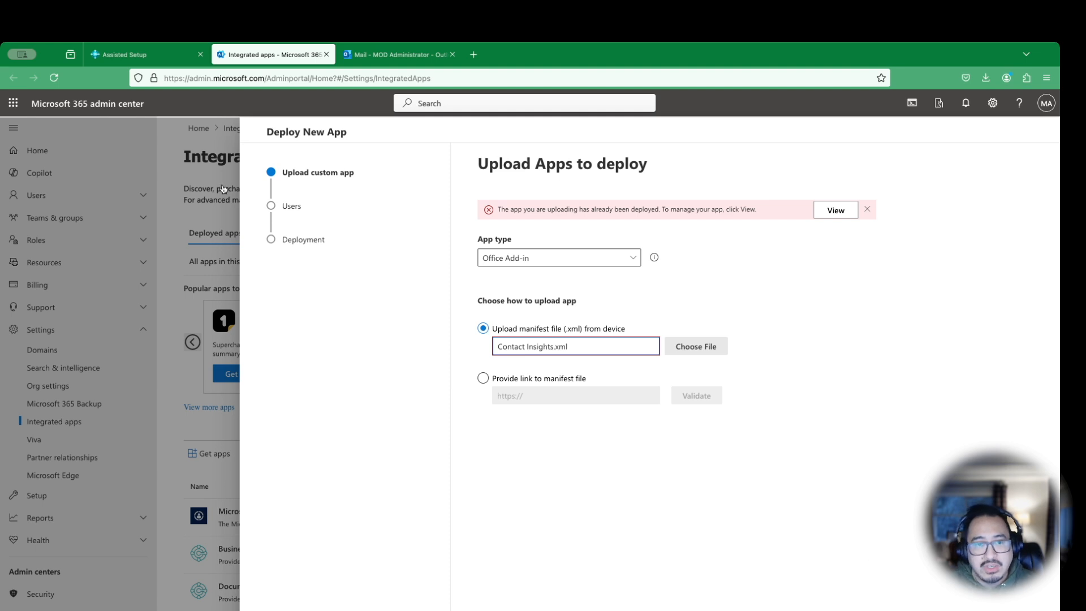
mouse_move(318, 223)
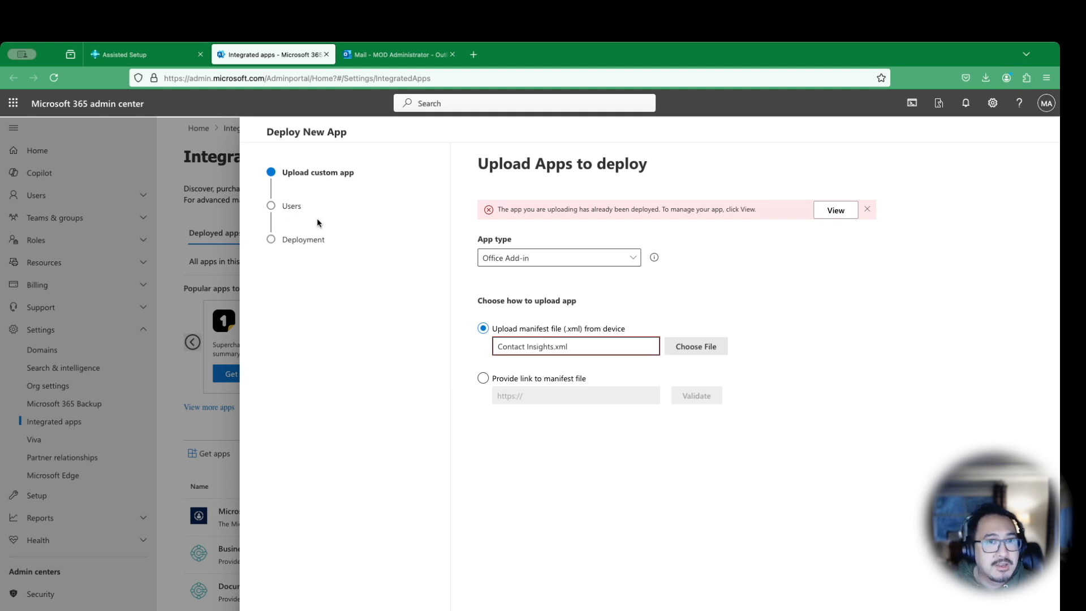
mouse_move(323, 226)
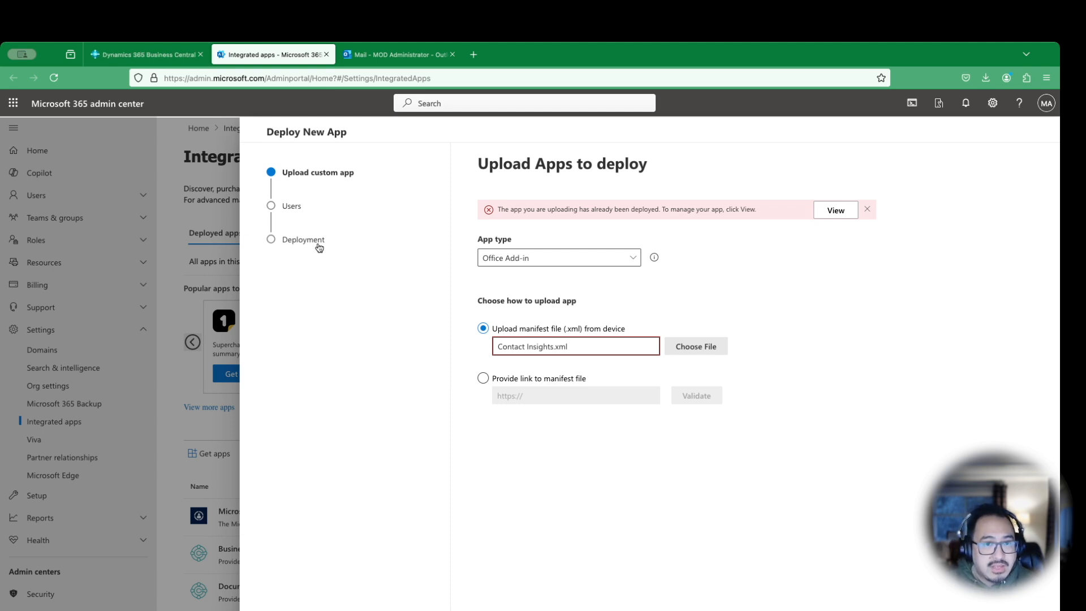
mouse_move(320, 250)
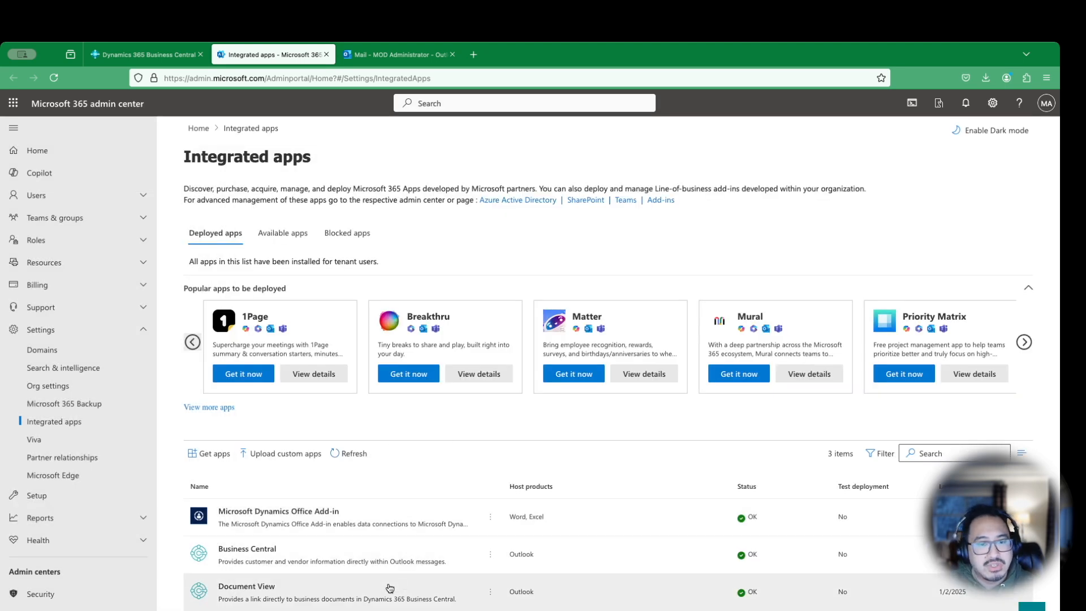
mouse_move(386, 584)
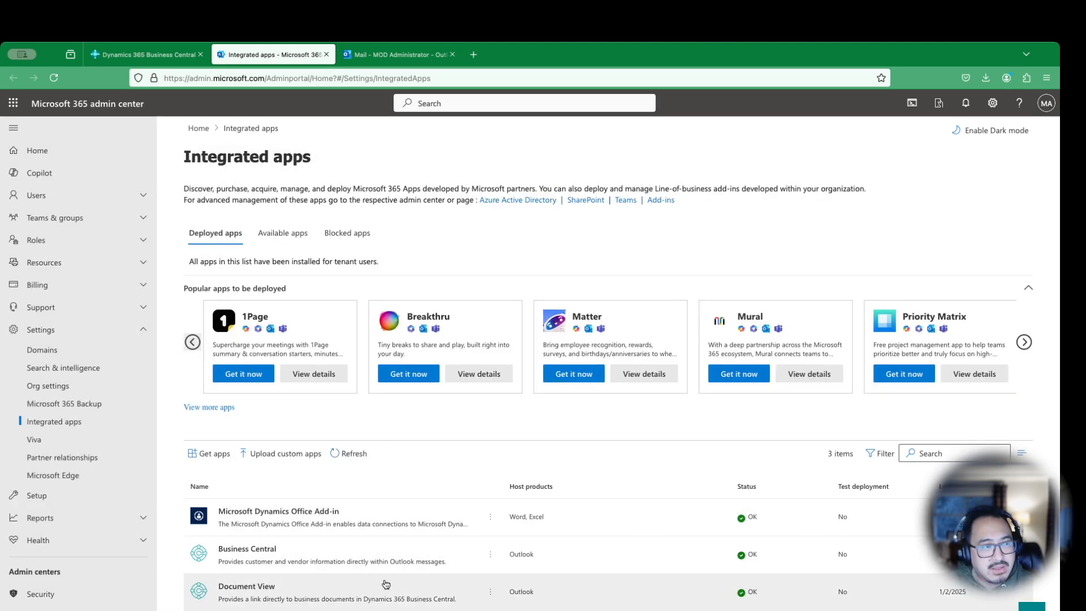
mouse_move(321, 560)
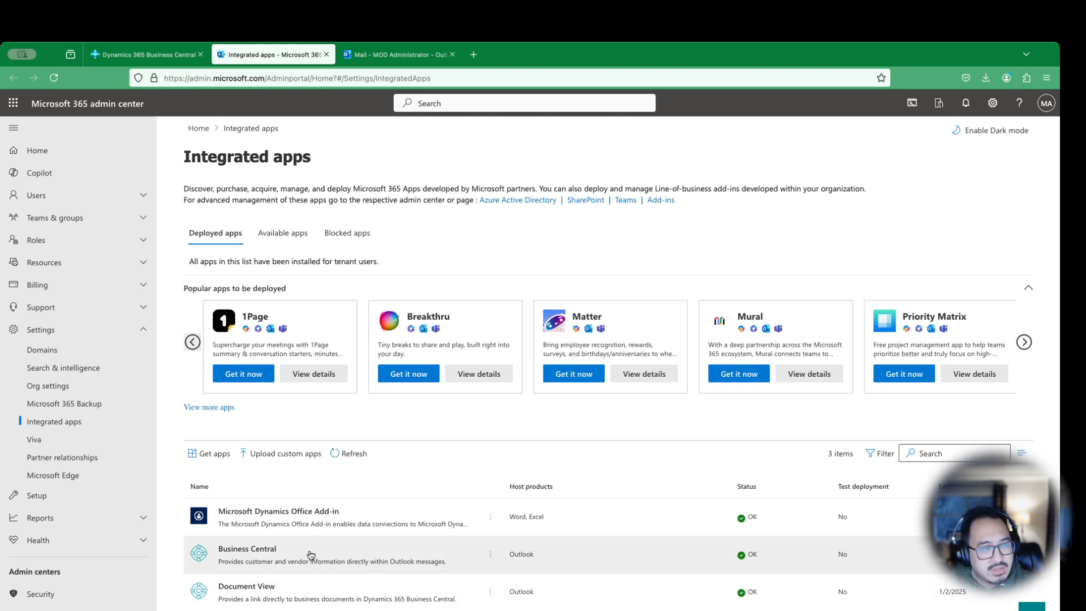
mouse_move(318, 550)
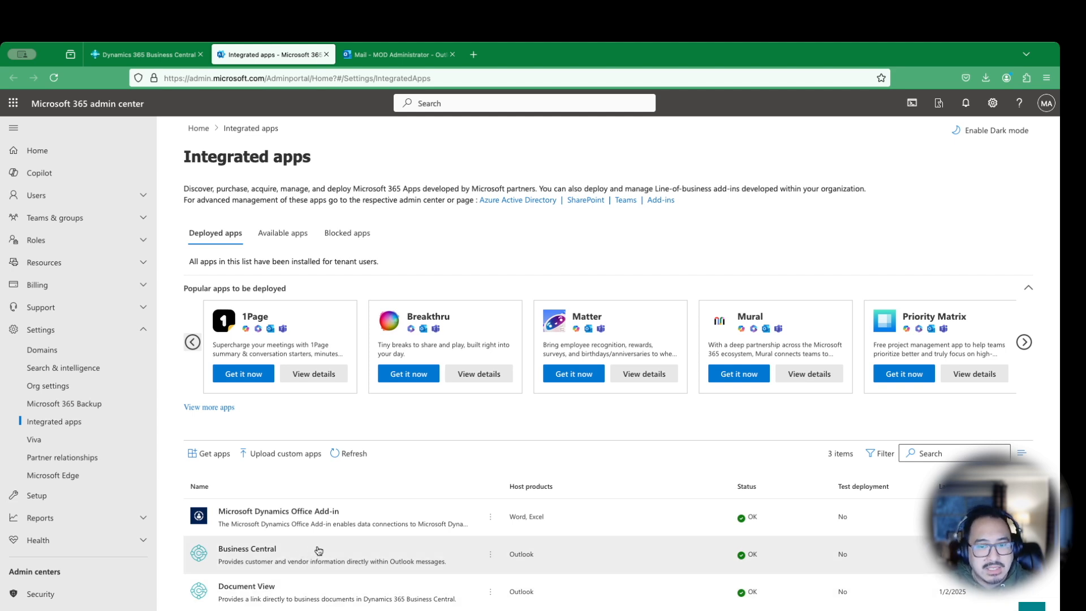
mouse_move(750, 566)
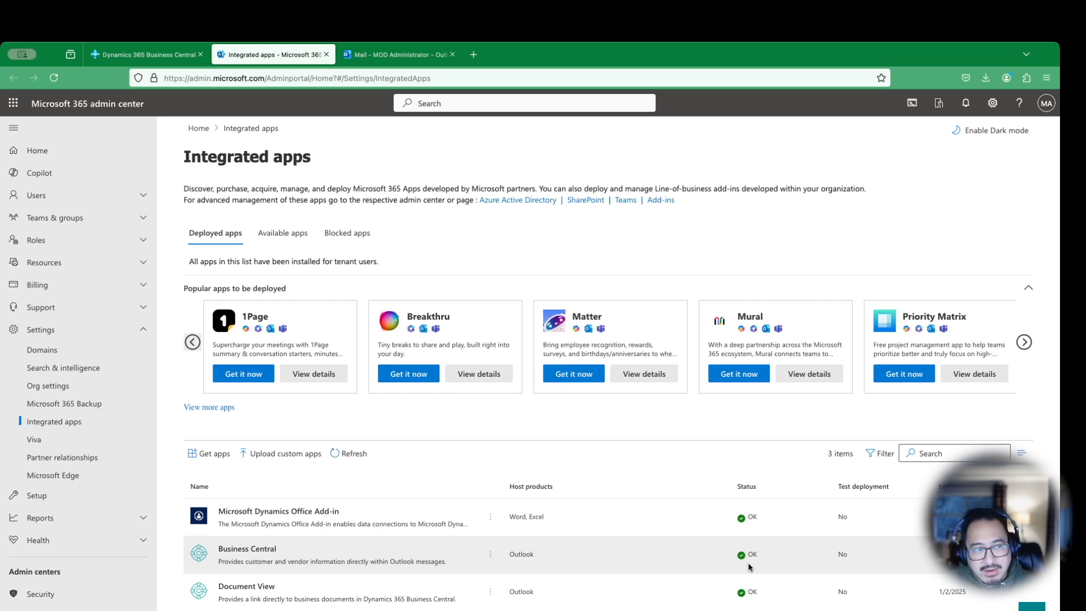
mouse_move(732, 568)
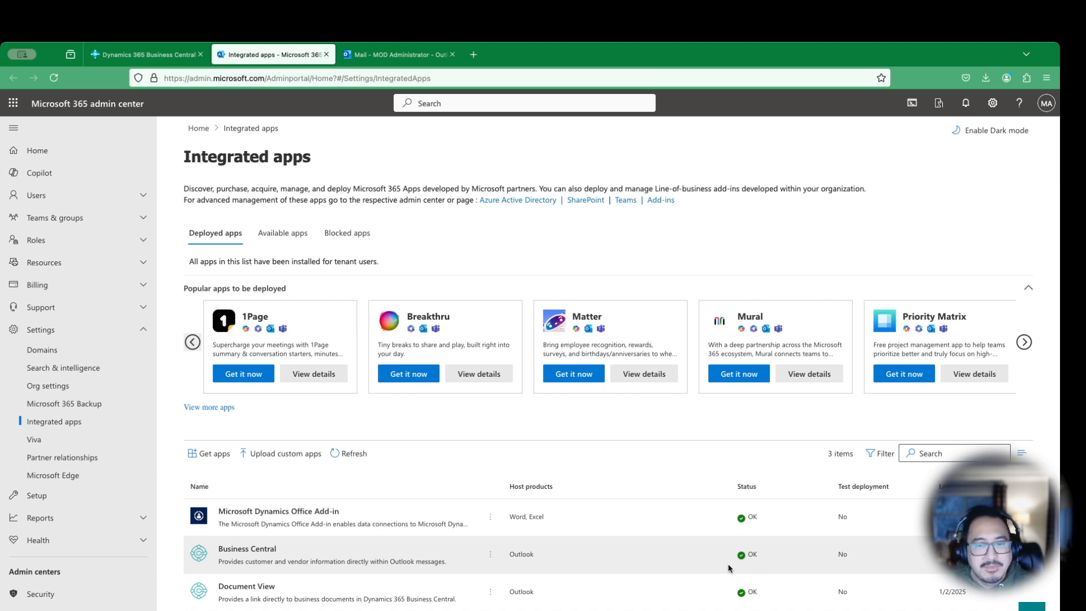
mouse_move(296, 553)
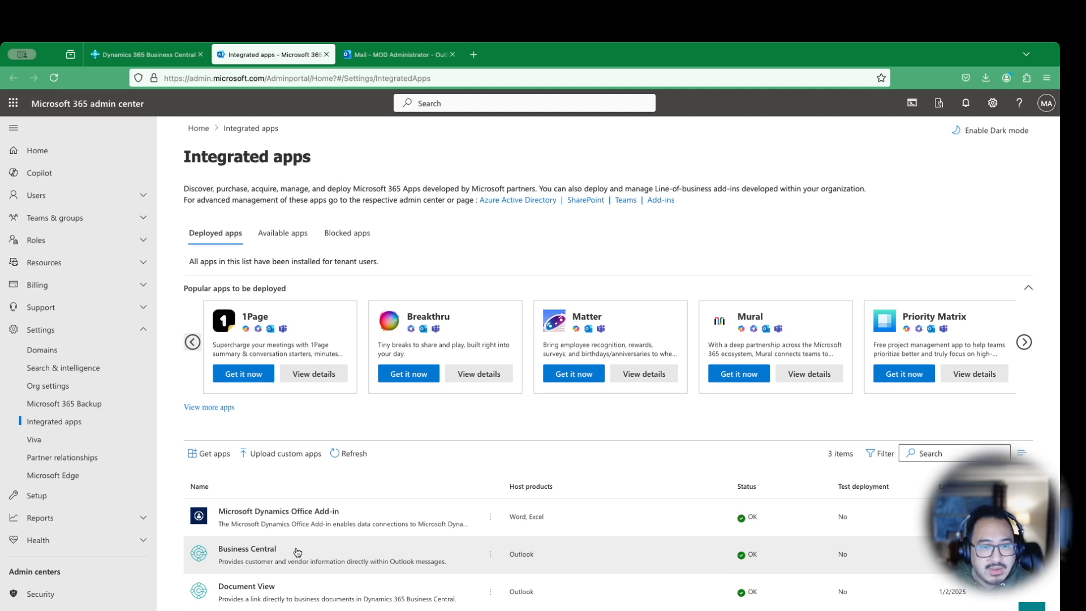
mouse_move(346, 523)
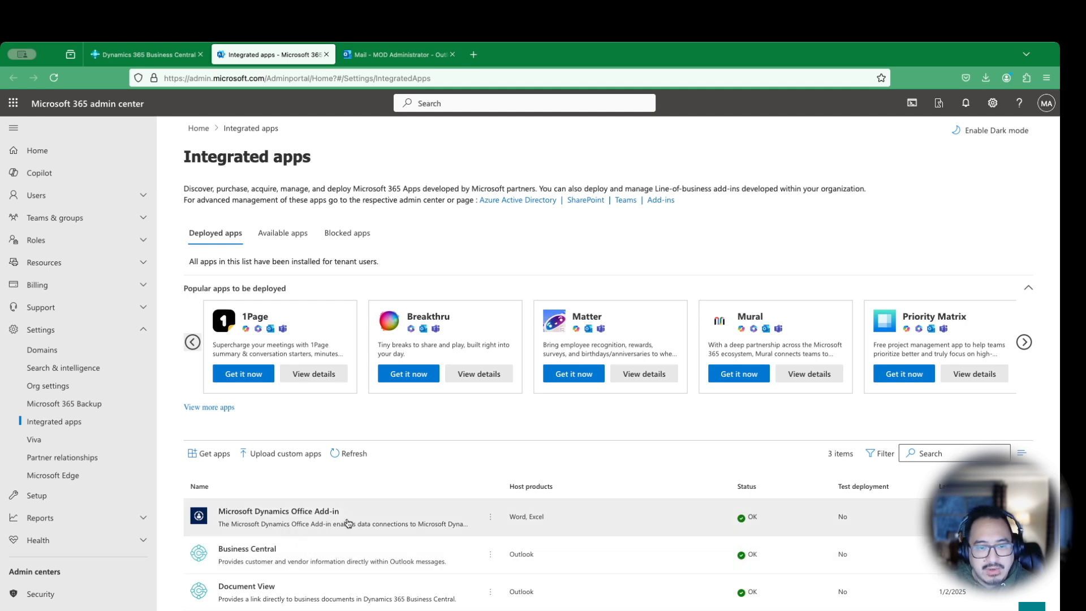
mouse_move(405, 524)
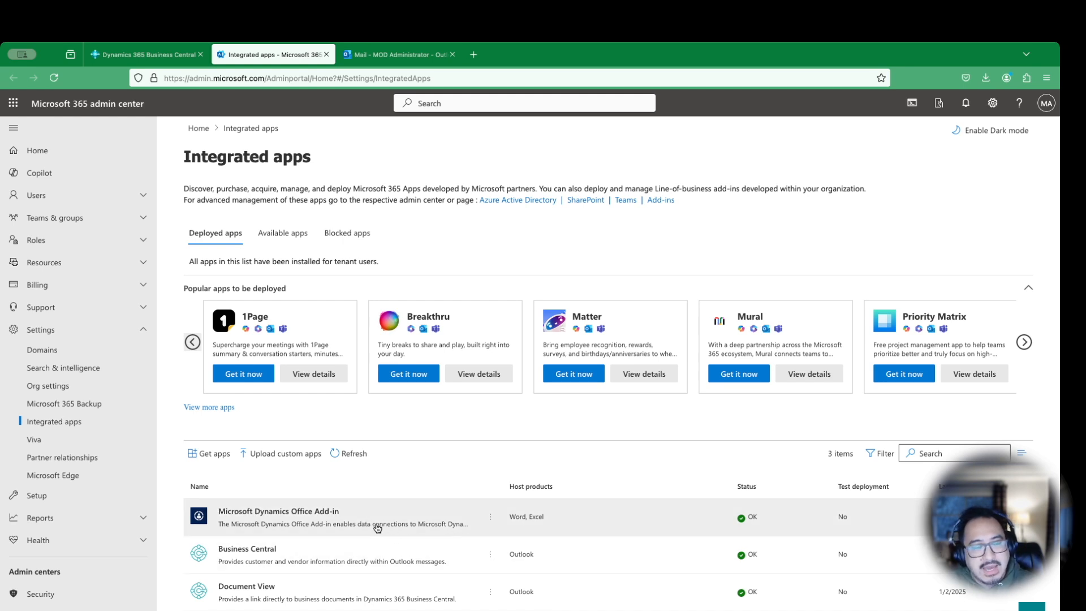
mouse_move(618, 534)
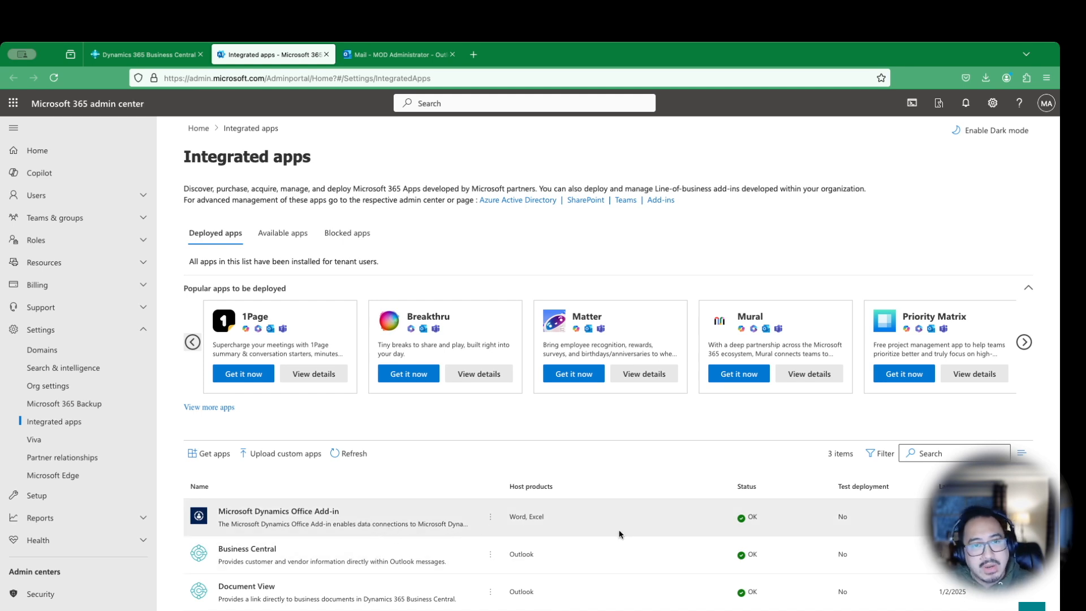
mouse_move(616, 532)
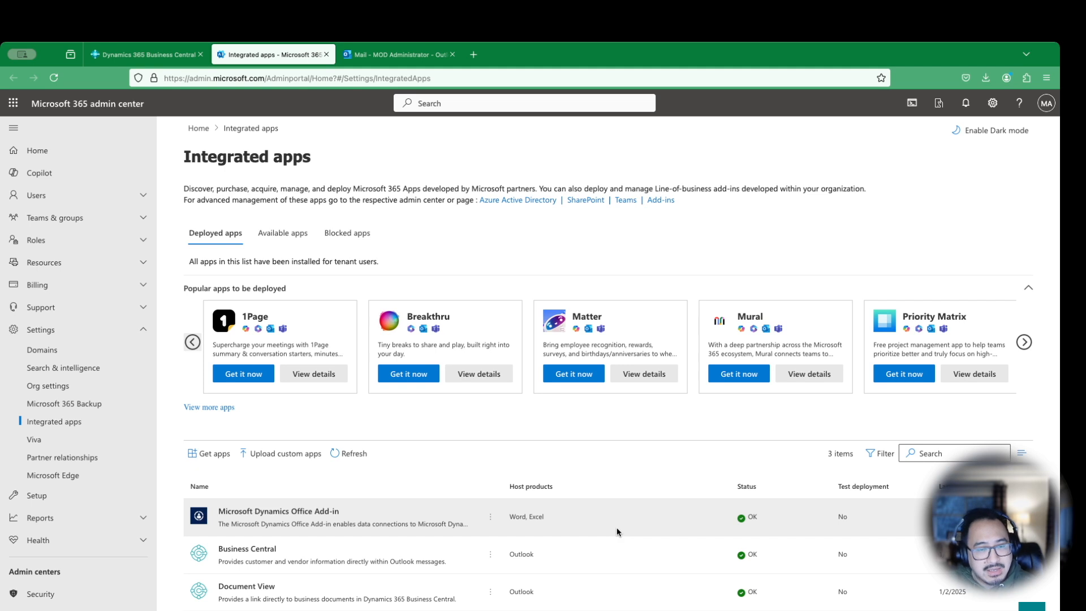
mouse_move(610, 522)
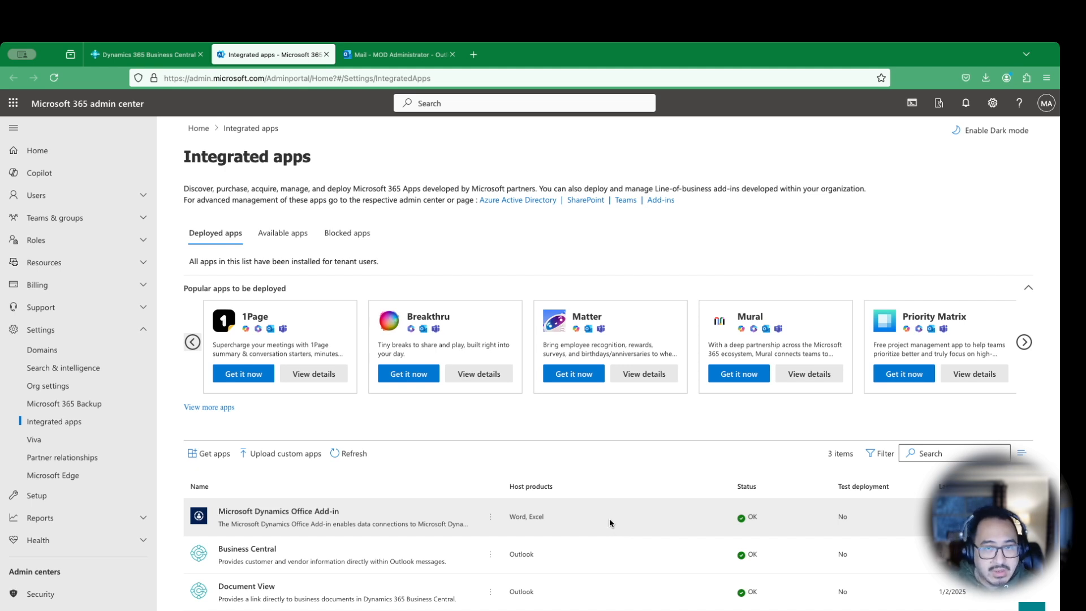
mouse_move(449, 243)
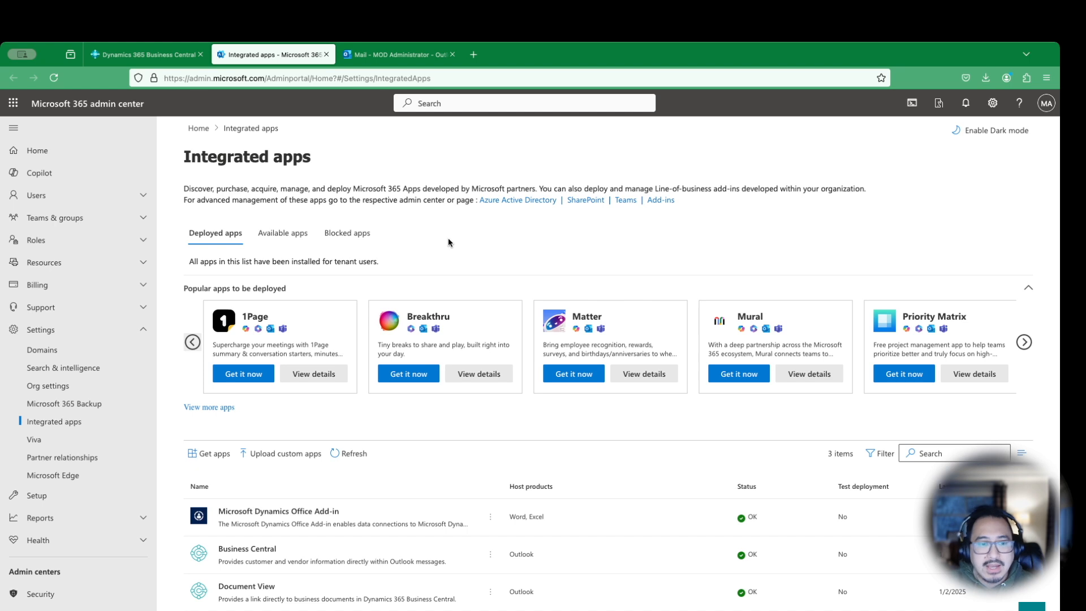
mouse_move(385, 580)
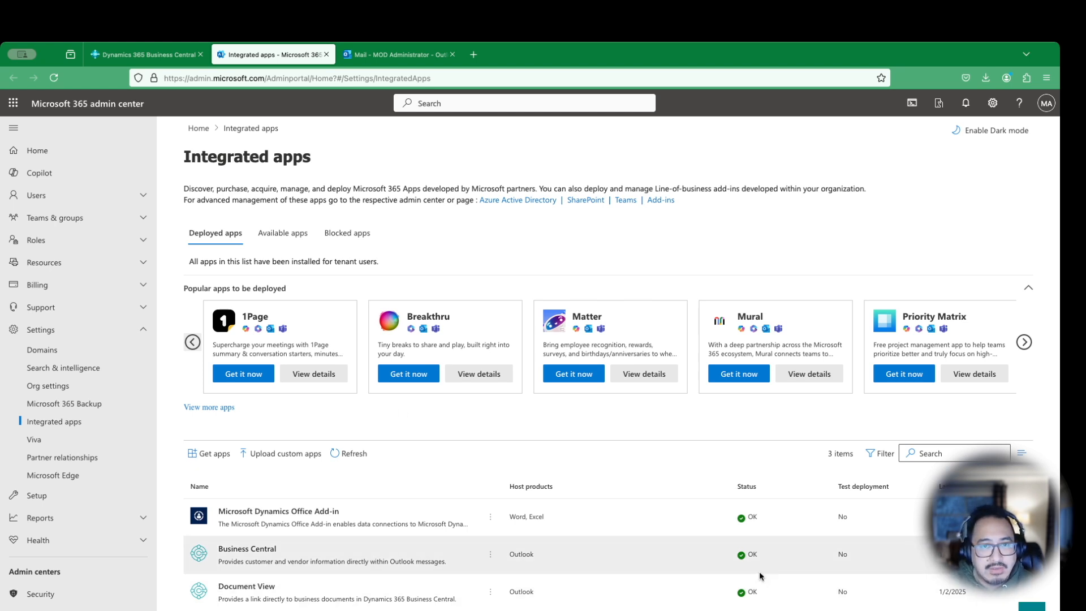
Step: Open the Business Central add-in on the order confirmation email and browse Adatum Corporation's tiles
click(398, 55)
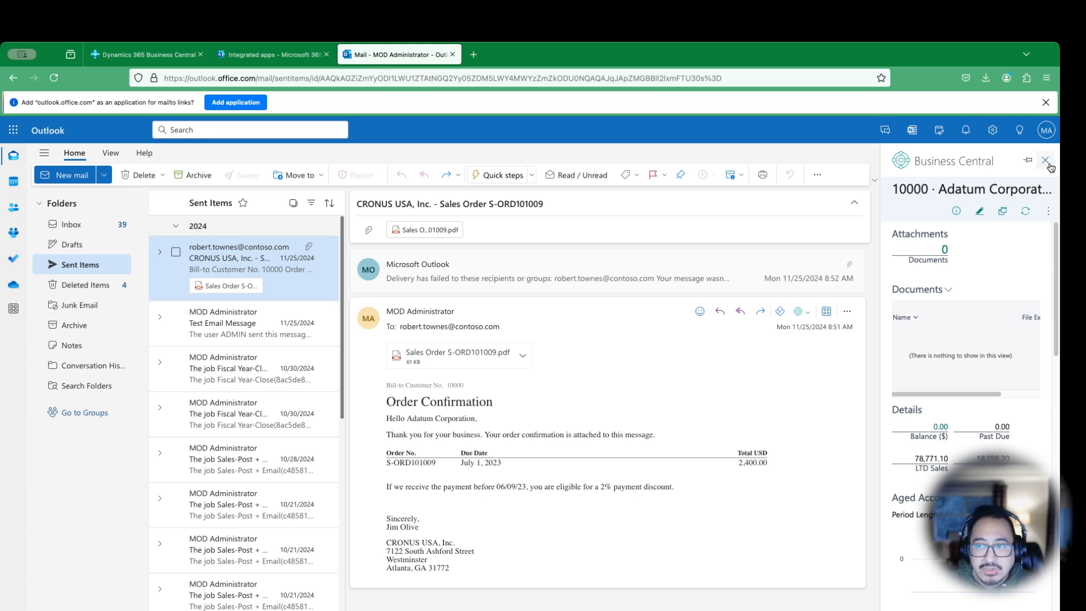
click(1047, 161)
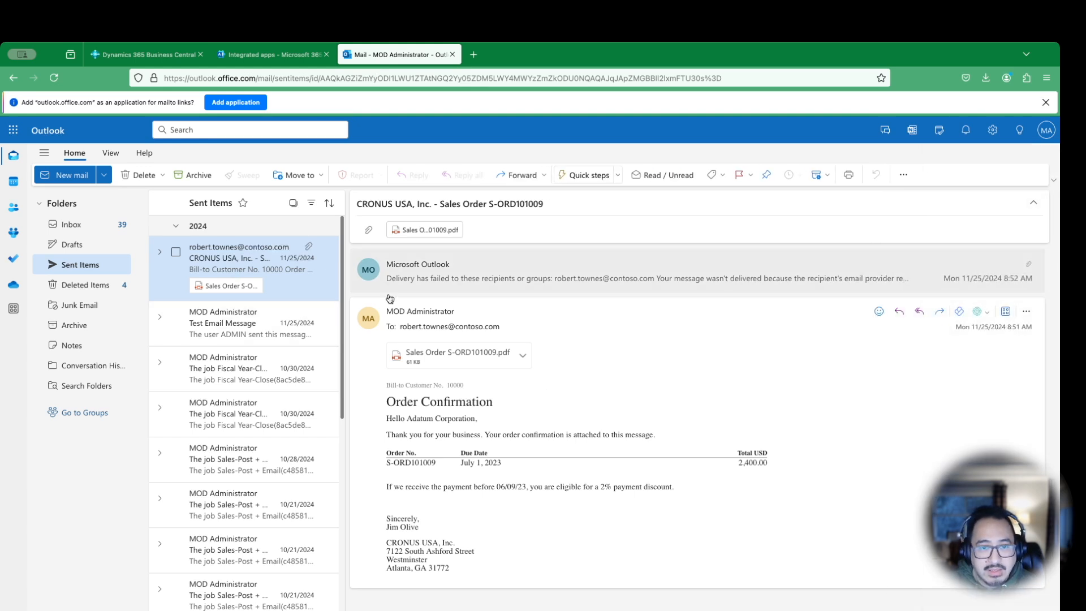
mouse_move(678, 357)
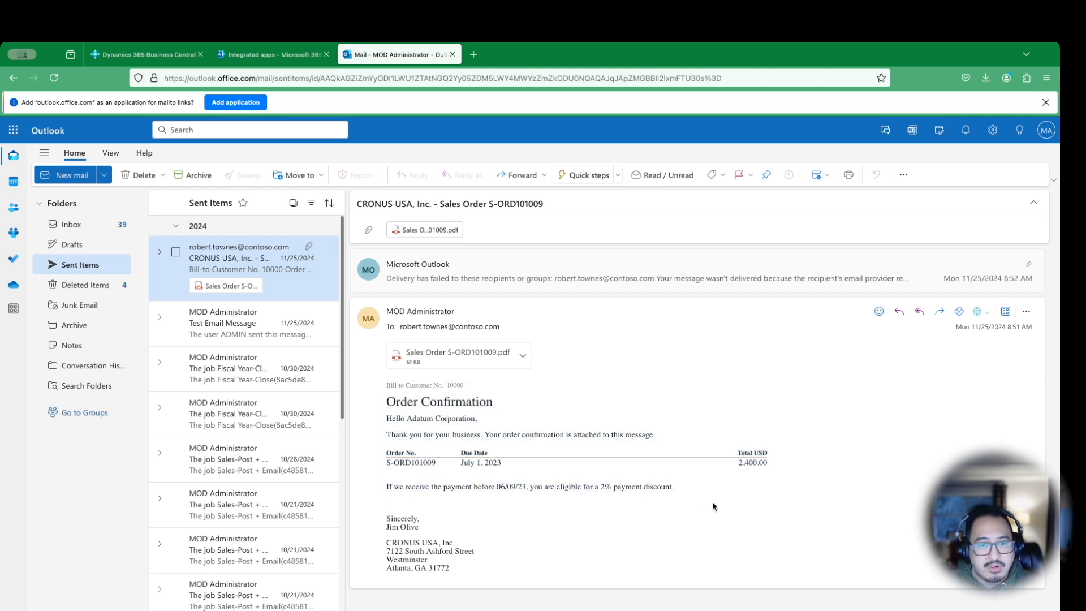
mouse_move(753, 476)
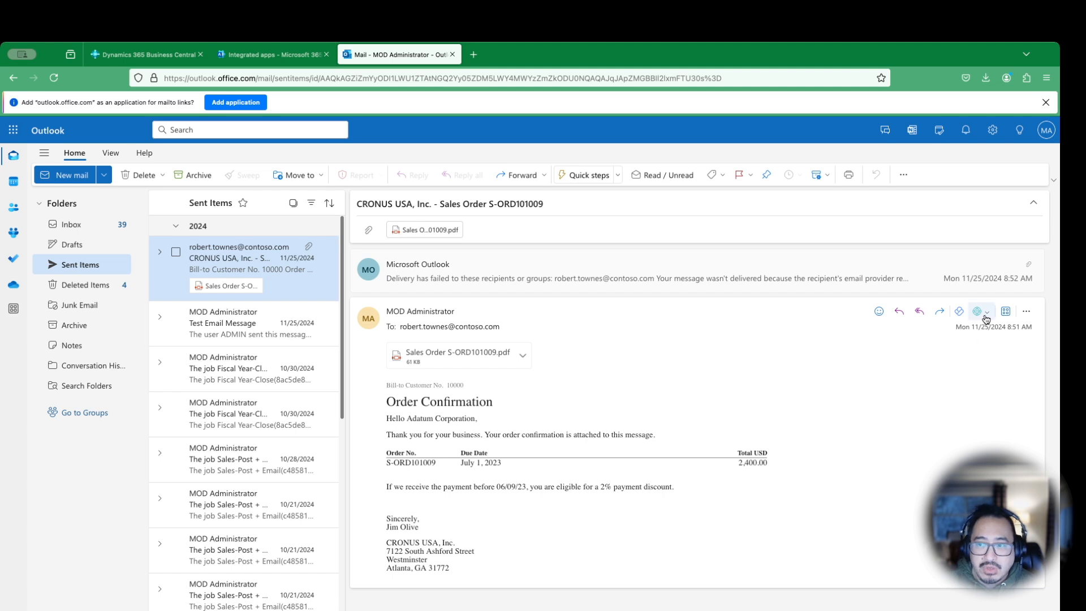
click(983, 311)
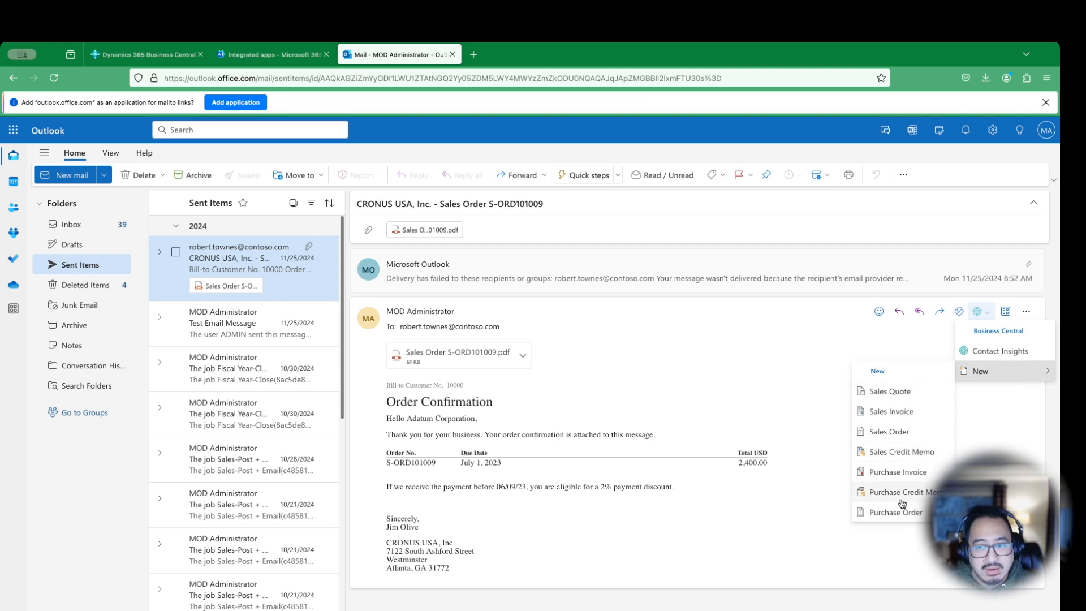
mouse_move(896, 395)
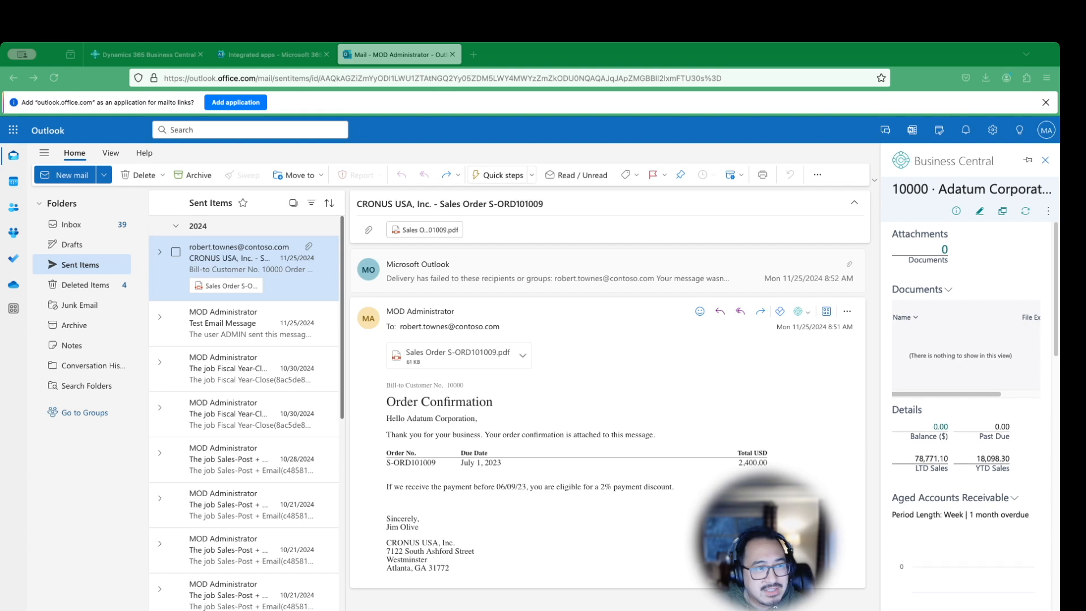
mouse_move(947, 347)
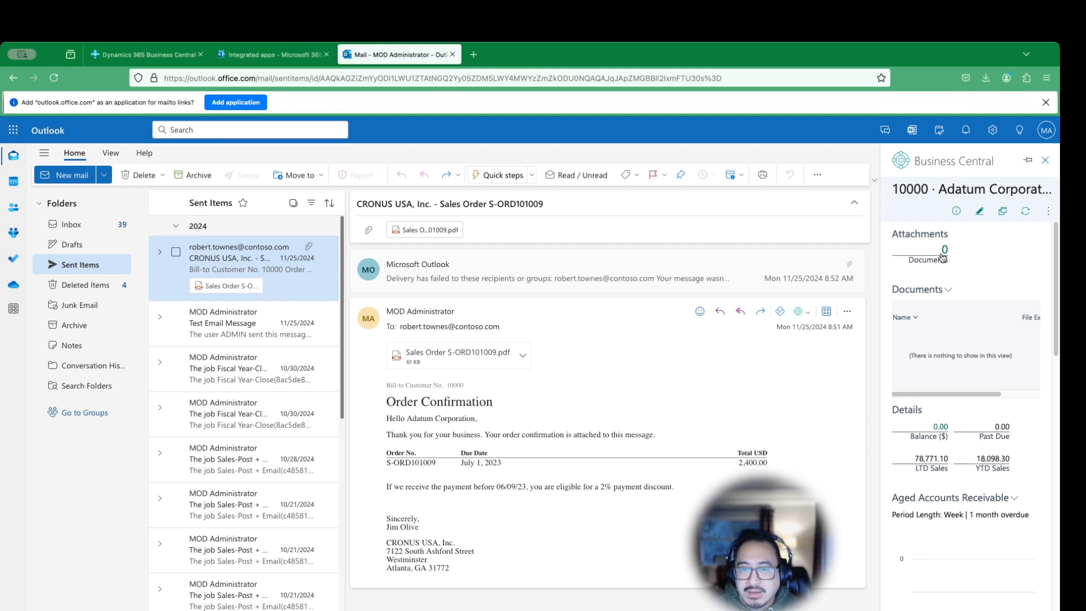
mouse_move(954, 188)
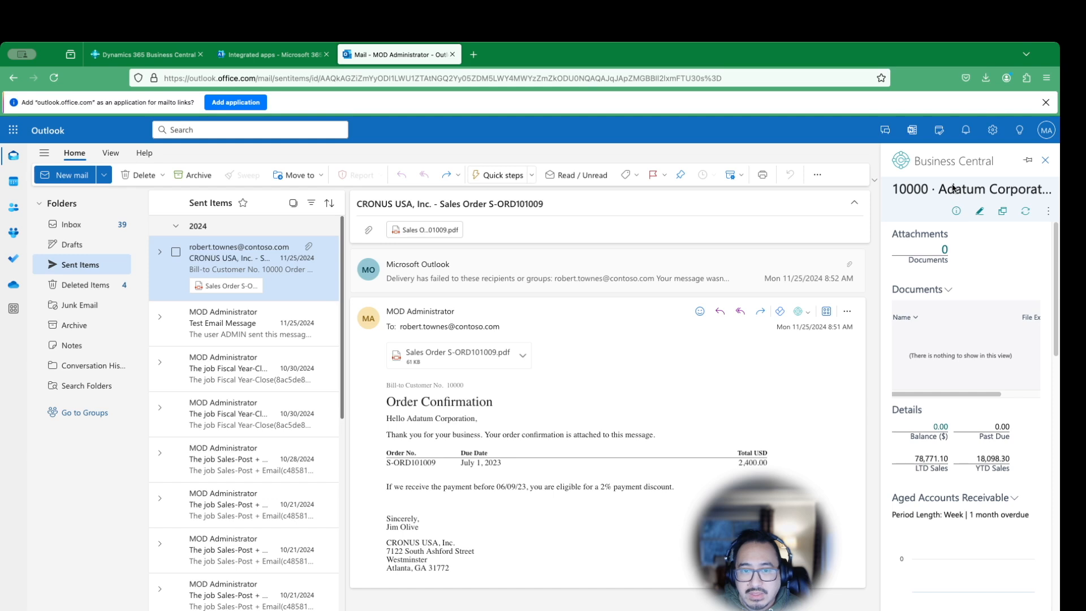
mouse_move(469, 408)
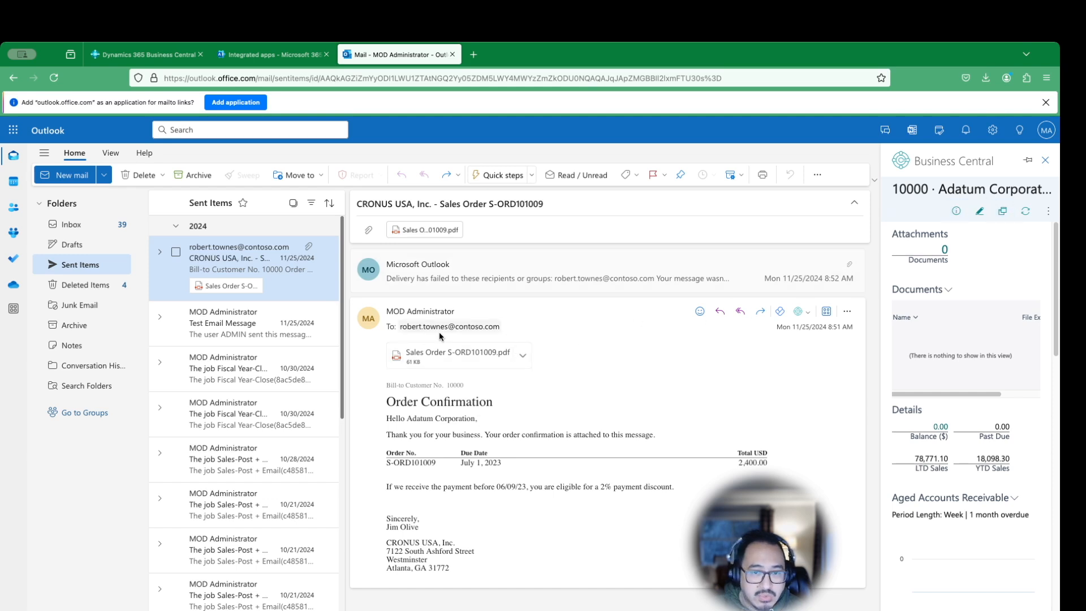
mouse_move(1008, 371)
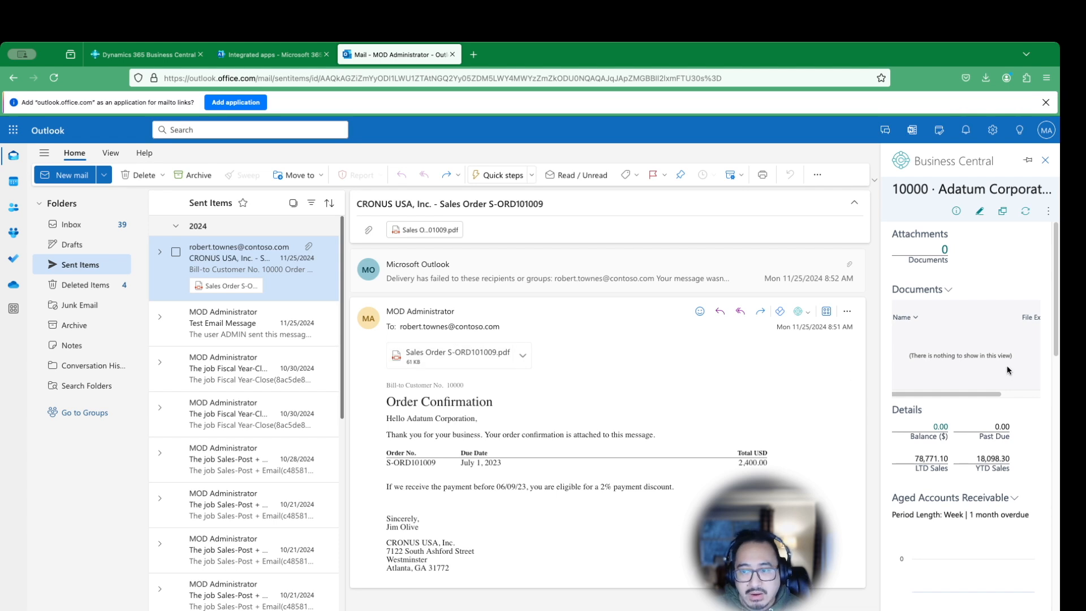
scroll(down, 3)
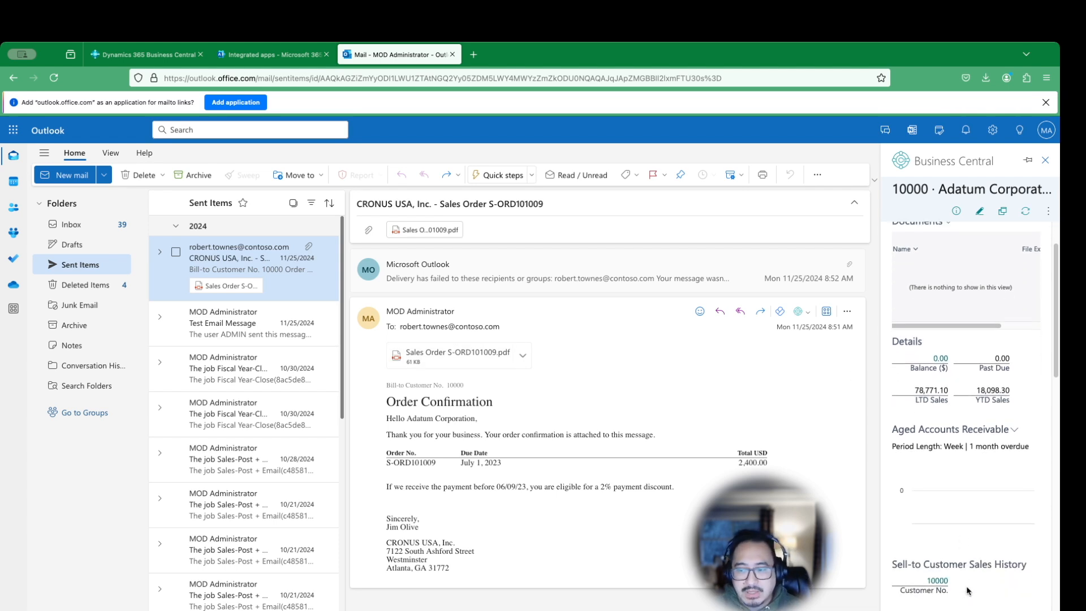
scroll(down, 3)
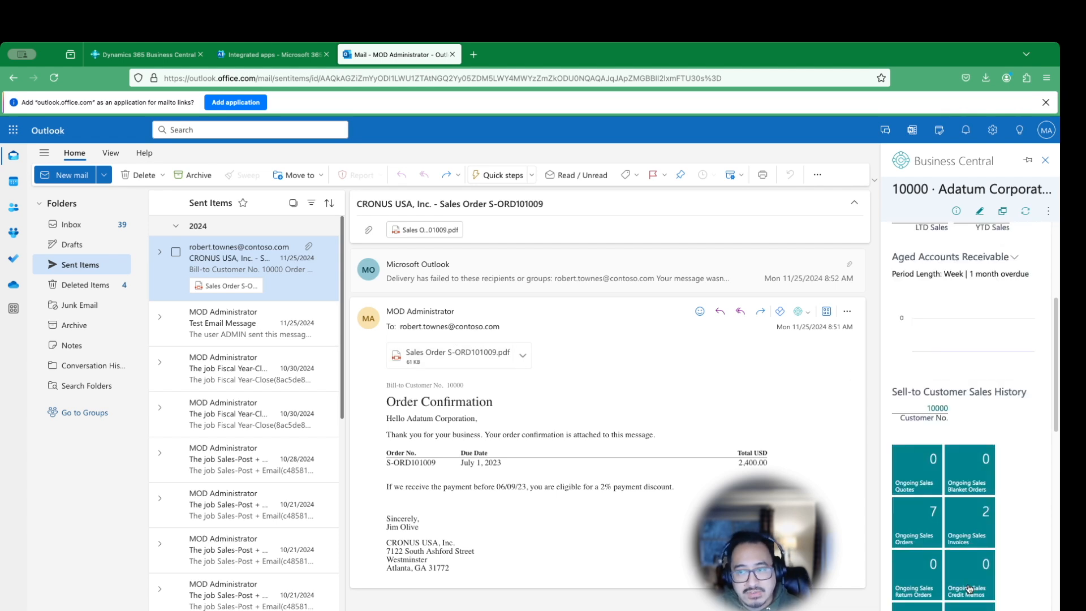
scroll(down, 3)
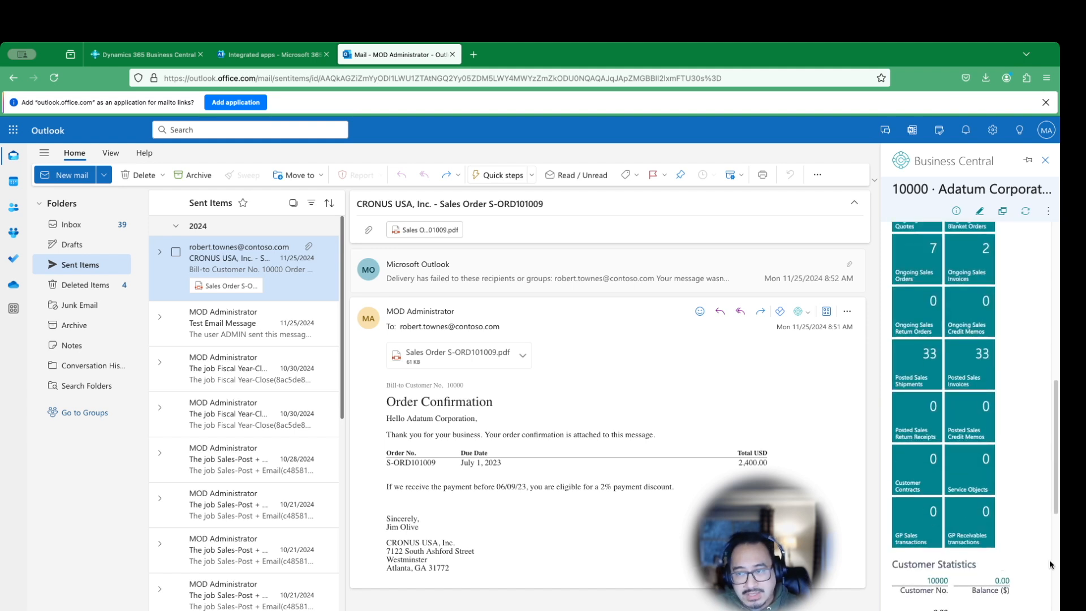
scroll(down, 3)
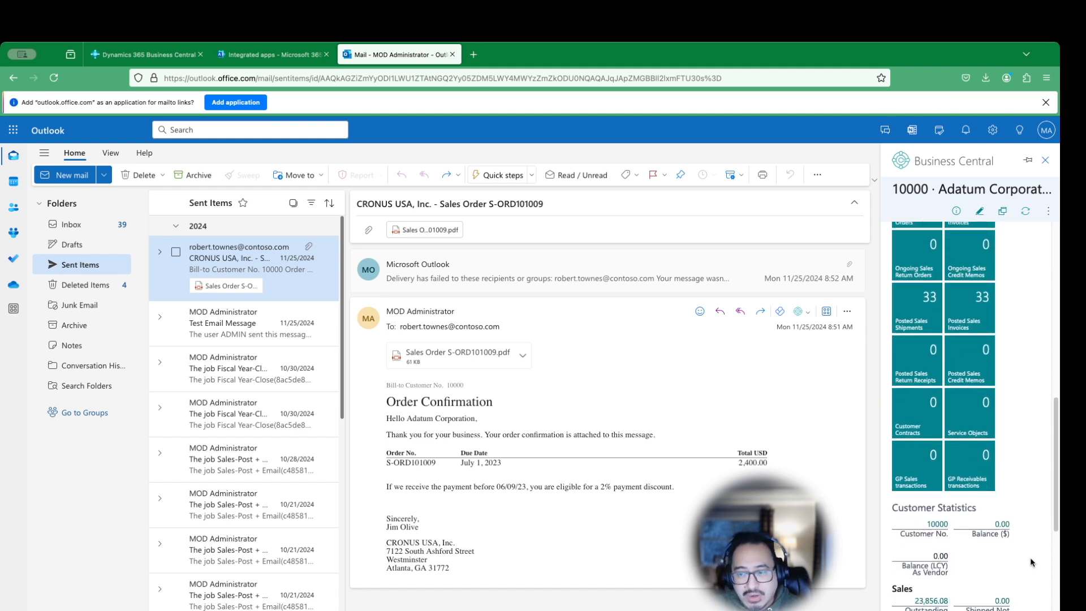
scroll(down, 3)
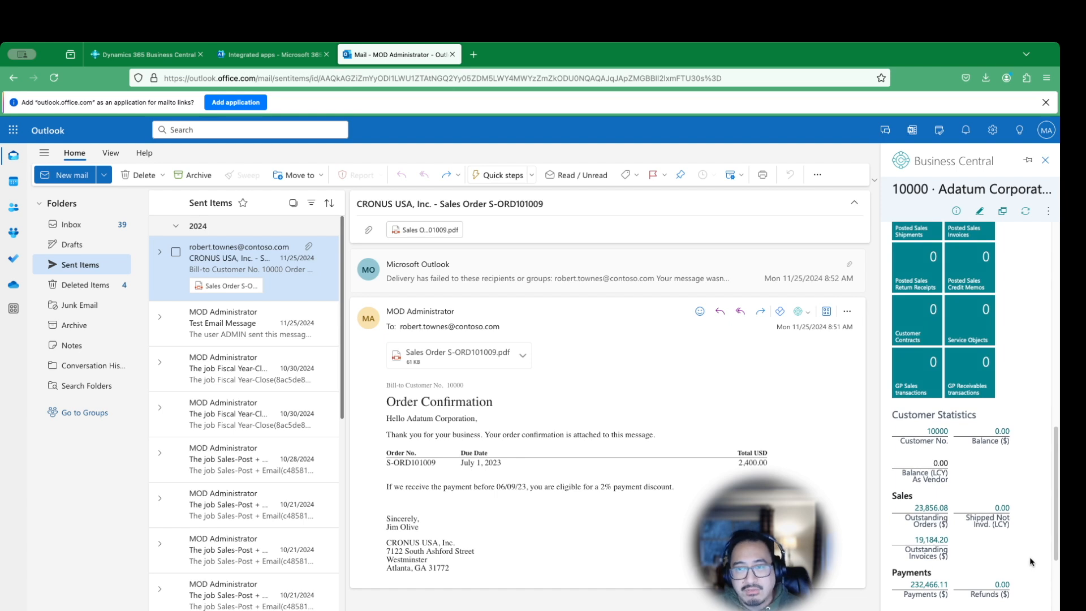
mouse_move(1024, 537)
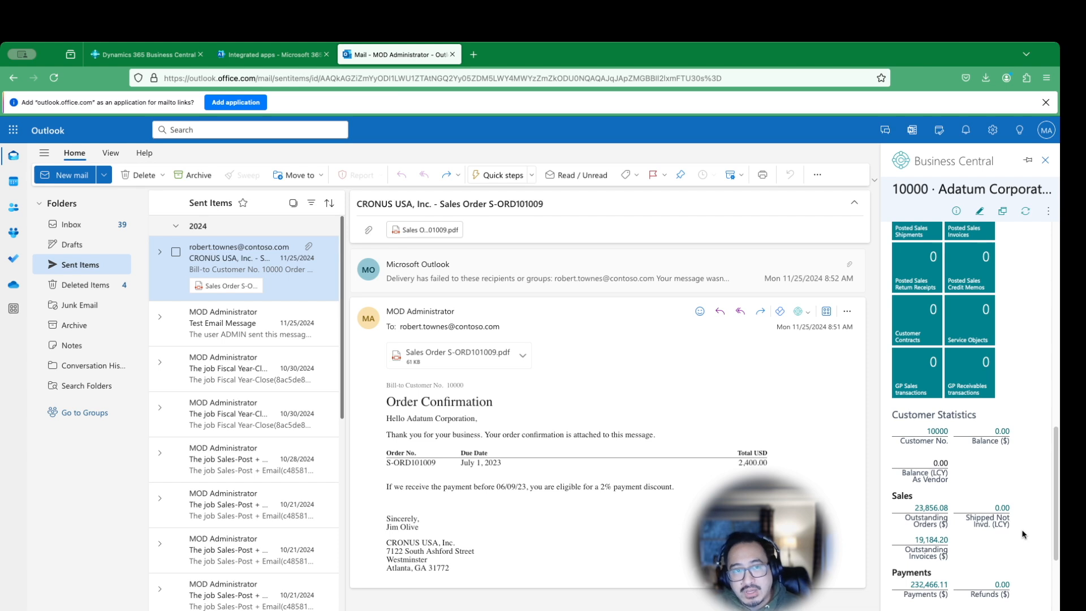
mouse_move(568, 234)
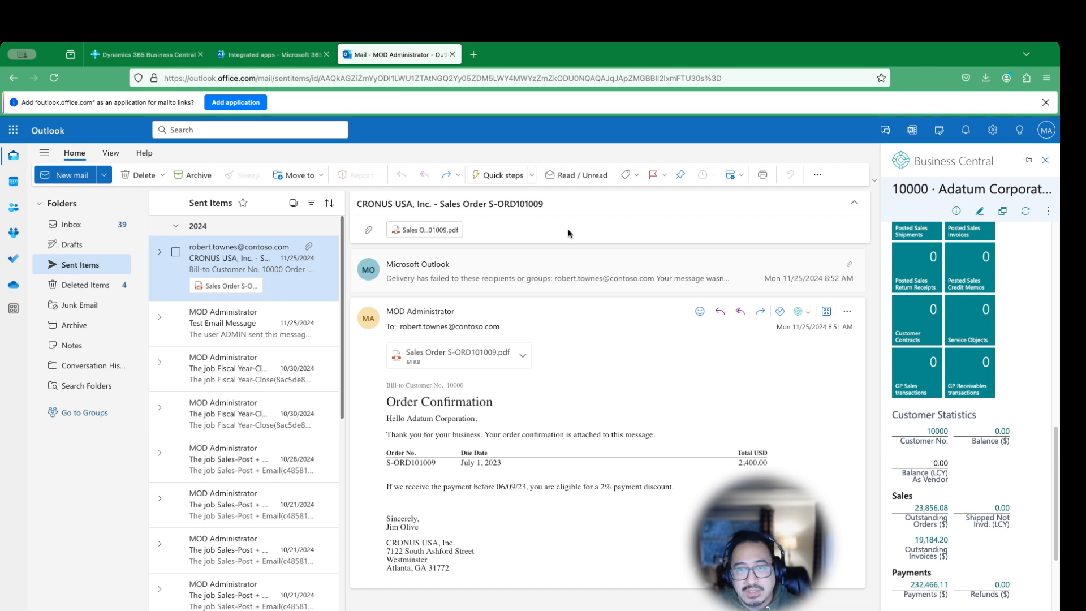
mouse_move(1003, 468)
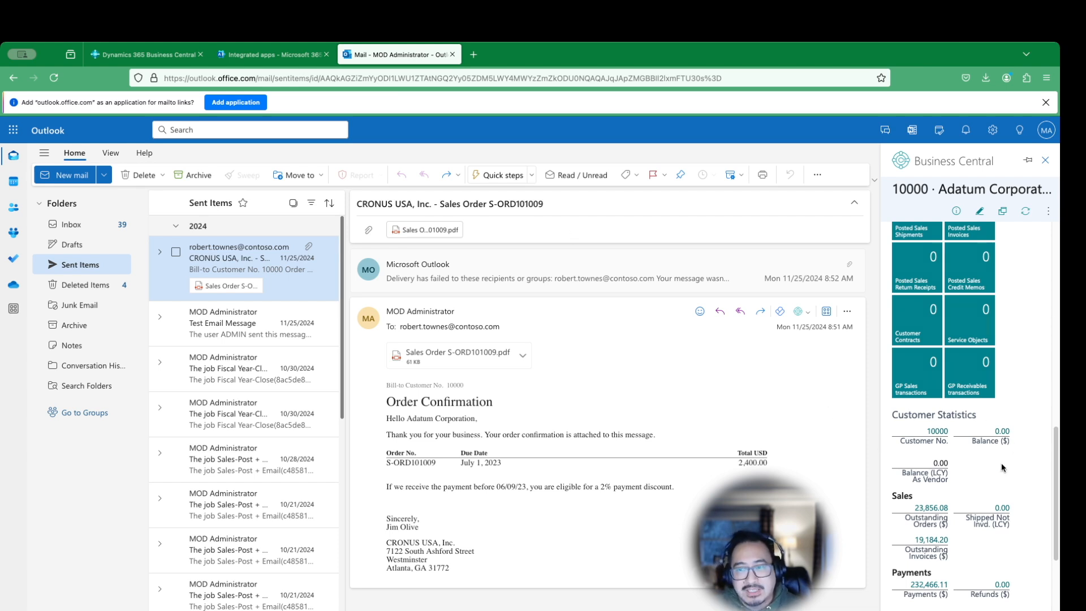
mouse_move(991, 558)
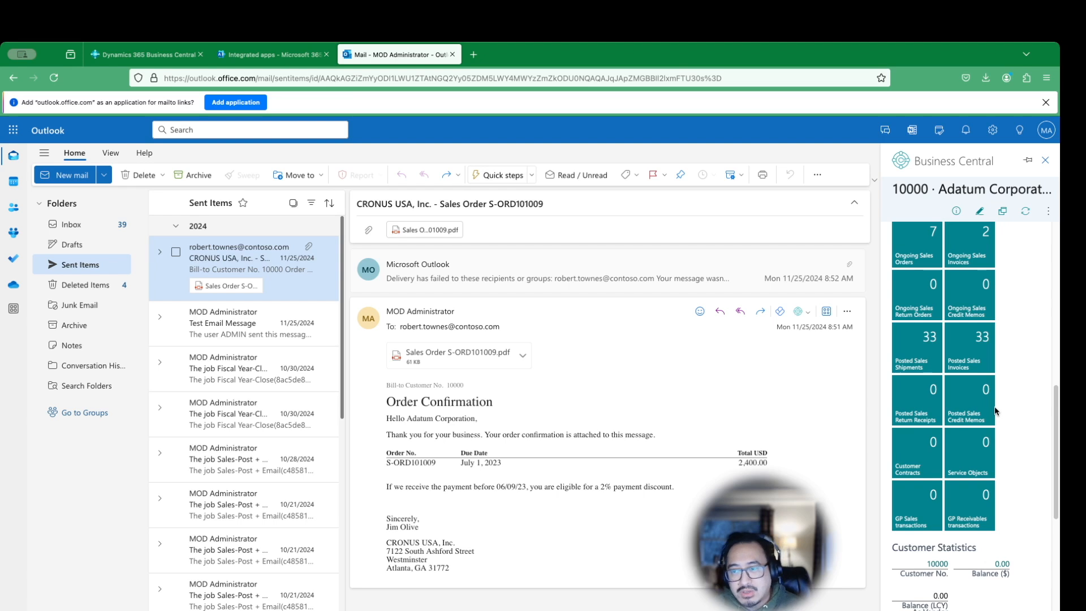
scroll(up, 3)
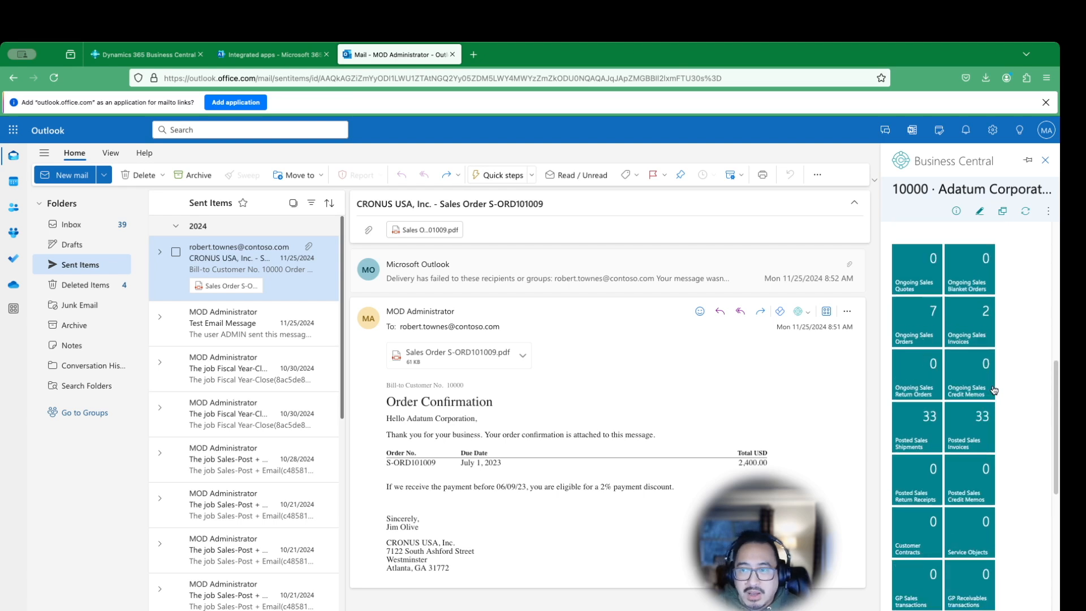
mouse_move(996, 364)
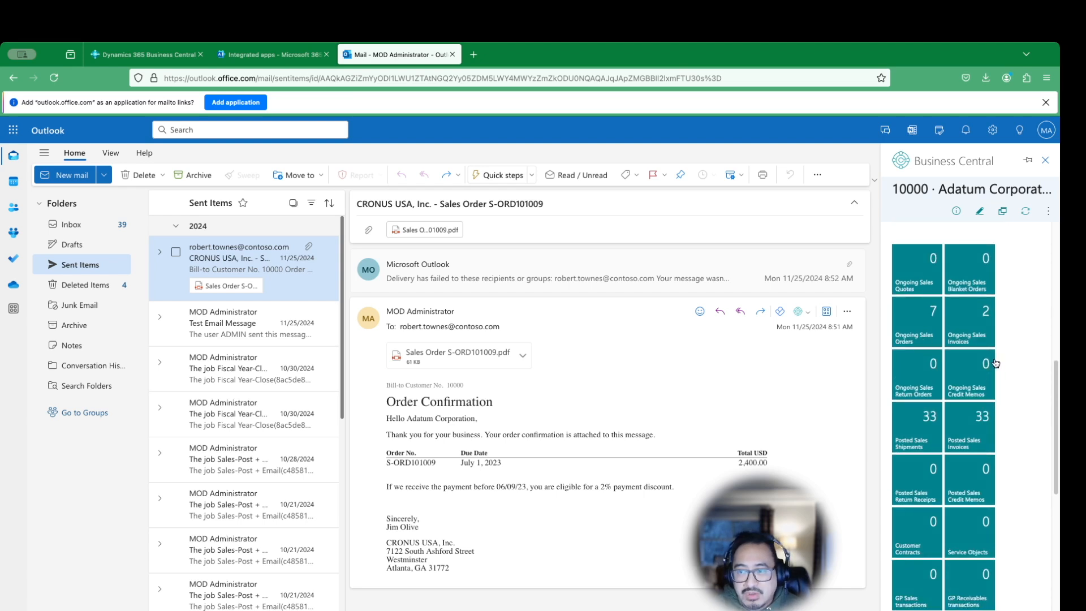
mouse_move(929, 343)
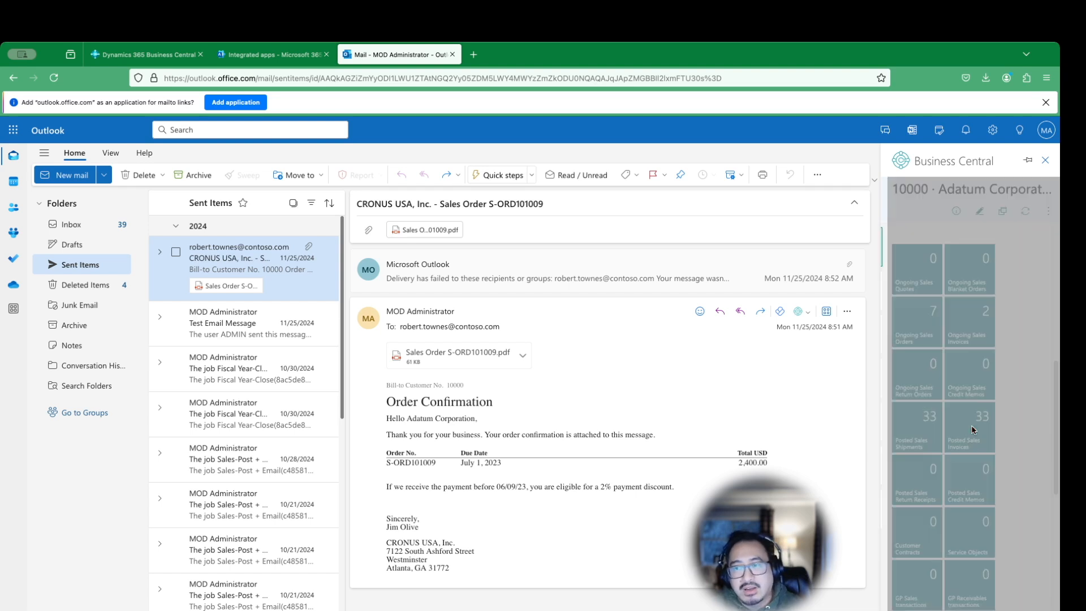
Step: Open Adatum Corporation's Ongoing Sales Orders list from its tile
click(916, 321)
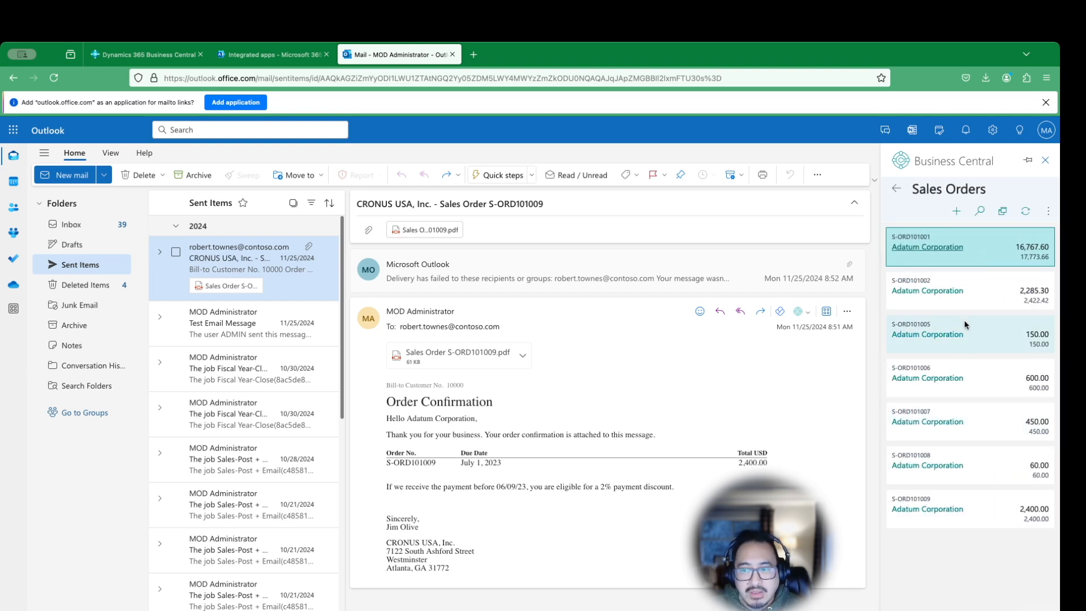
mouse_move(979, 507)
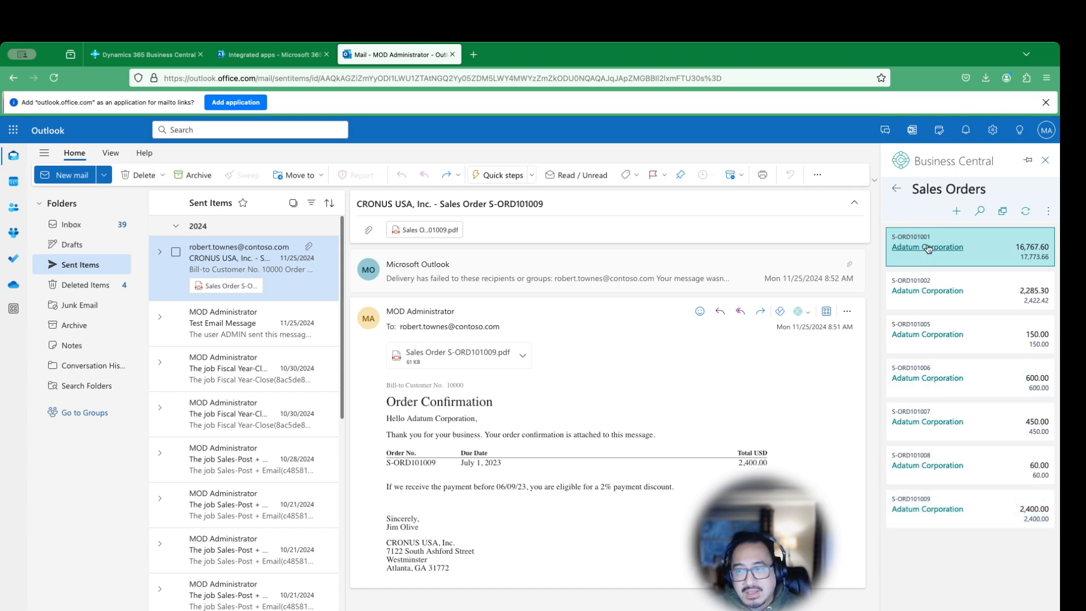
mouse_move(959, 573)
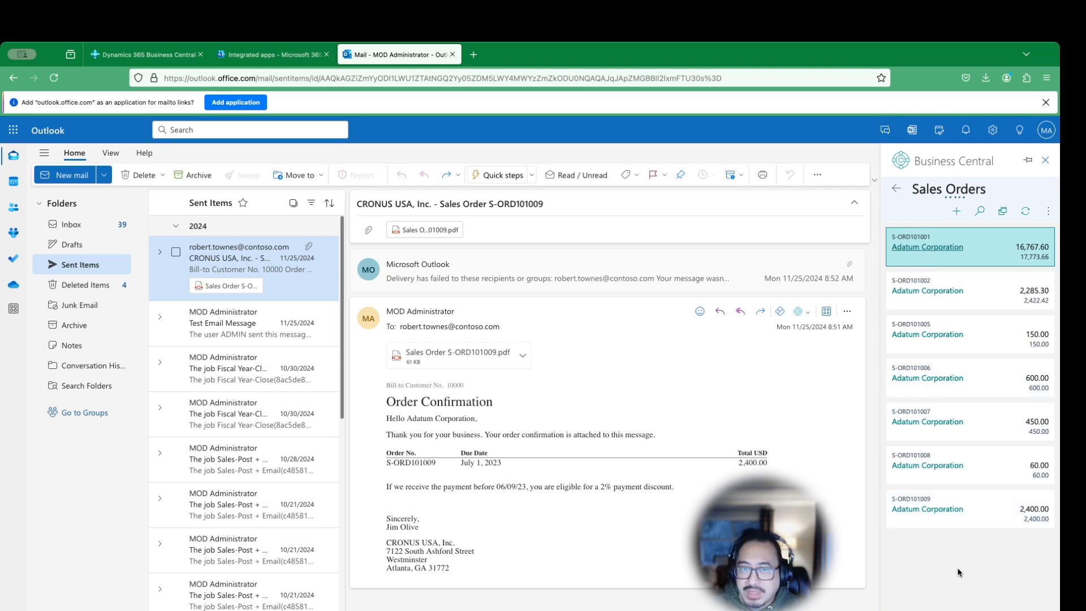
mouse_move(965, 570)
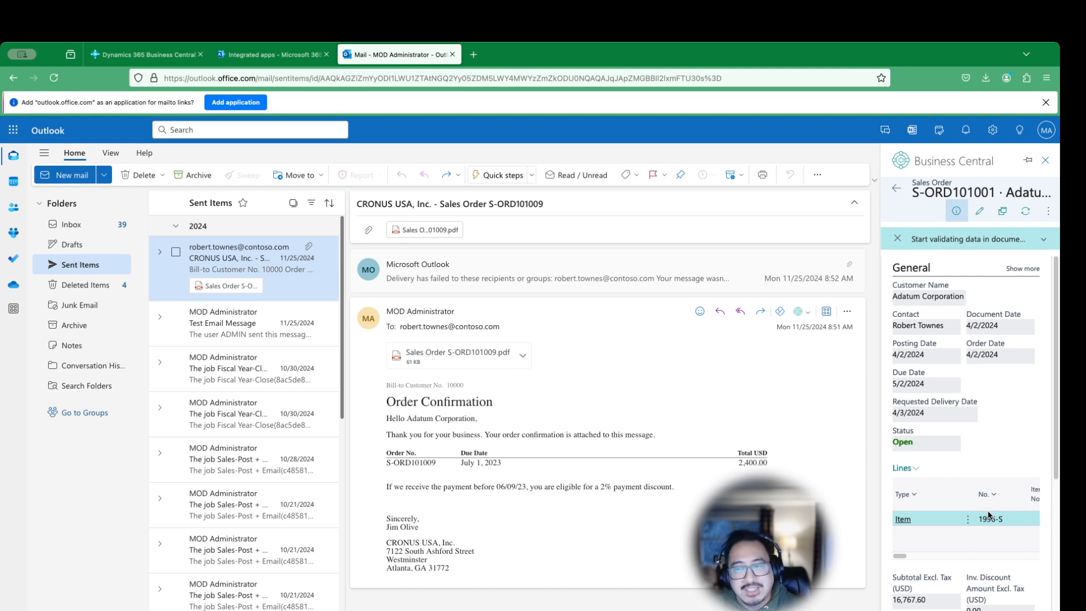
mouse_move(991, 514)
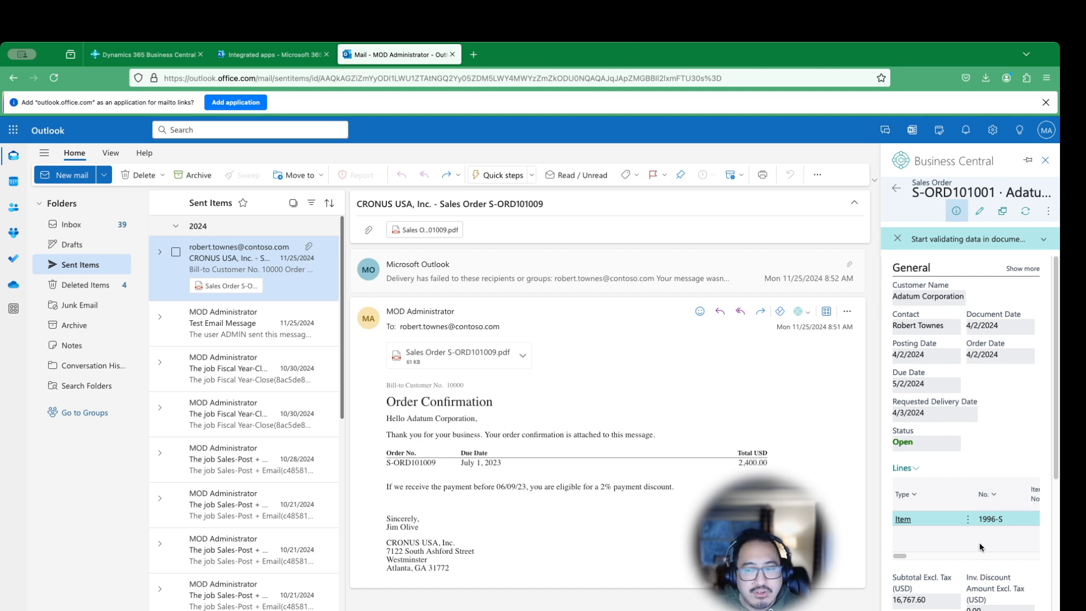
Step: Show all General fields of S-ORD101001 and switch the order into edit mode
scroll(down, 3)
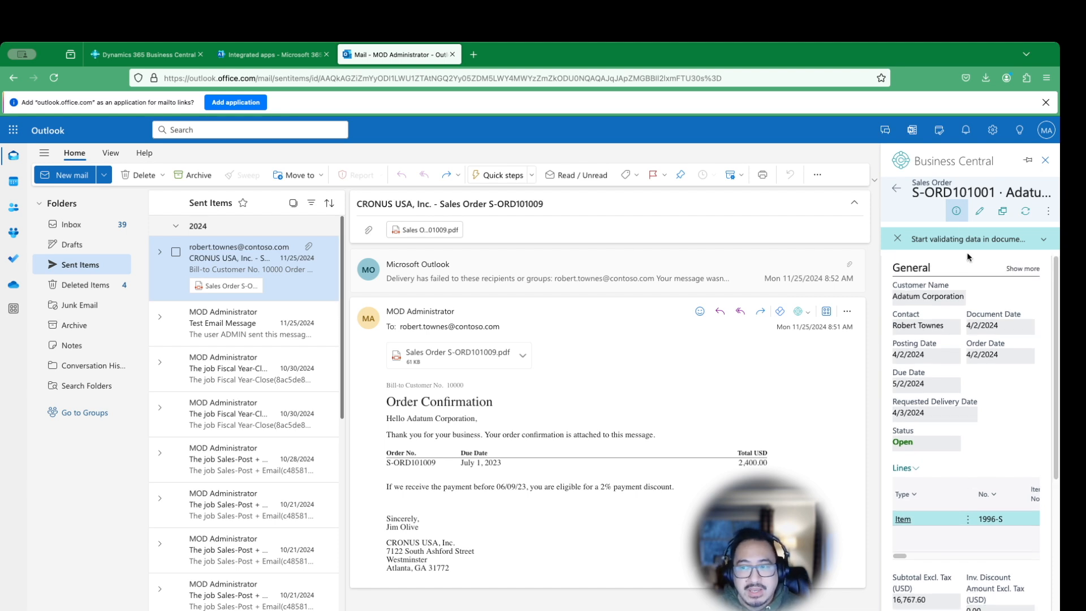
scroll(down, 3)
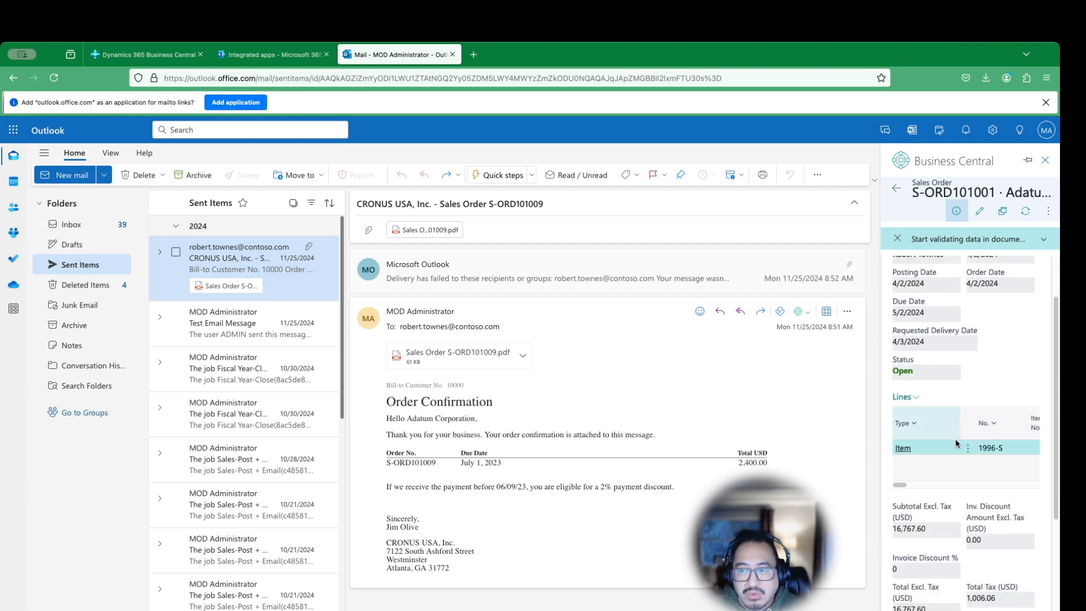
scroll(down, 3)
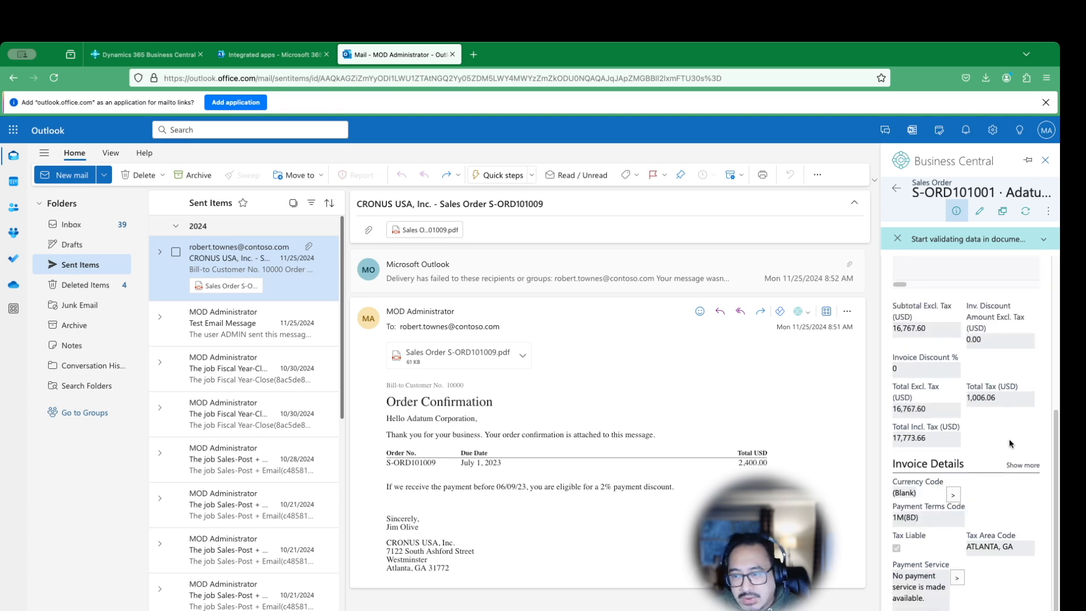
mouse_move(938, 447)
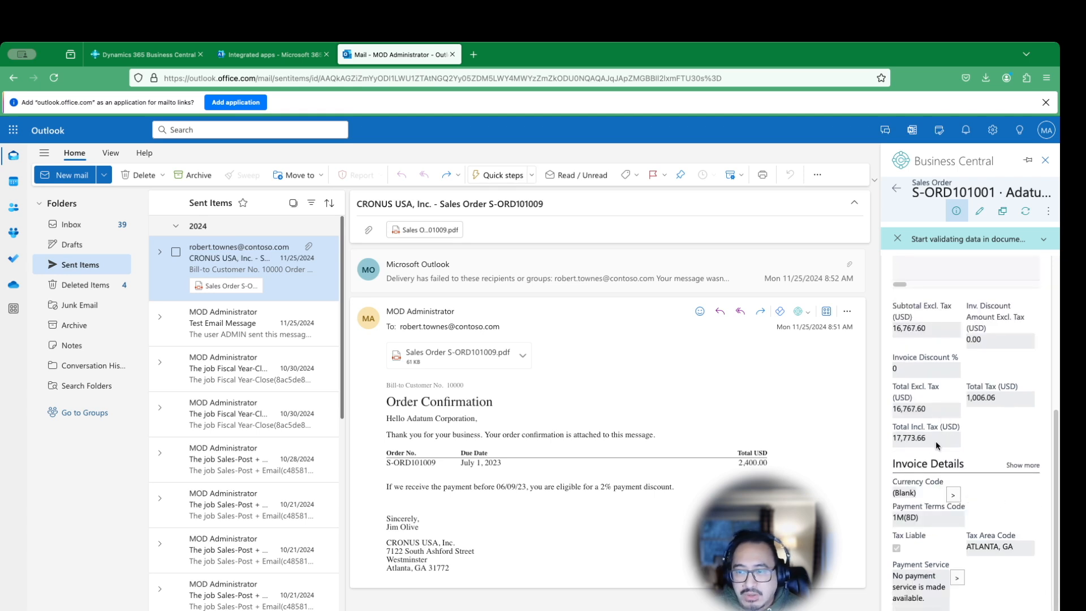
scroll(down, 3)
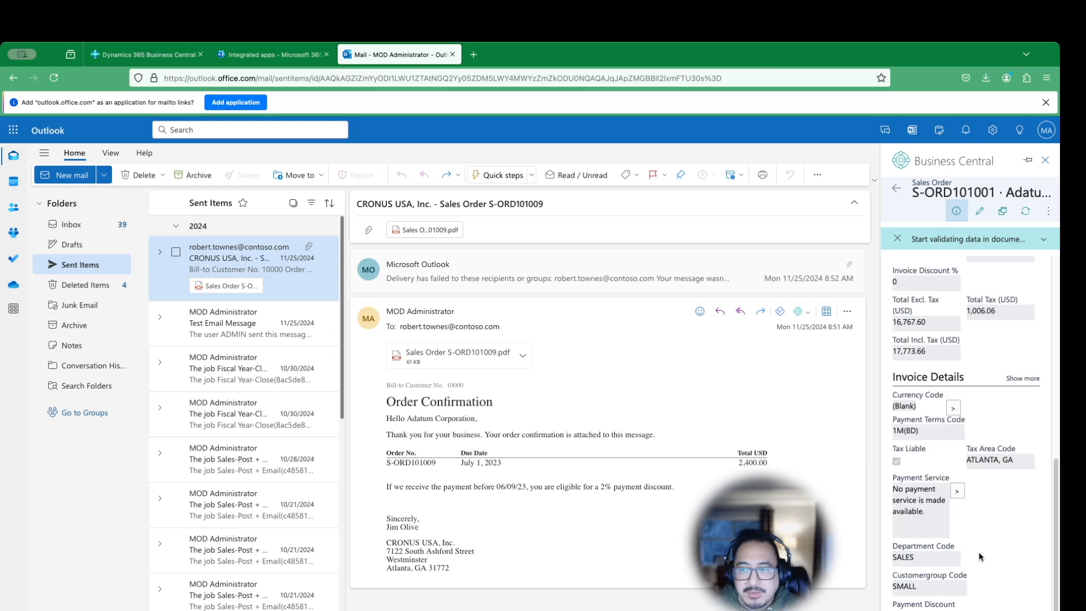
mouse_move(987, 541)
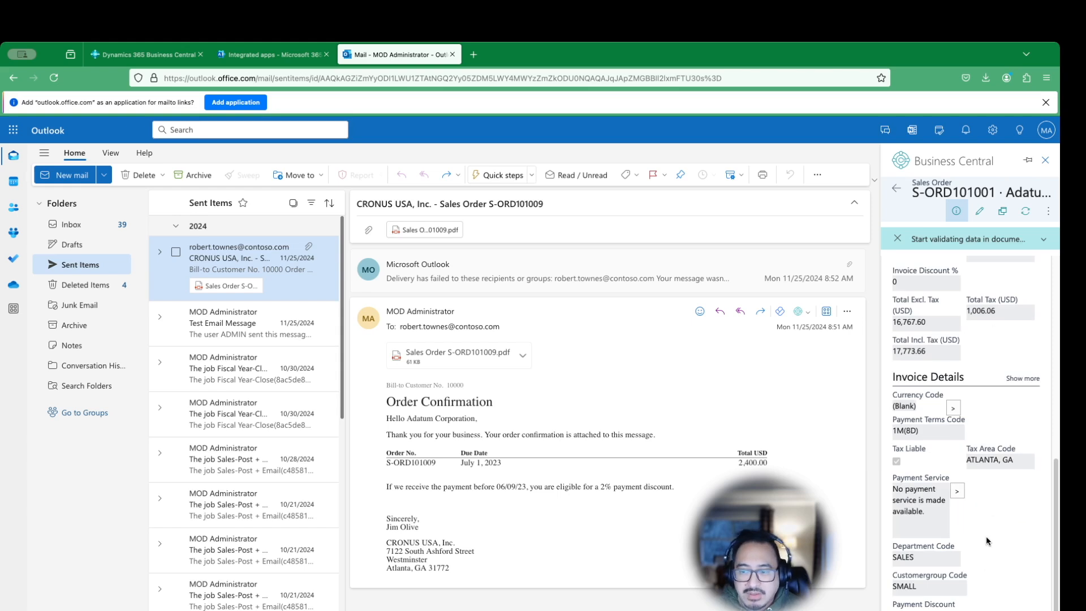
scroll(up, 3)
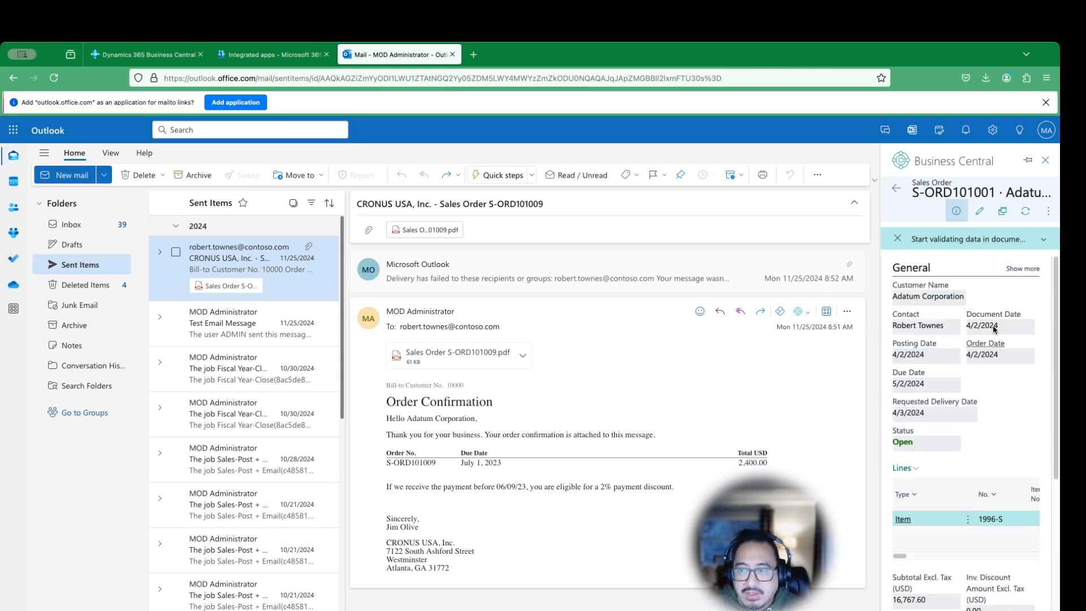
click(1022, 269)
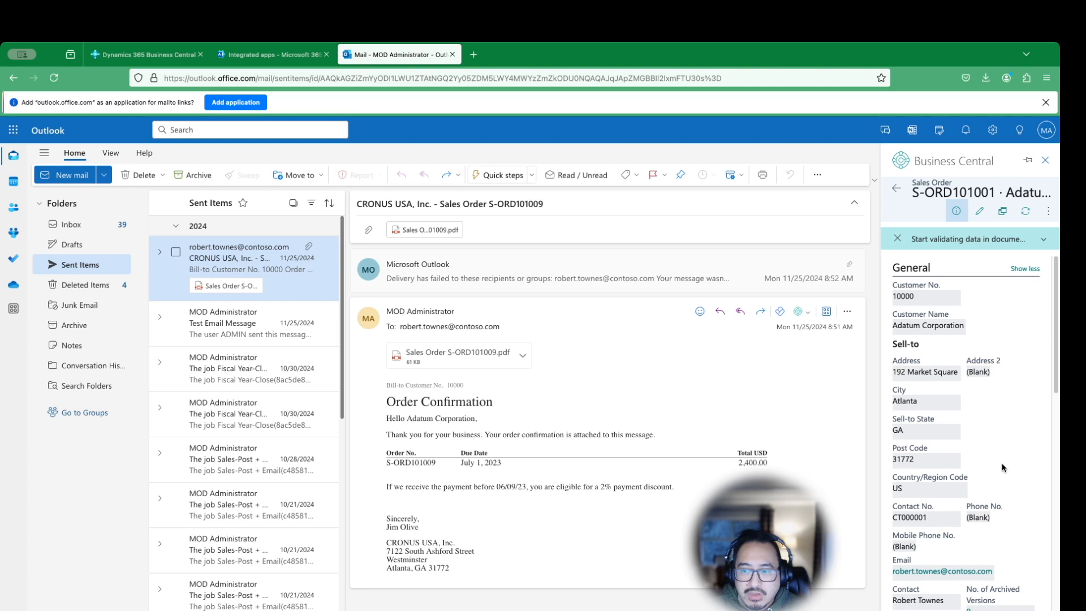
scroll(down, 3)
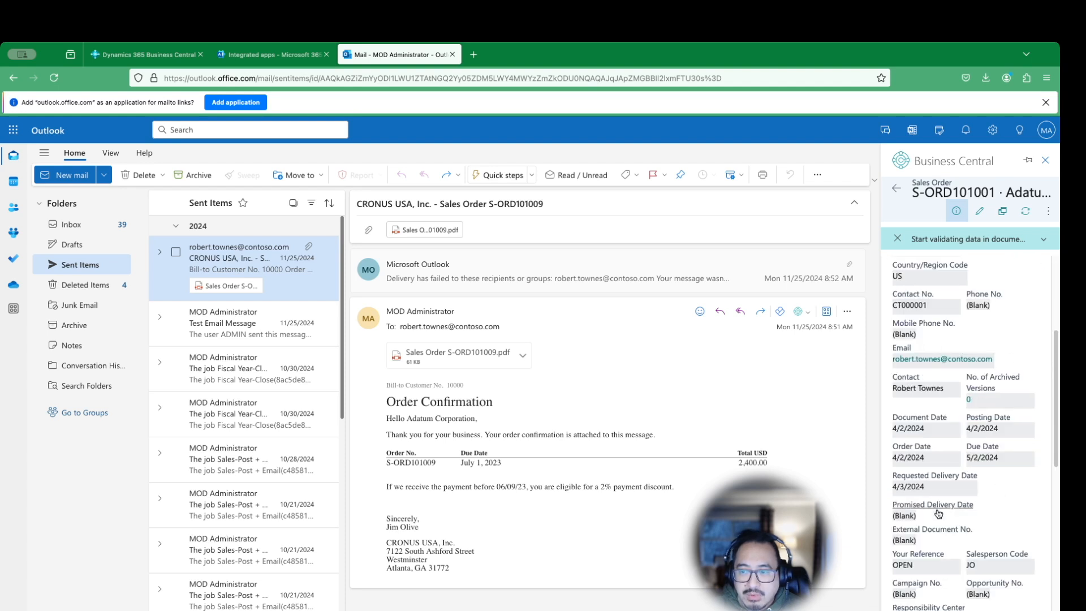
click(978, 211)
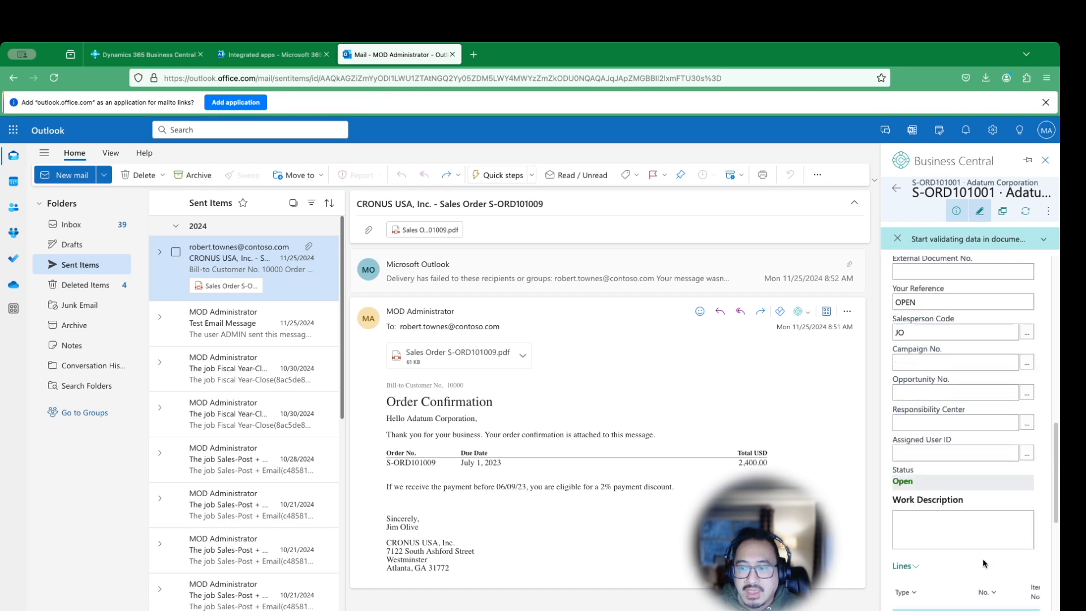
Step: Enter 'This is a test' as the sales order's work description
scroll(down, 3)
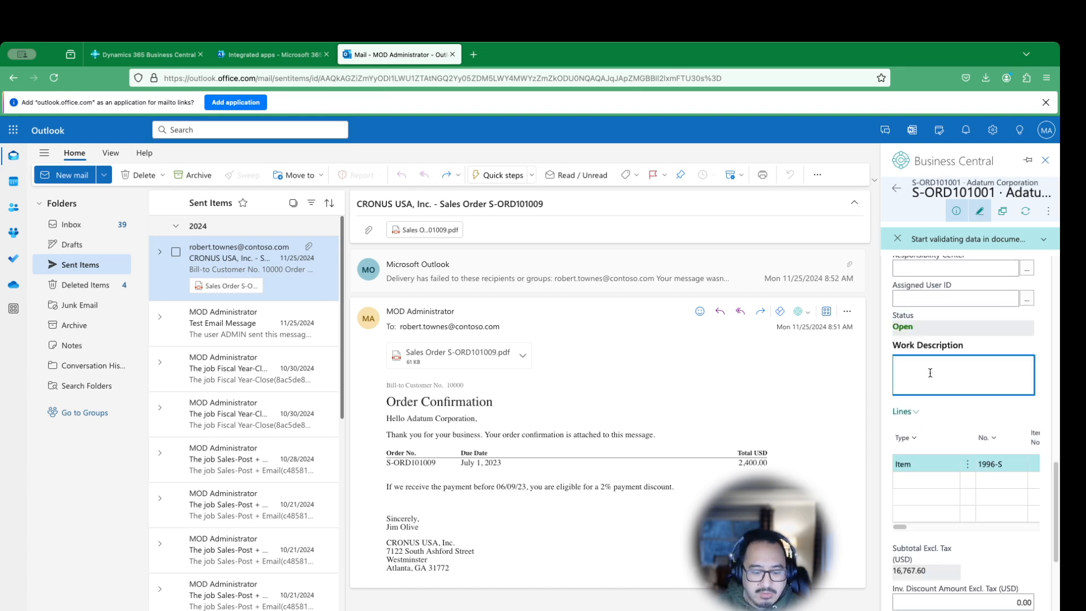
text(This is a)
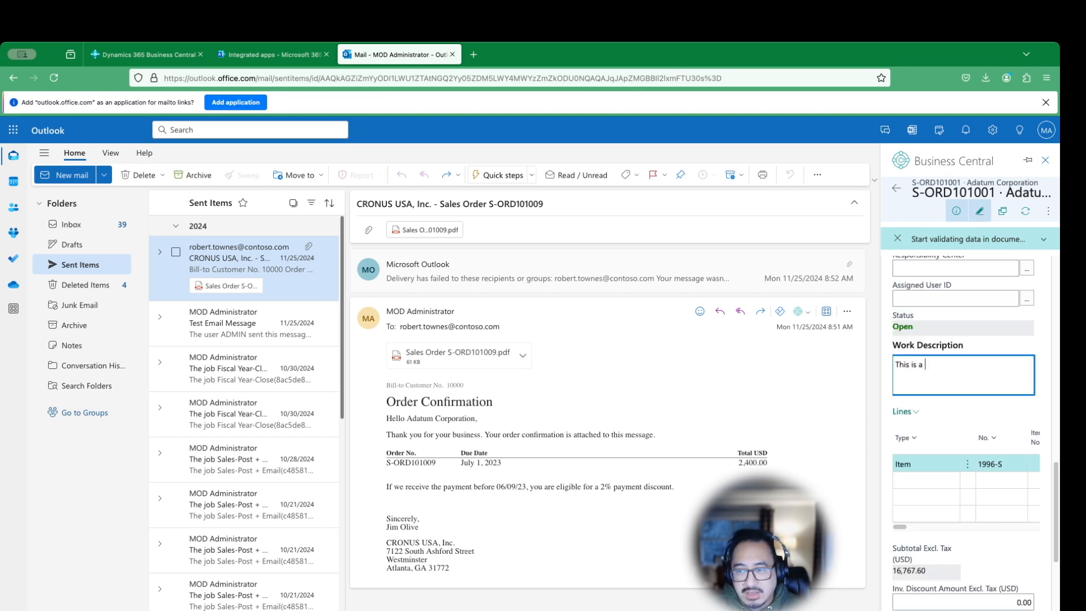
text(test)
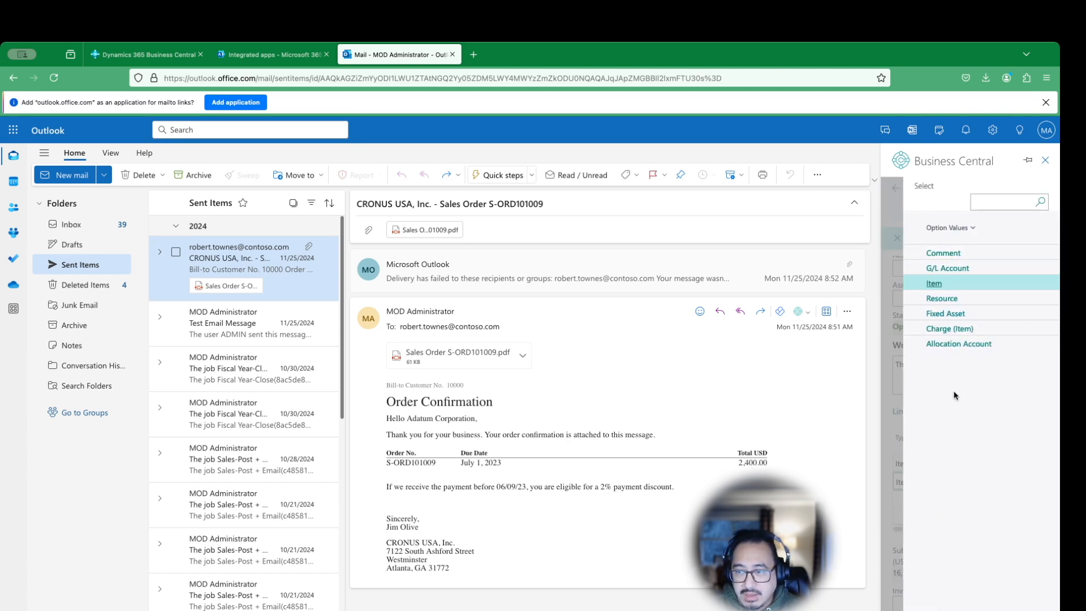
mouse_move(954, 268)
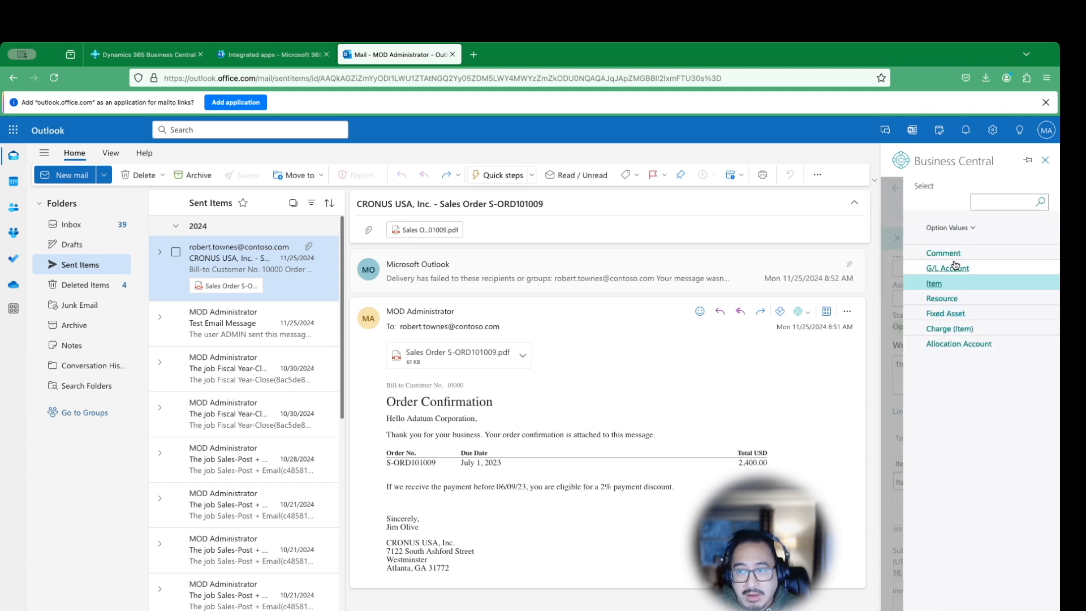
Step: Add a Comment line described 'Ship Quickly!' and go back to the sales orders list
click(944, 252)
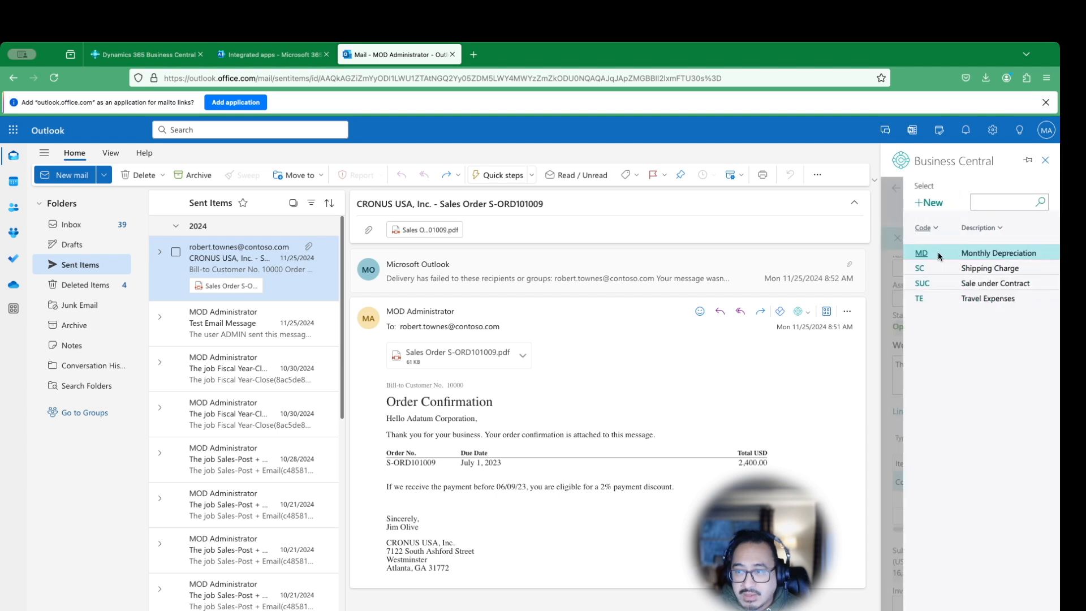
mouse_move(942, 271)
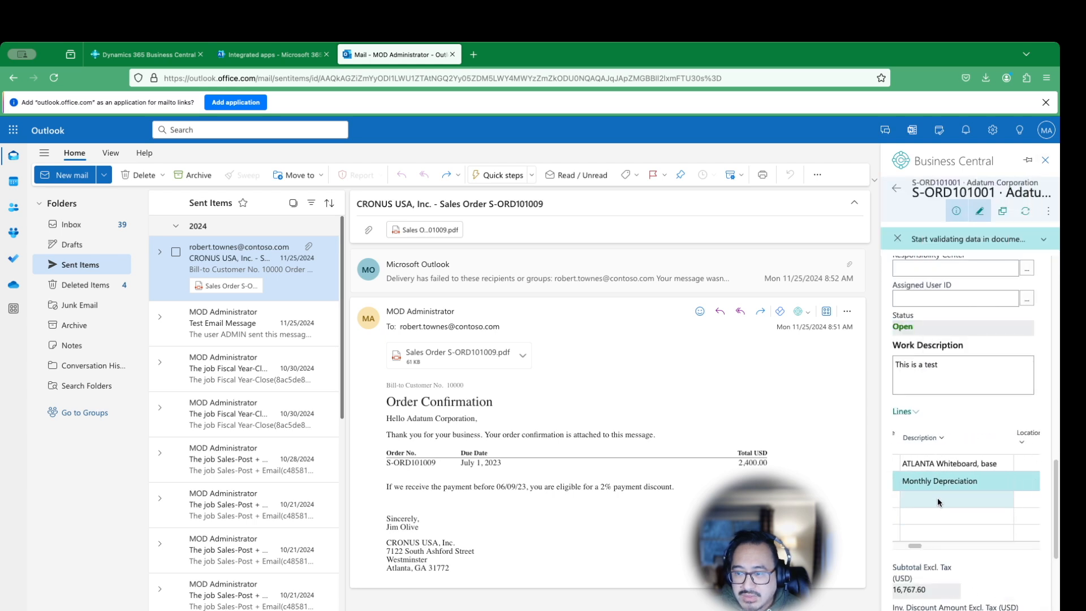
click(949, 481)
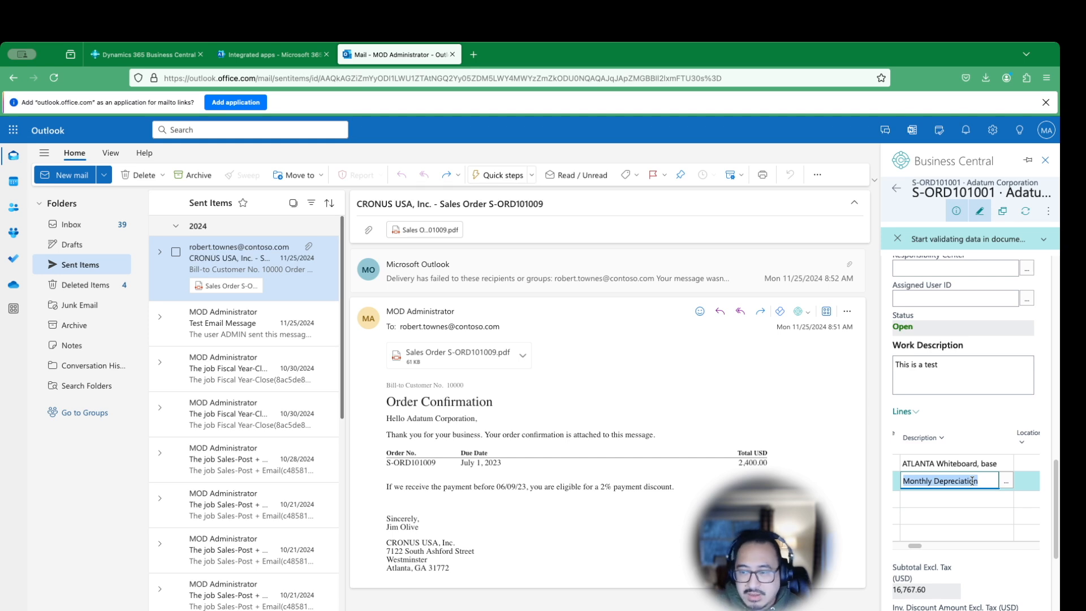
text(This is a test)
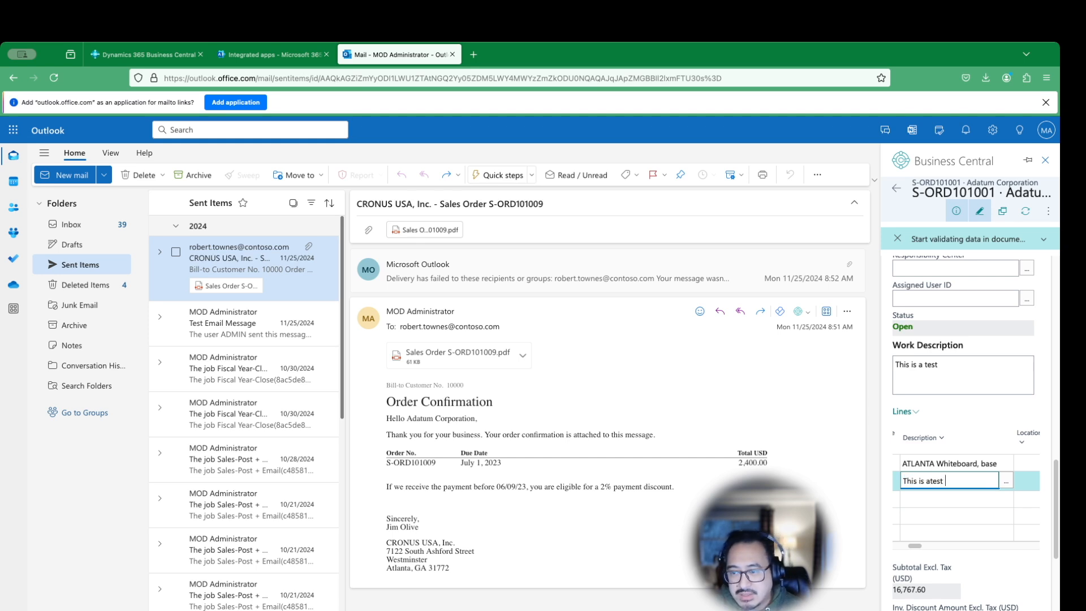
text(ON)
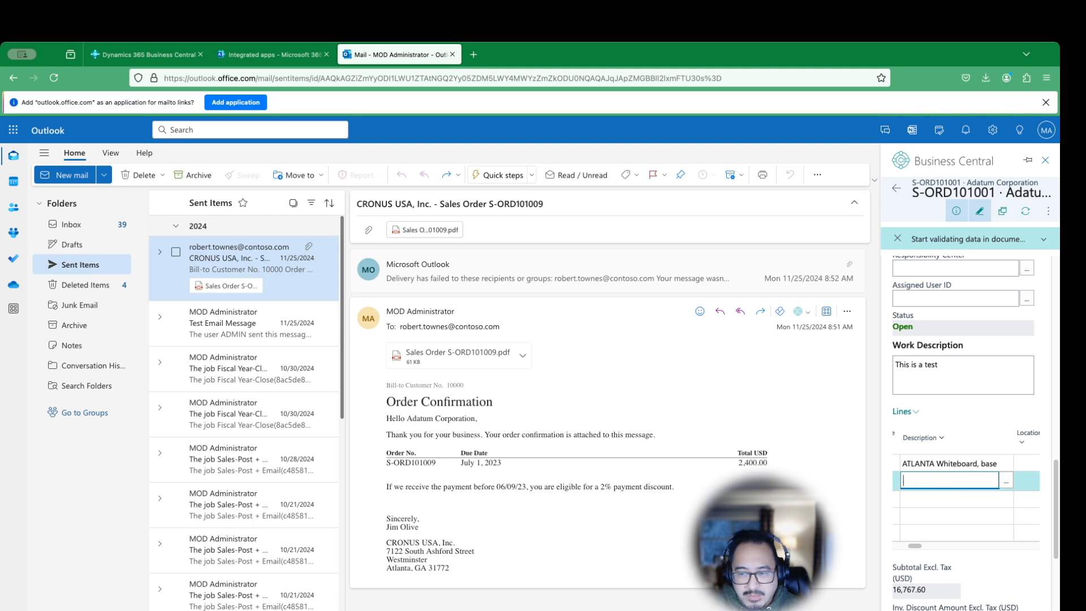
text(Ship Q)
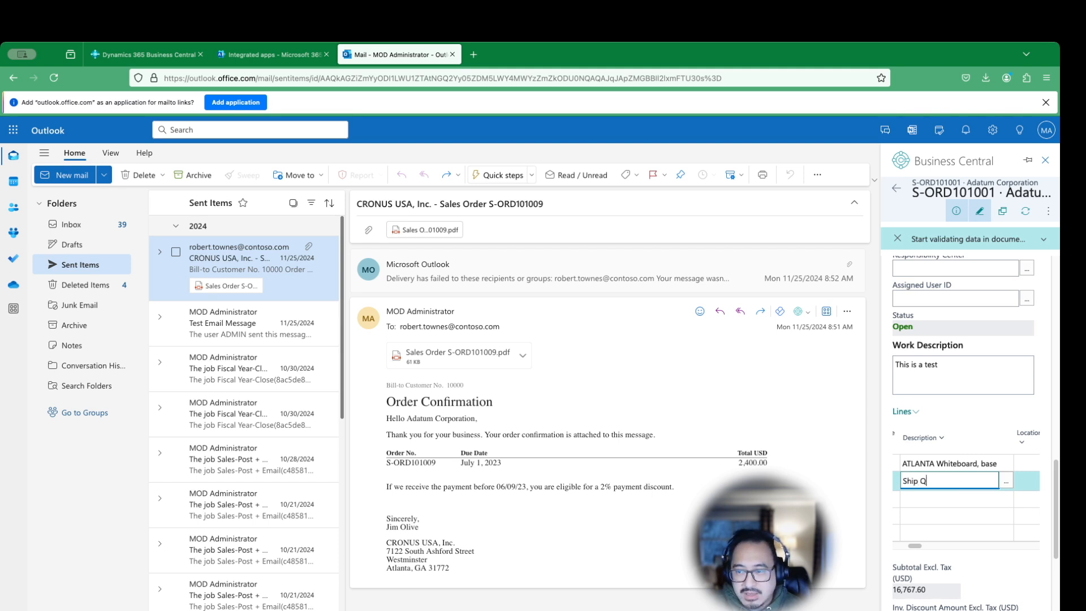
text(Quic)
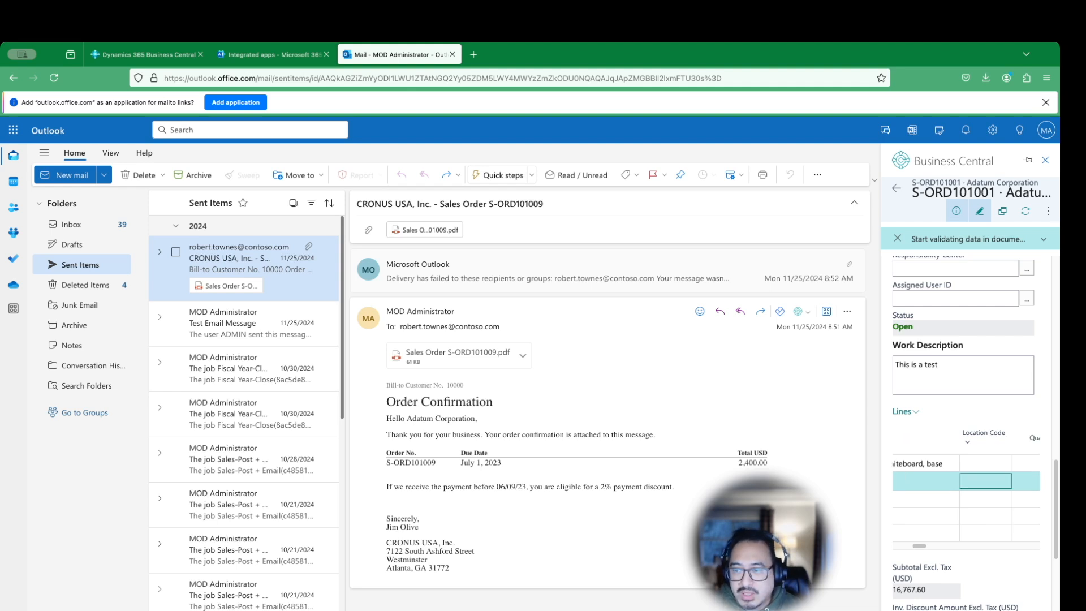
mouse_move(942, 216)
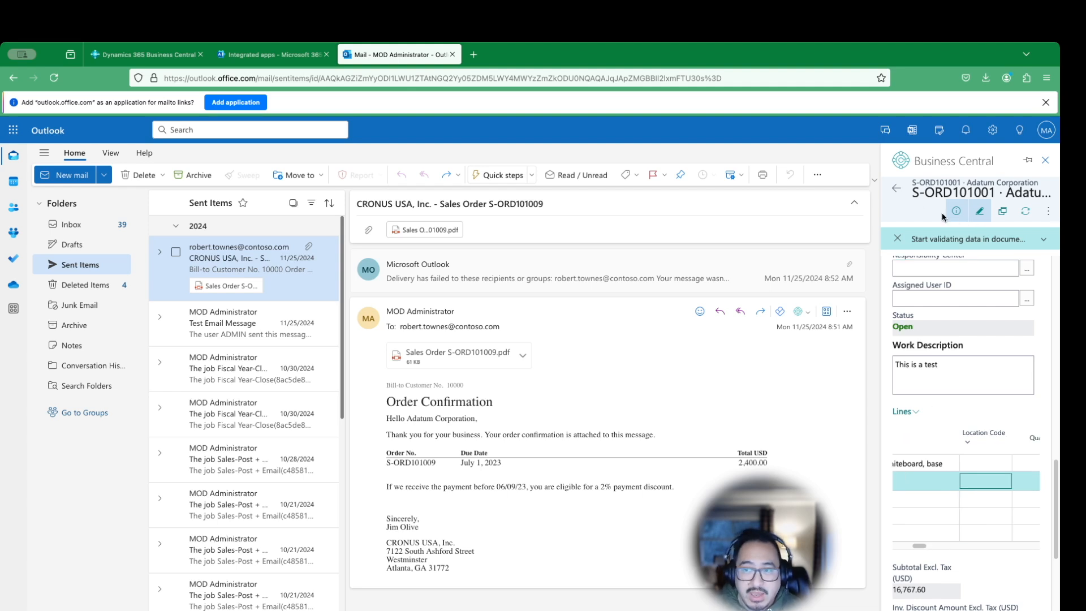
click(899, 192)
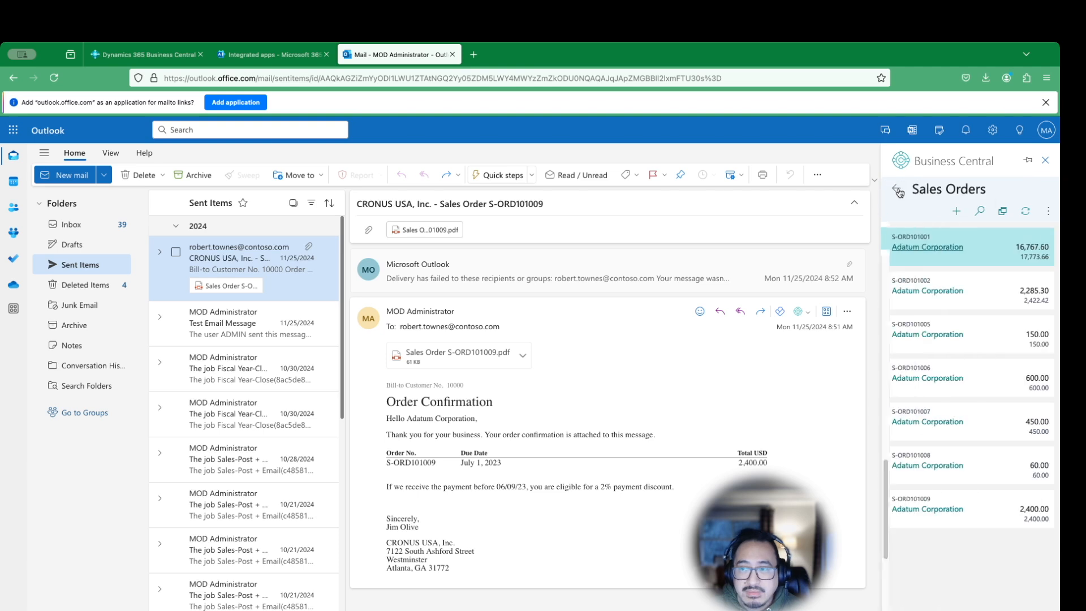
Step: Open S-ORD101009 from Adatum's ongoing sales orders, scroll it in edit mode, and return
click(928, 246)
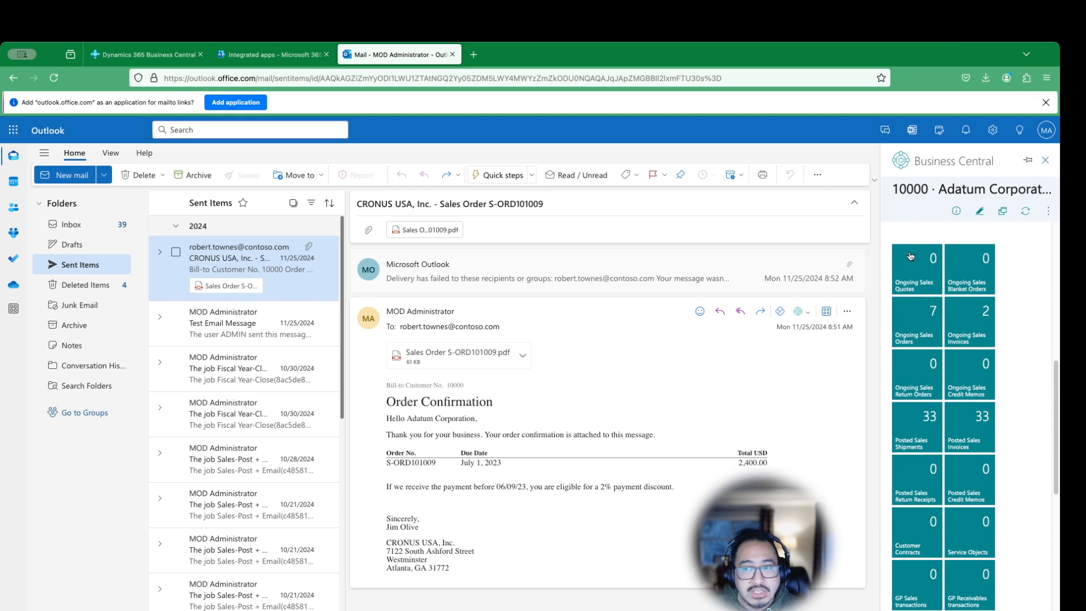
mouse_move(907, 380)
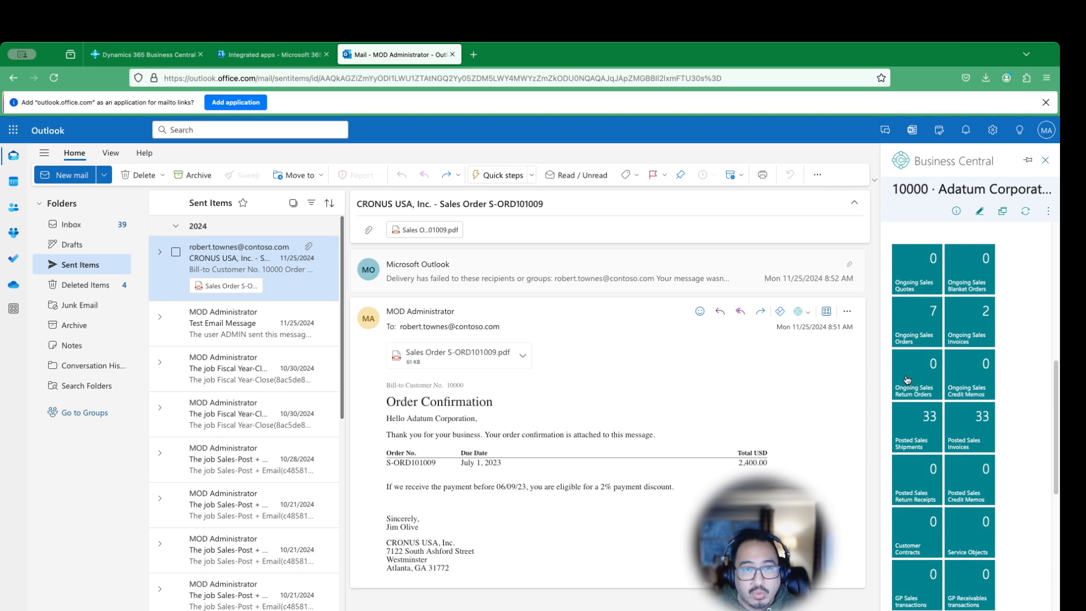
mouse_move(954, 420)
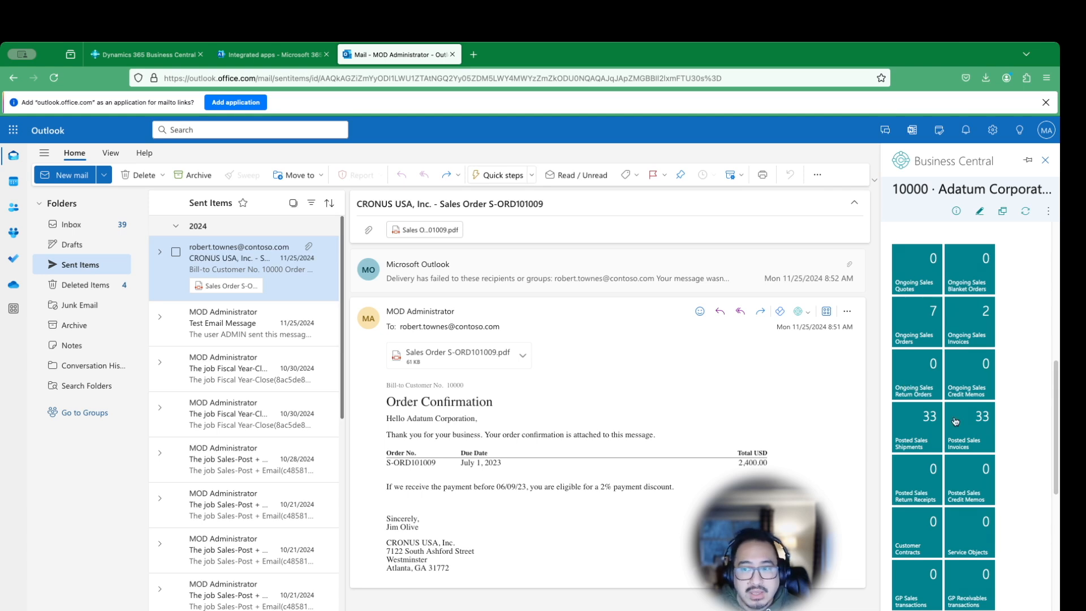
mouse_move(1022, 434)
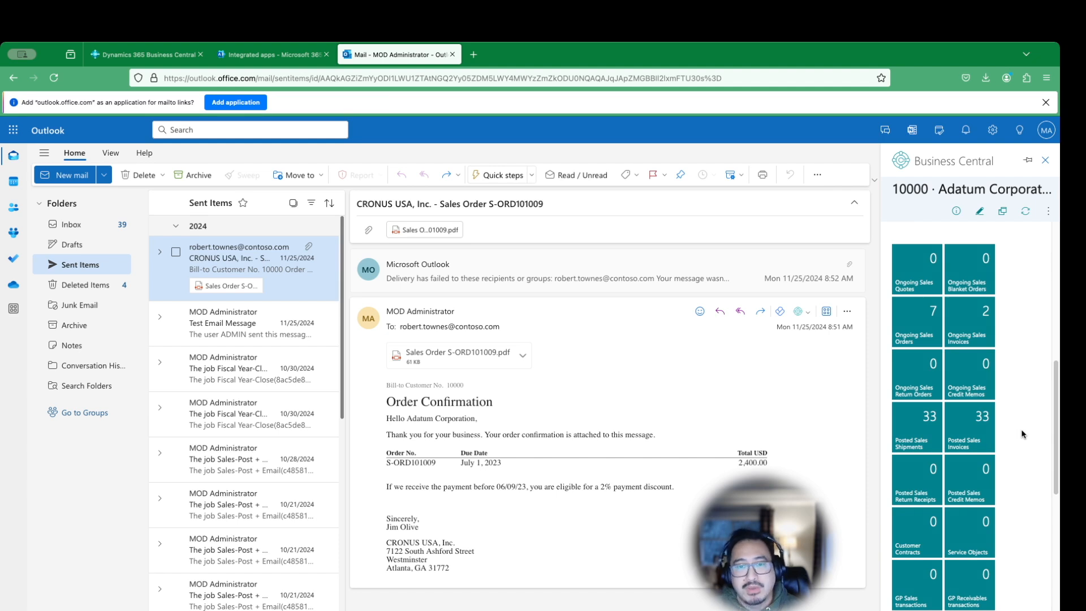
mouse_move(429, 405)
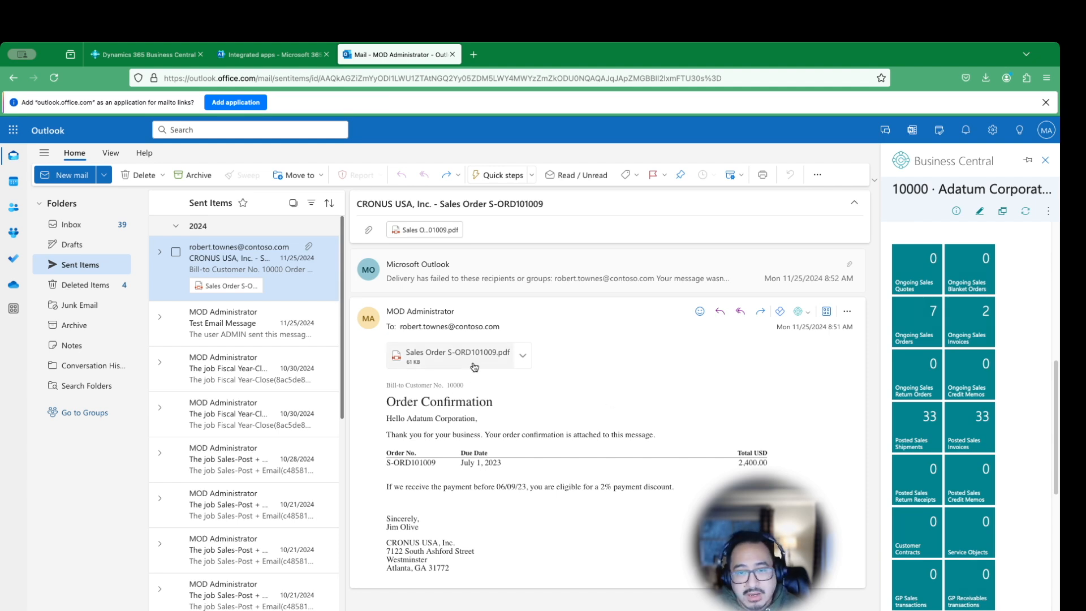
mouse_move(496, 379)
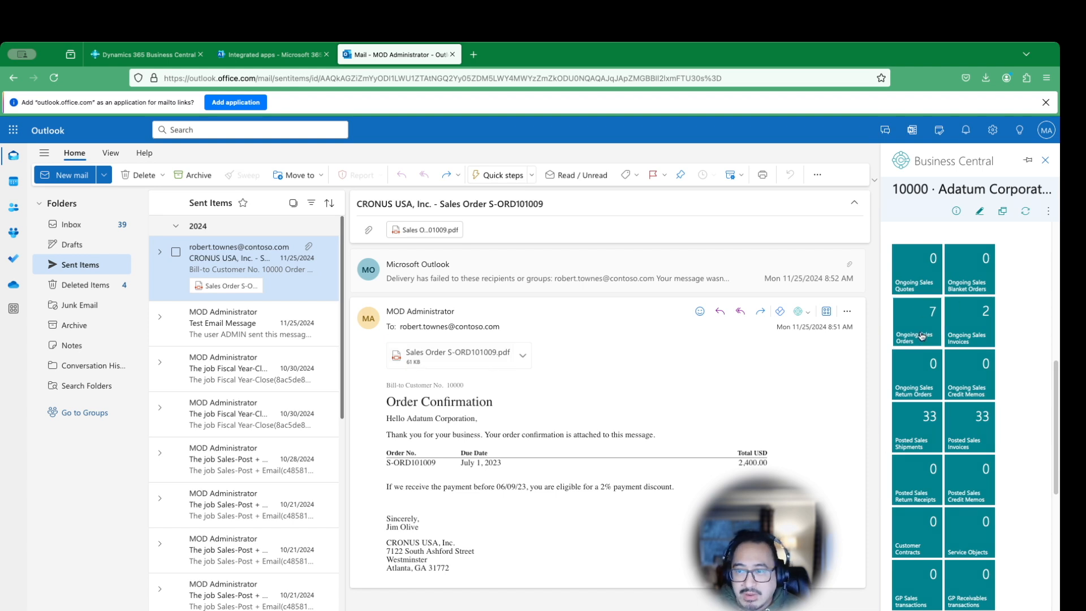
click(915, 319)
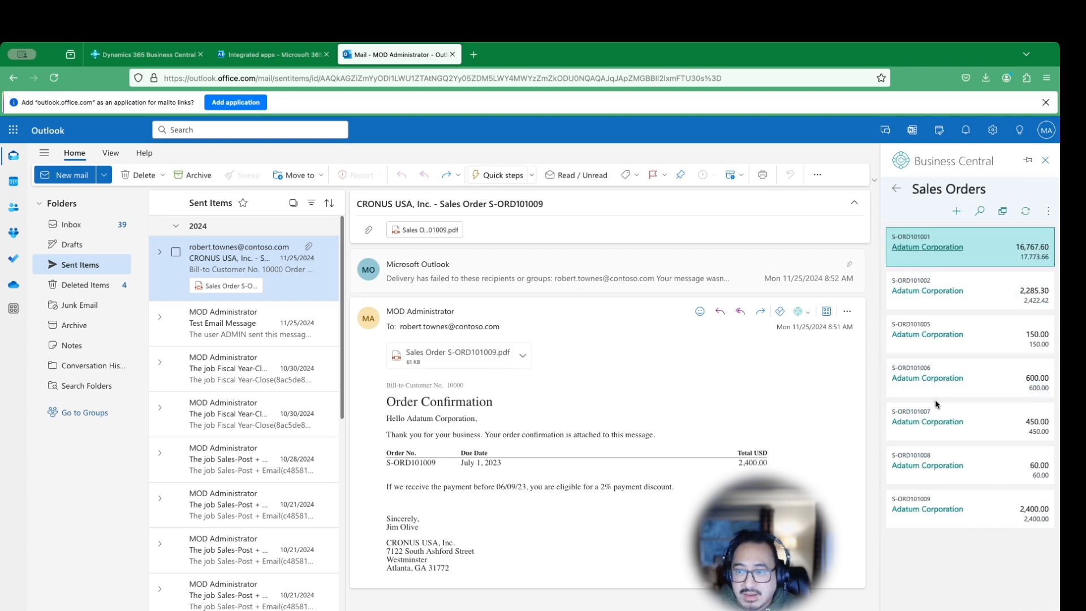
click(926, 509)
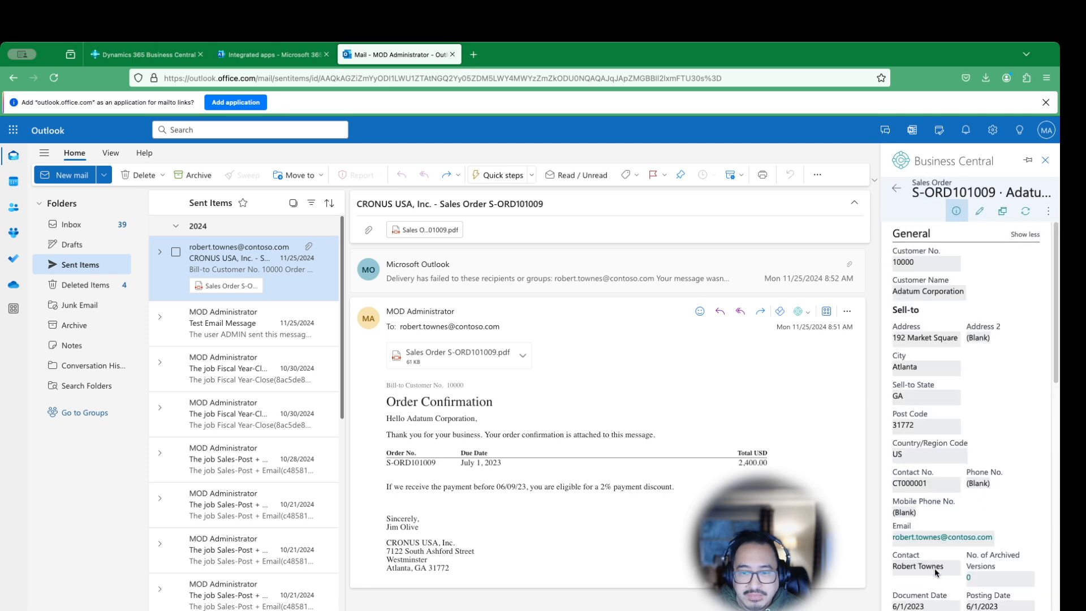
click(979, 211)
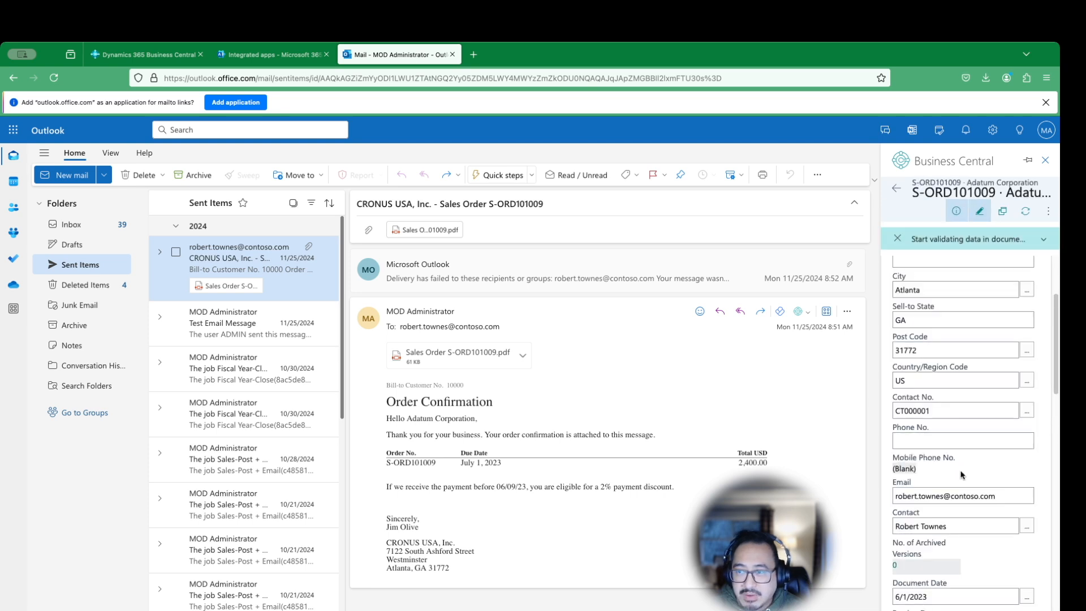
scroll(down, 3)
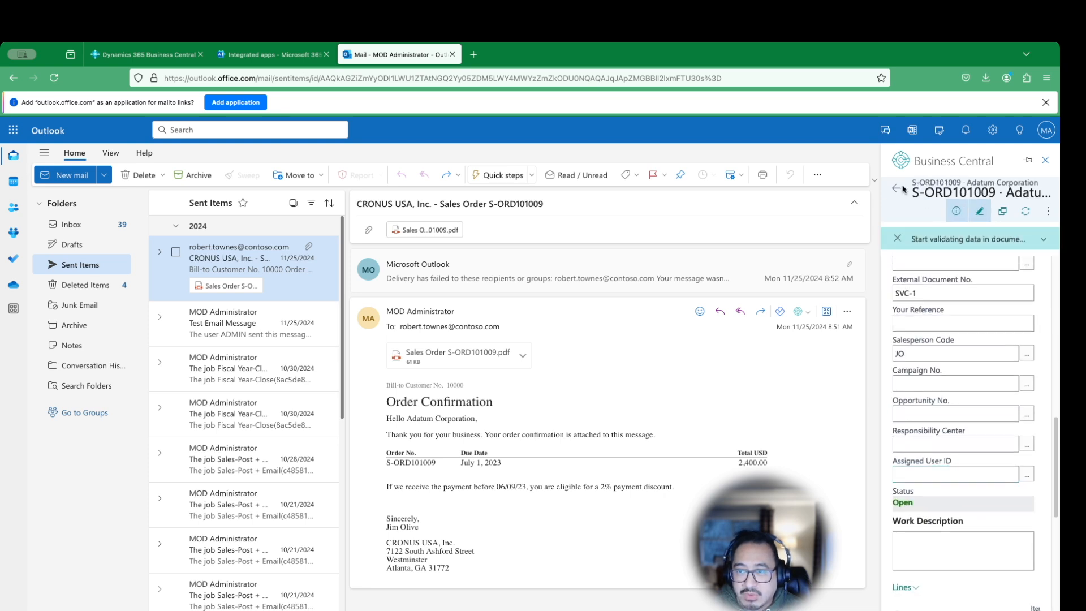
click(900, 188)
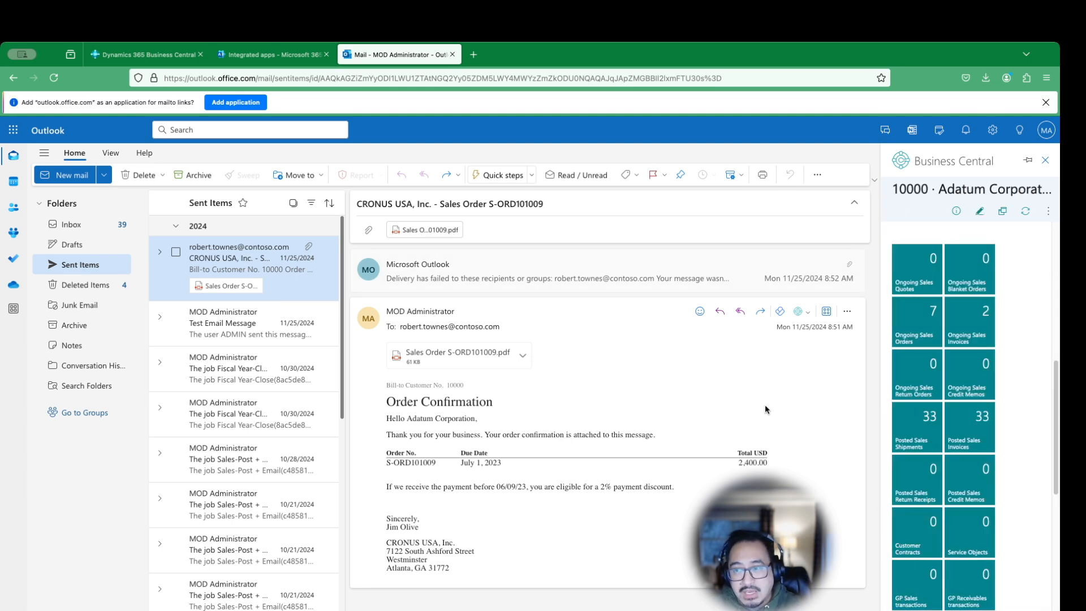
mouse_move(768, 407)
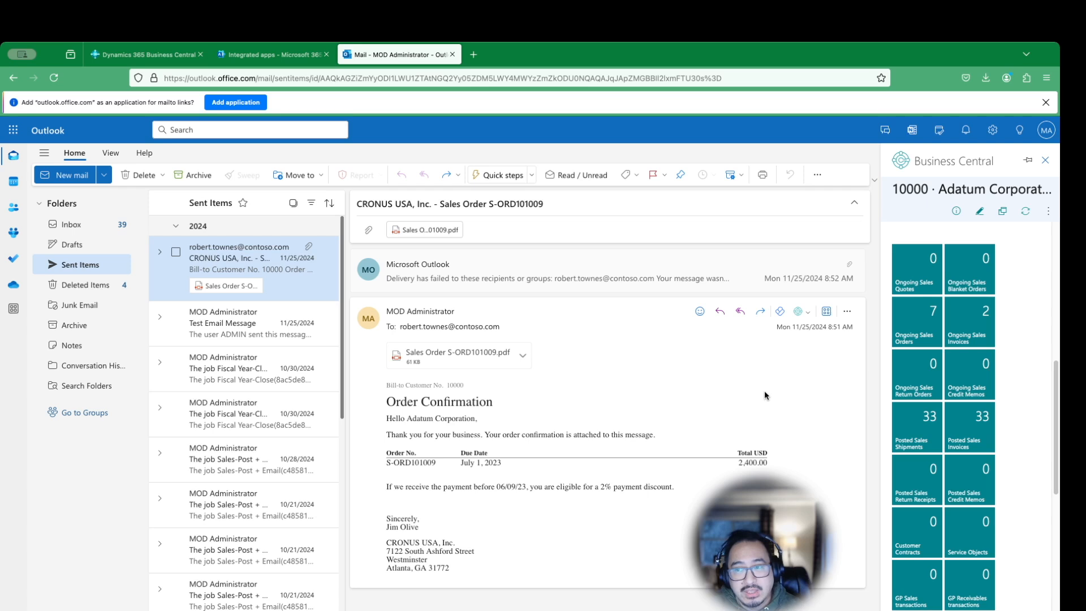
click(145, 54)
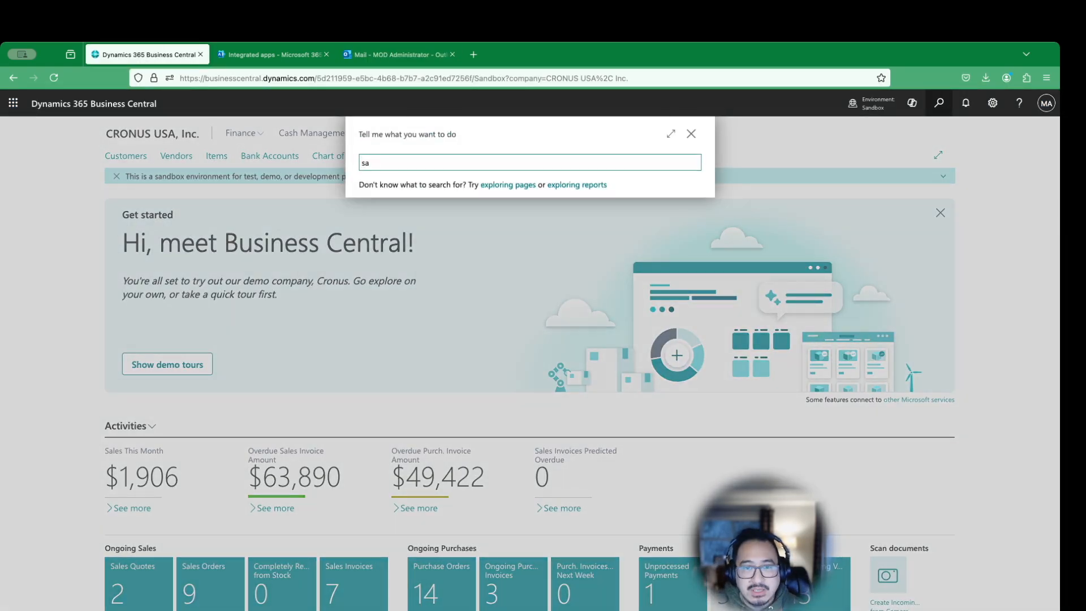
Step: Search 'sal ord', open S-ORD101001 and scroll to its work description and lines
text(l ord)
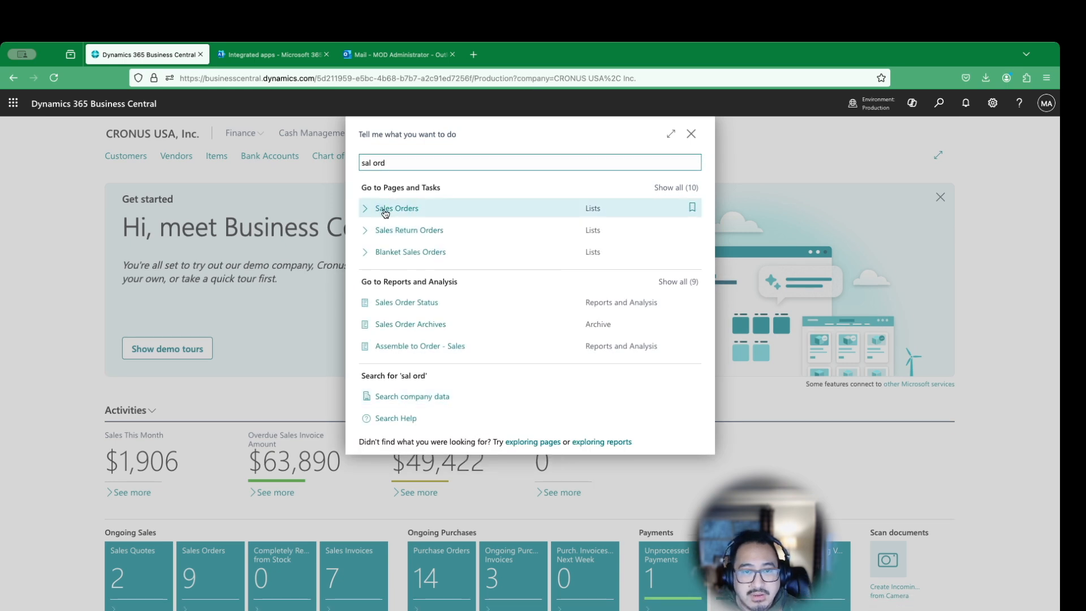
click(396, 208)
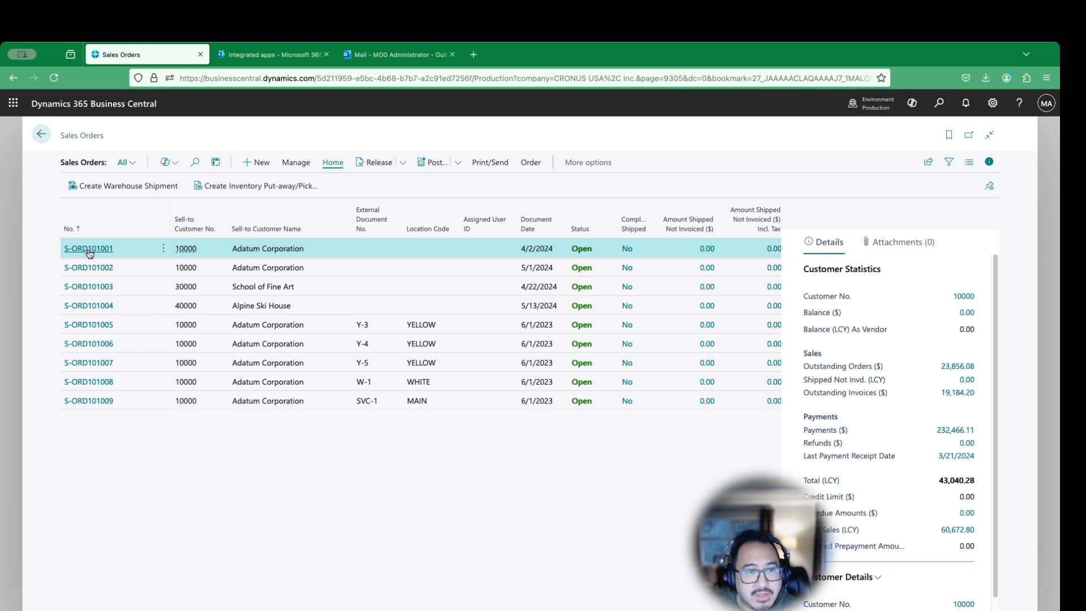
mouse_move(590, 424)
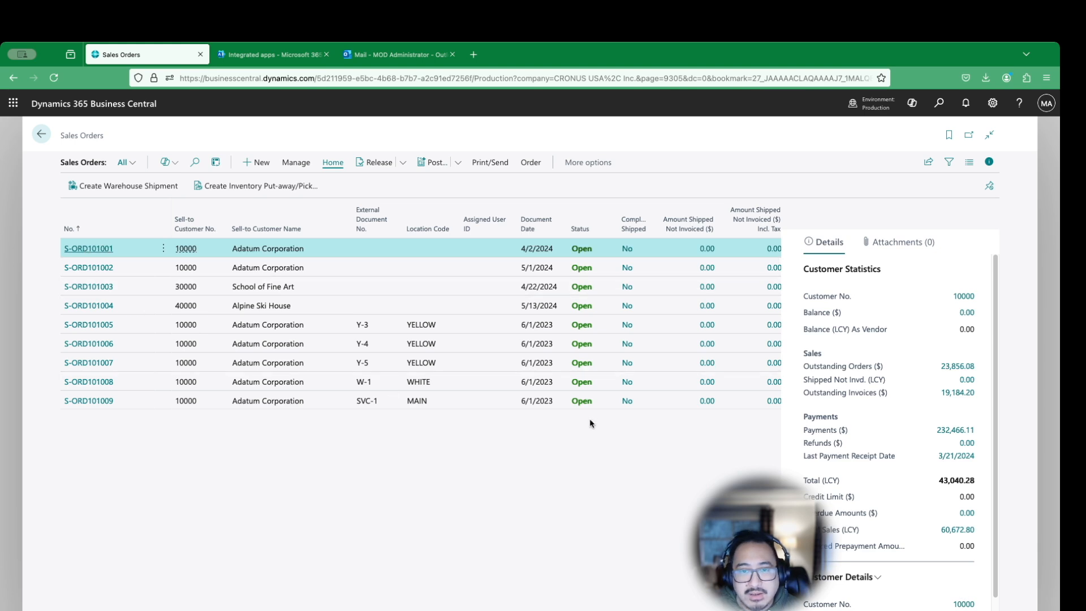
click(88, 247)
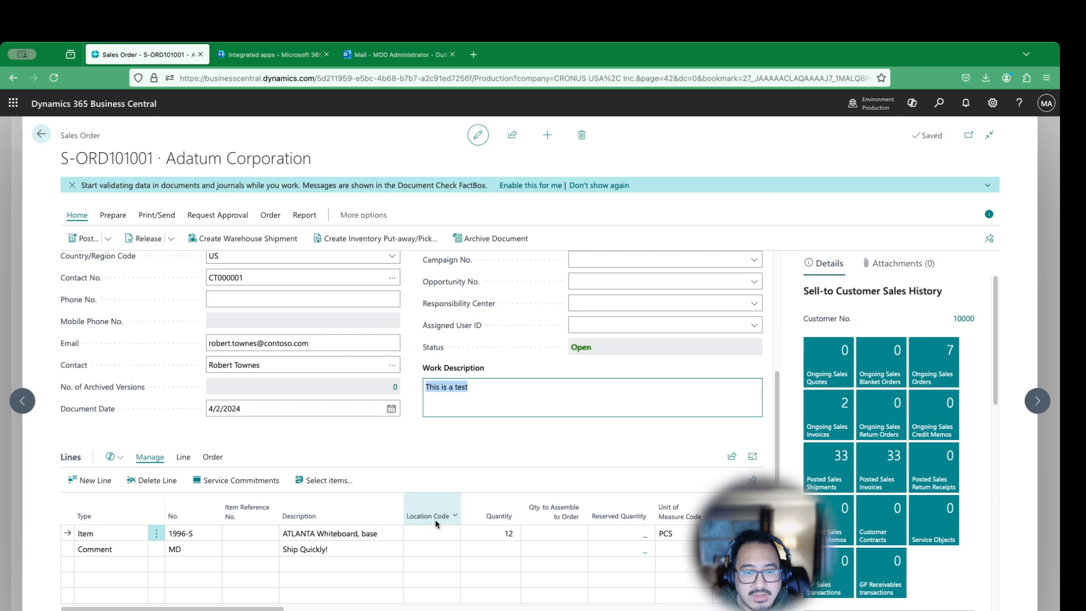
scroll(down, 3)
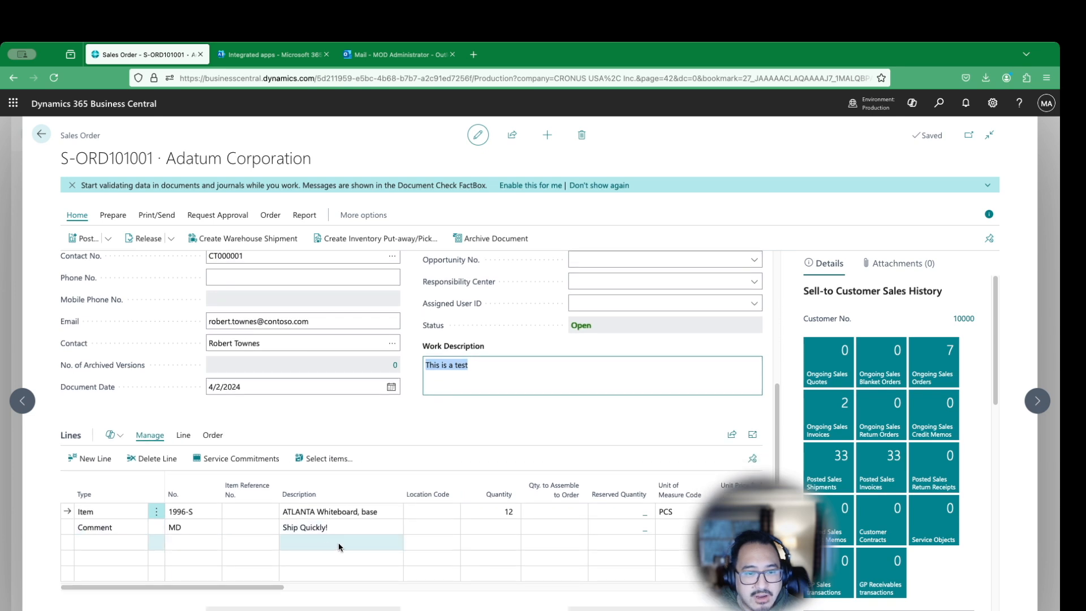
mouse_move(378, 137)
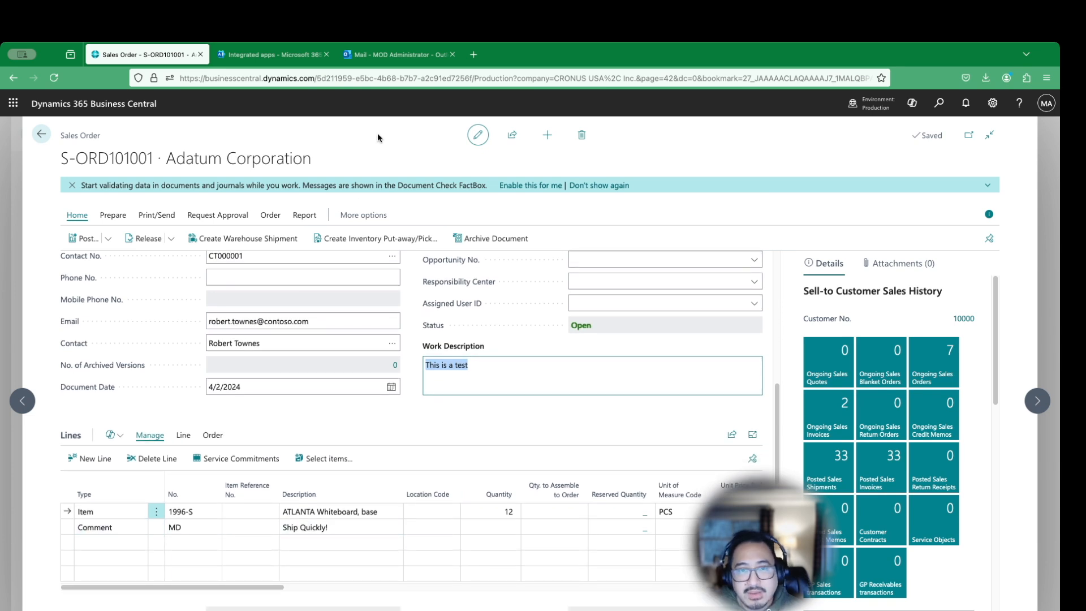
click(395, 55)
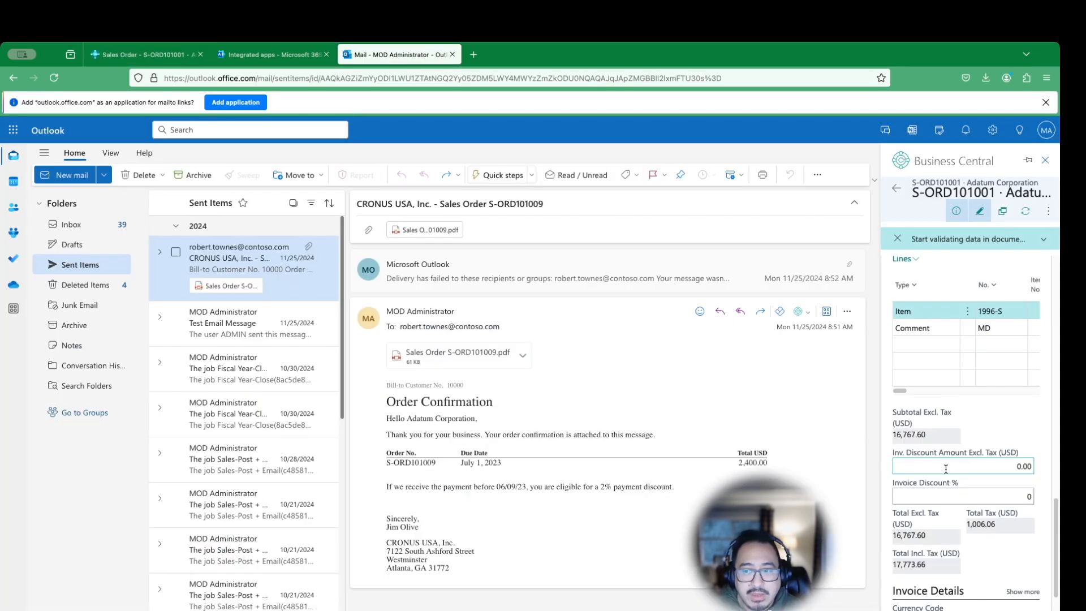
Step: Scroll the S-ORD101001 totals and Adatum customer statistics, then switch between the Outlook and Business Central tabs
scroll(down, 3)
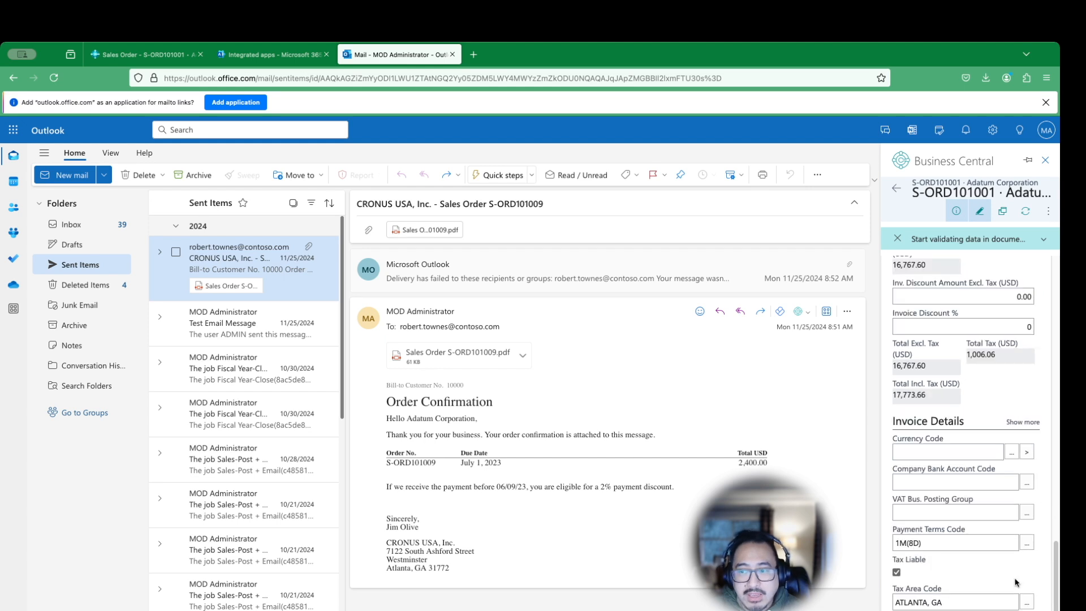
scroll(down, 3)
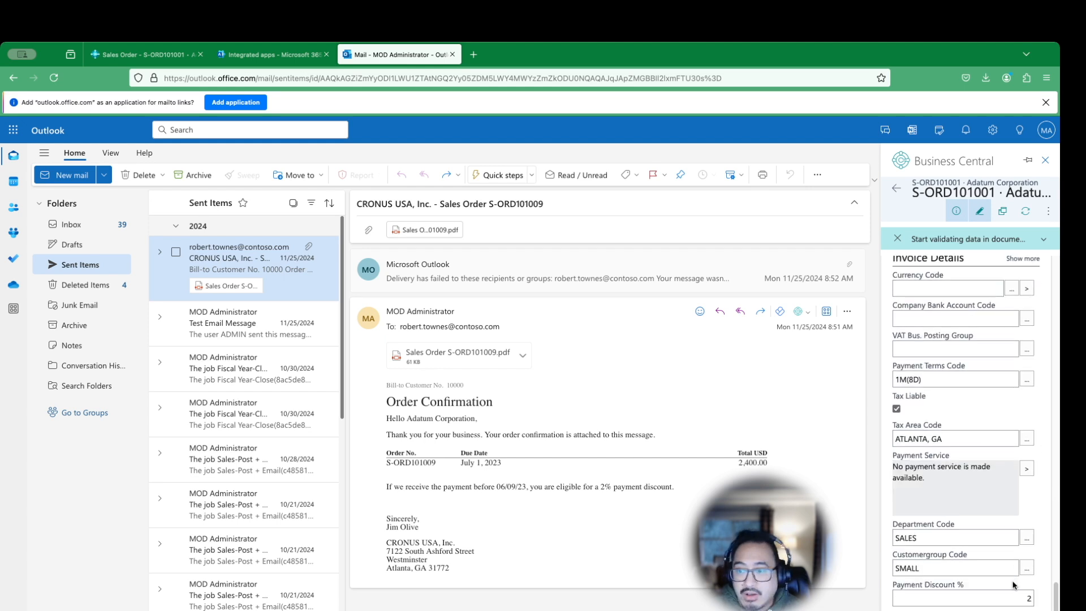
mouse_move(894, 191)
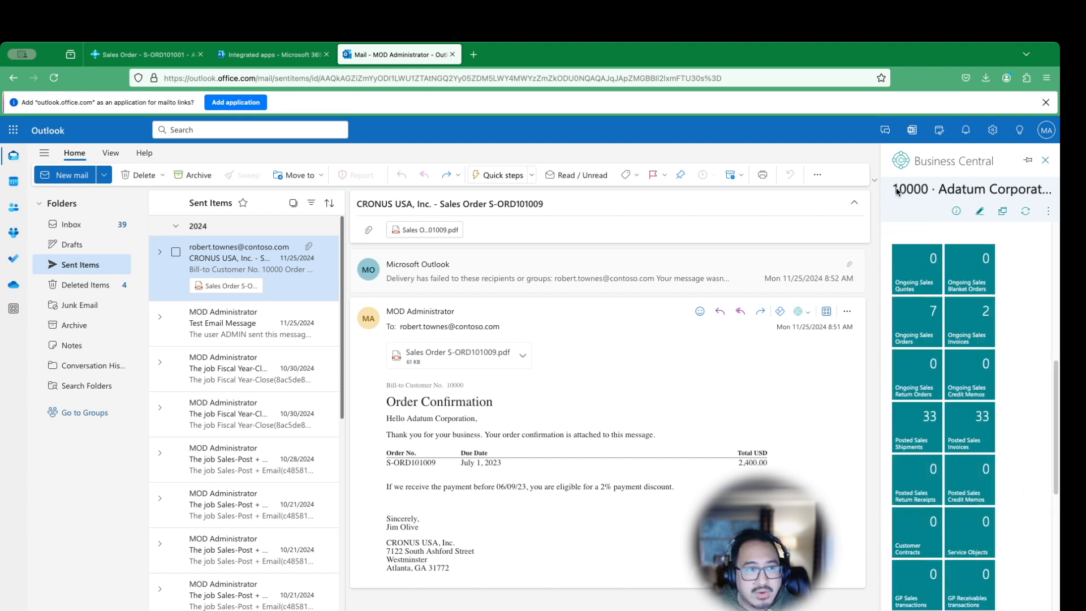
scroll(down, 3)
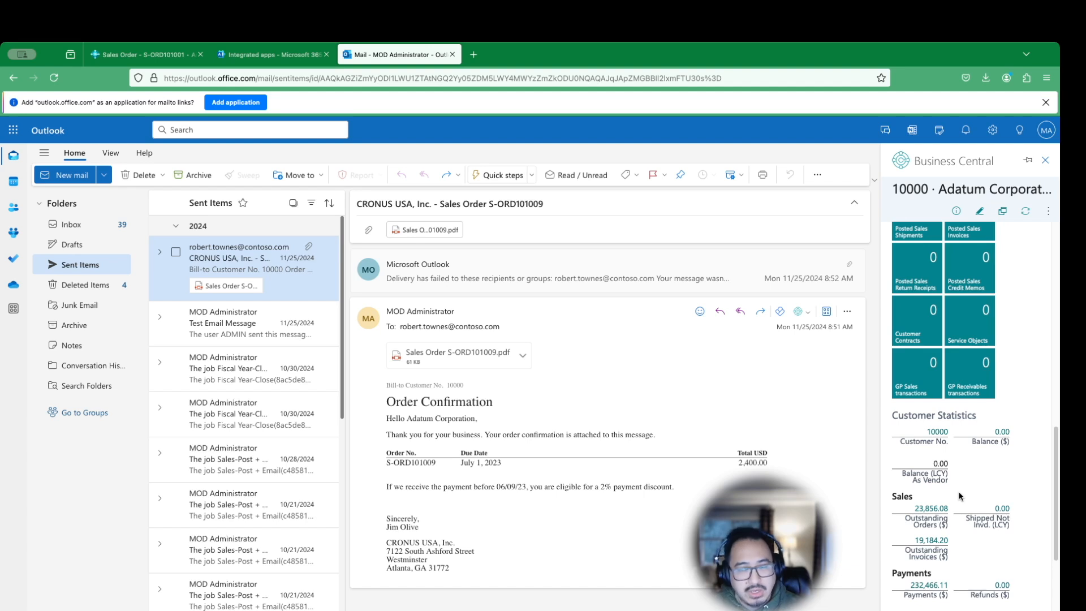
mouse_move(497, 253)
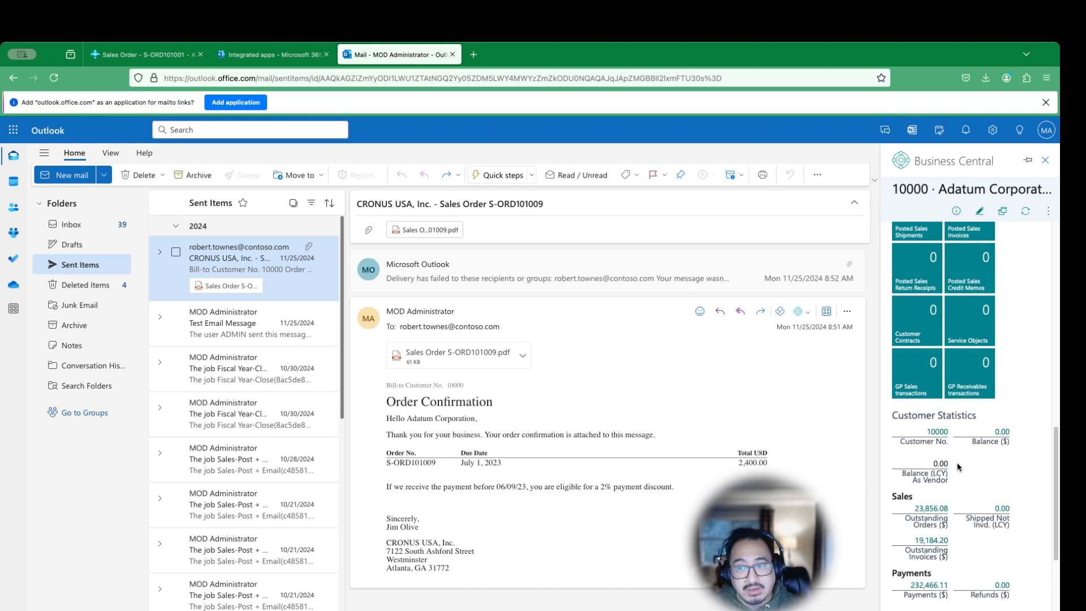
click(144, 54)
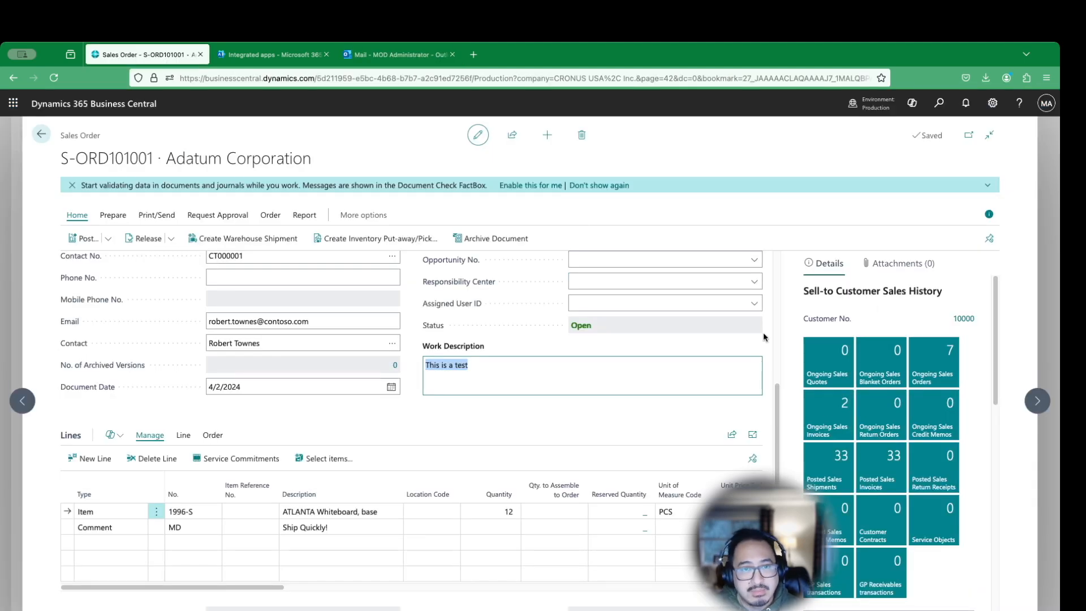
click(395, 54)
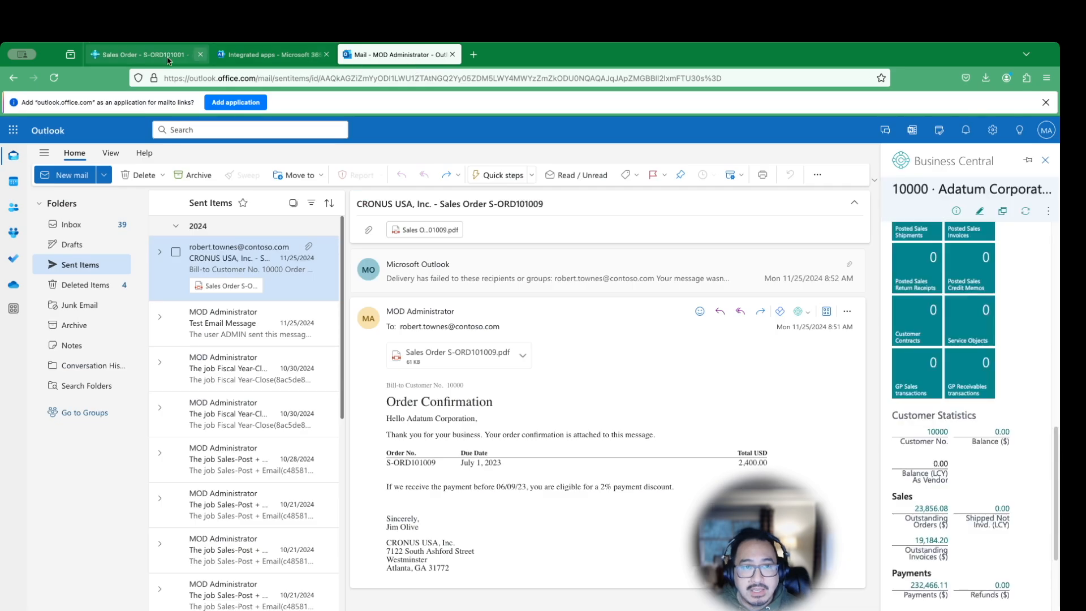
click(142, 55)
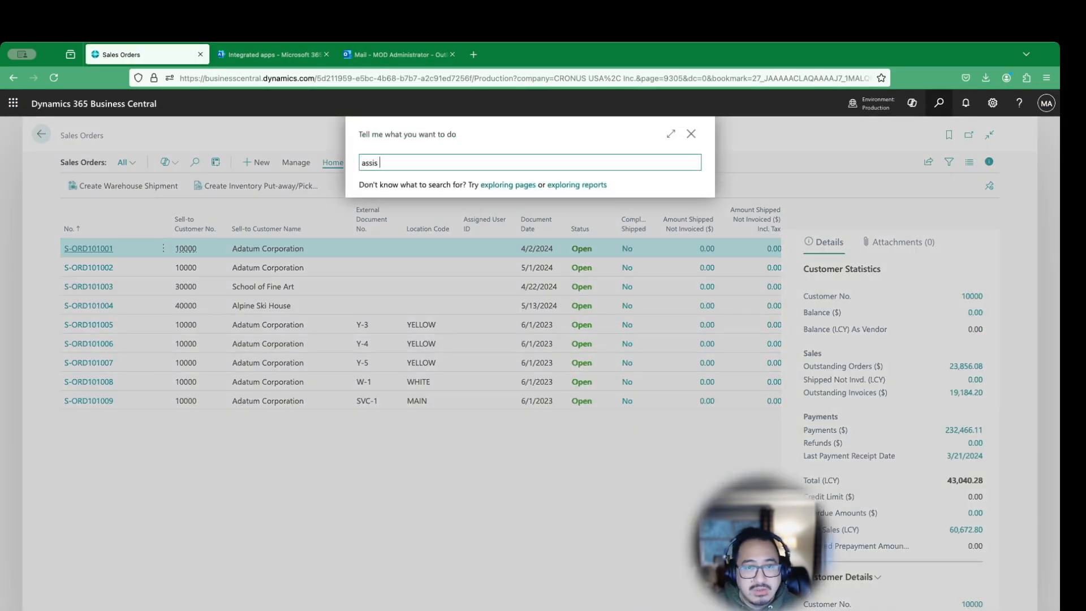
Step: Find Assisted Setup via 'assis set' and rerun the Outlook Add-in Centralized Deployment guide
text(set)
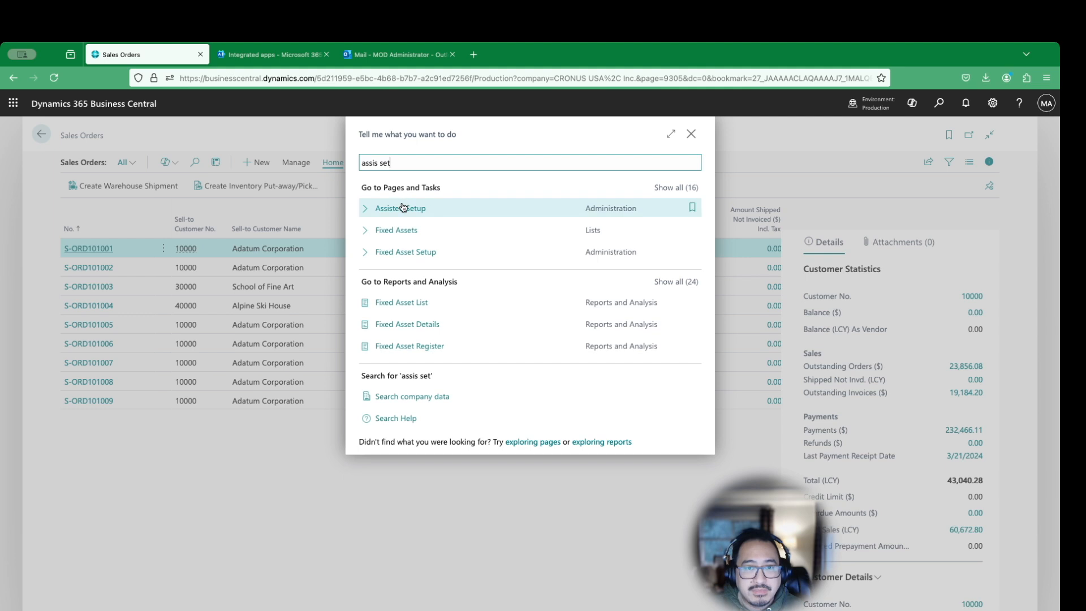
click(400, 208)
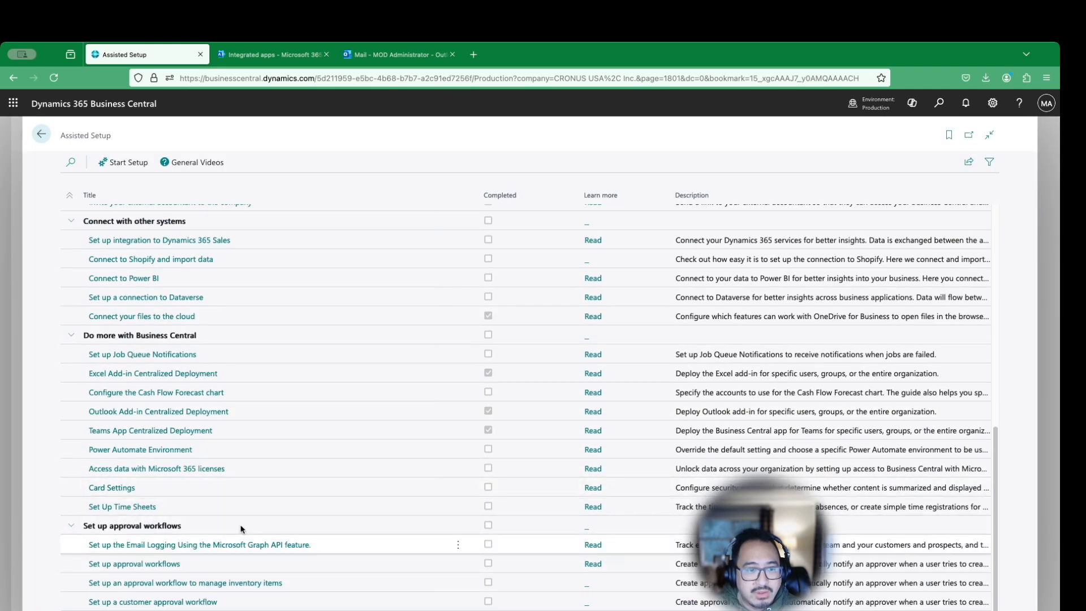
click(158, 410)
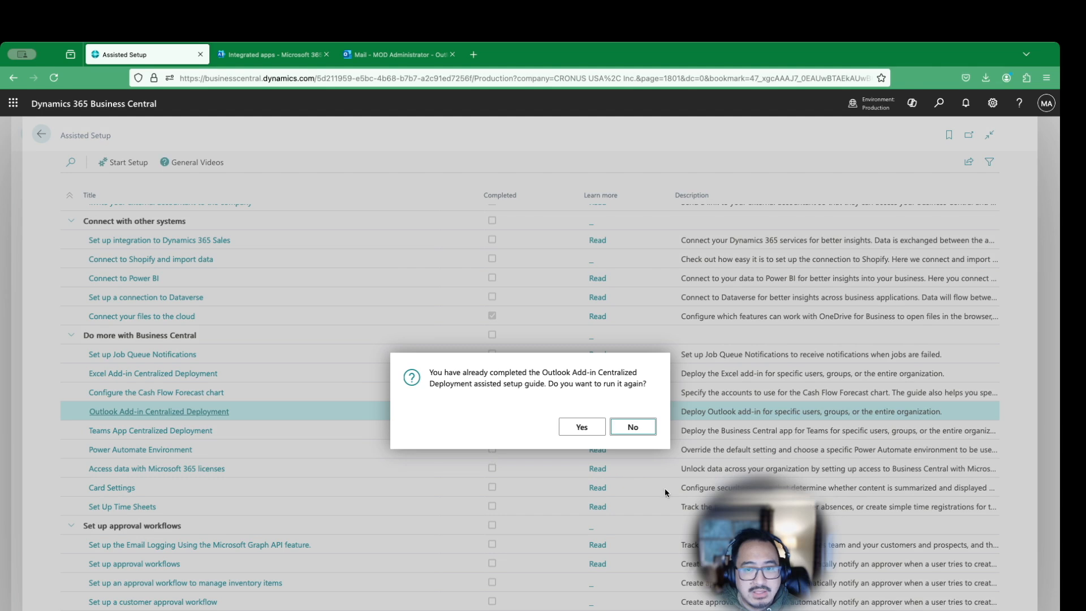
click(581, 426)
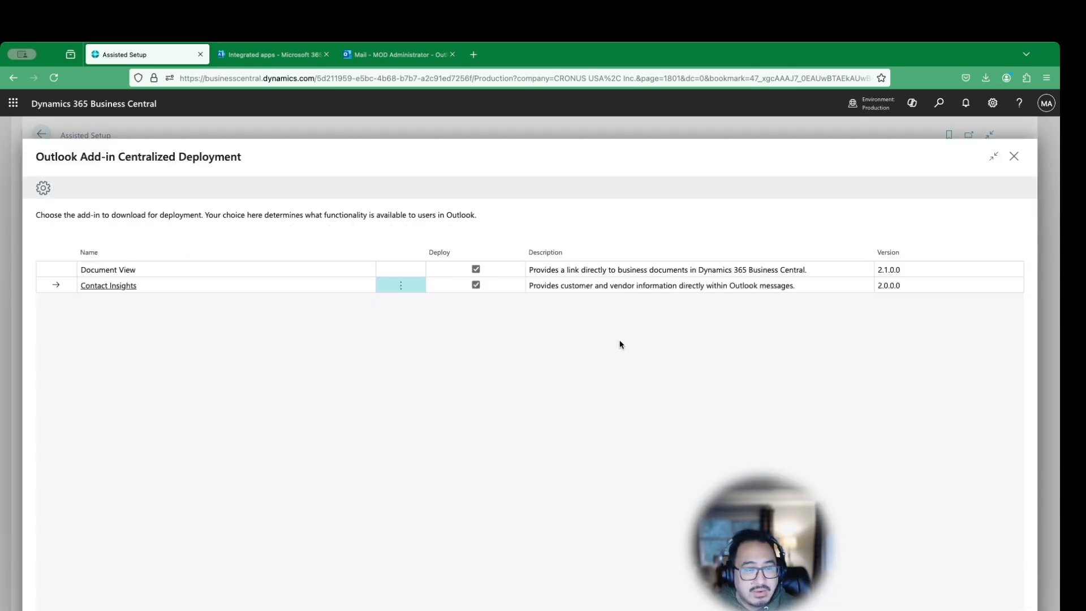
click(272, 54)
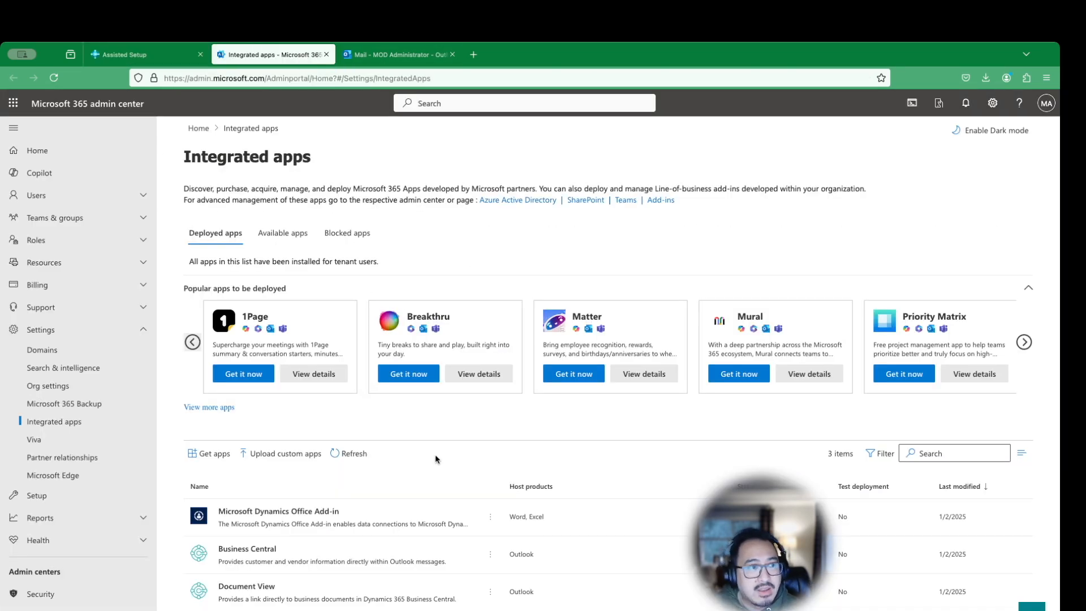
mouse_move(455, 470)
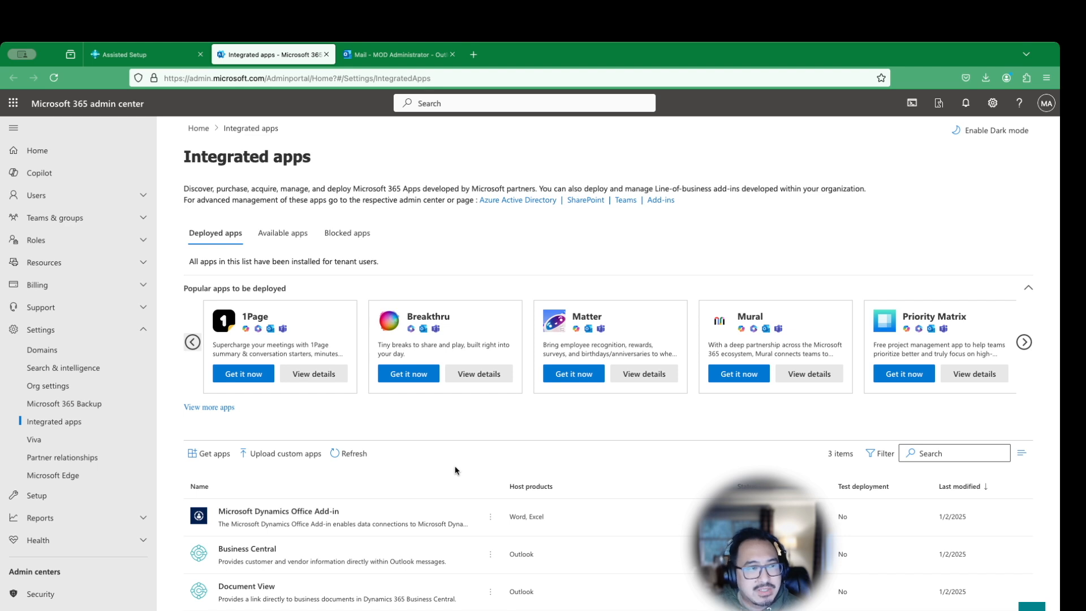
mouse_move(648, 558)
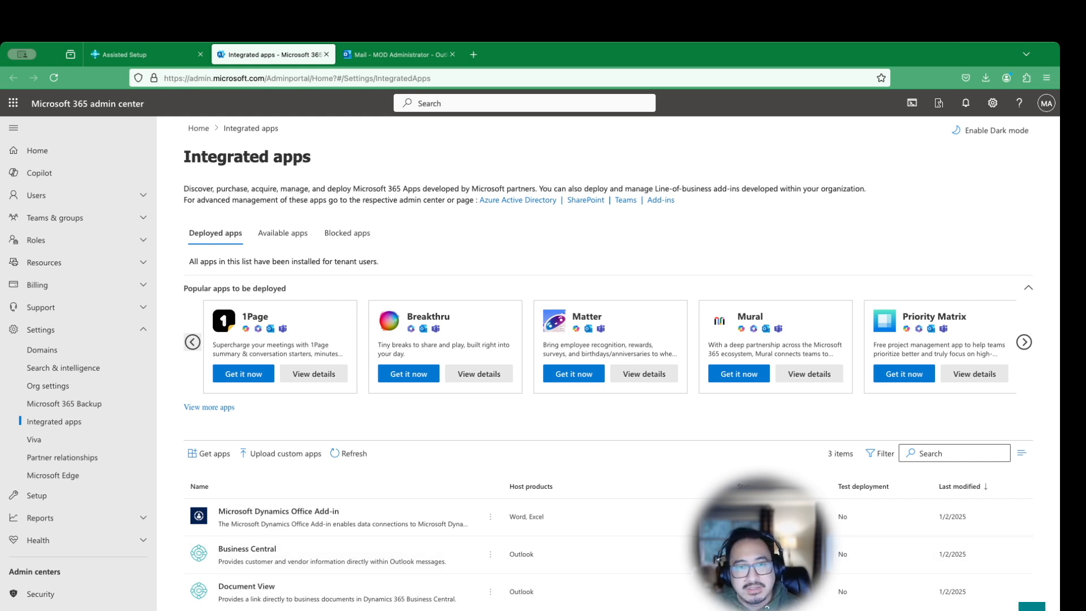
mouse_move(354, 383)
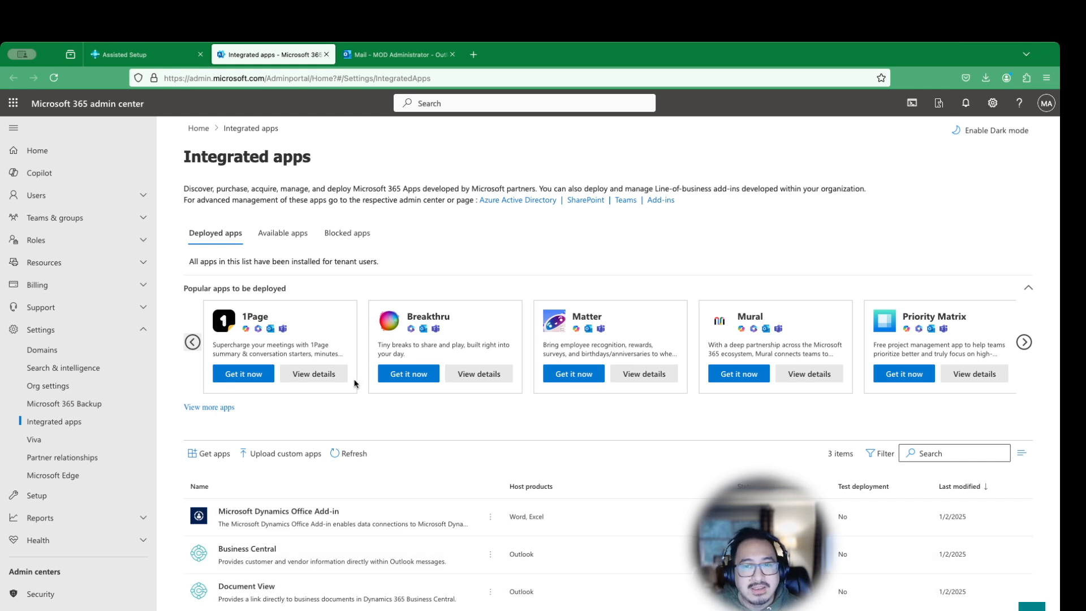
mouse_move(378, 434)
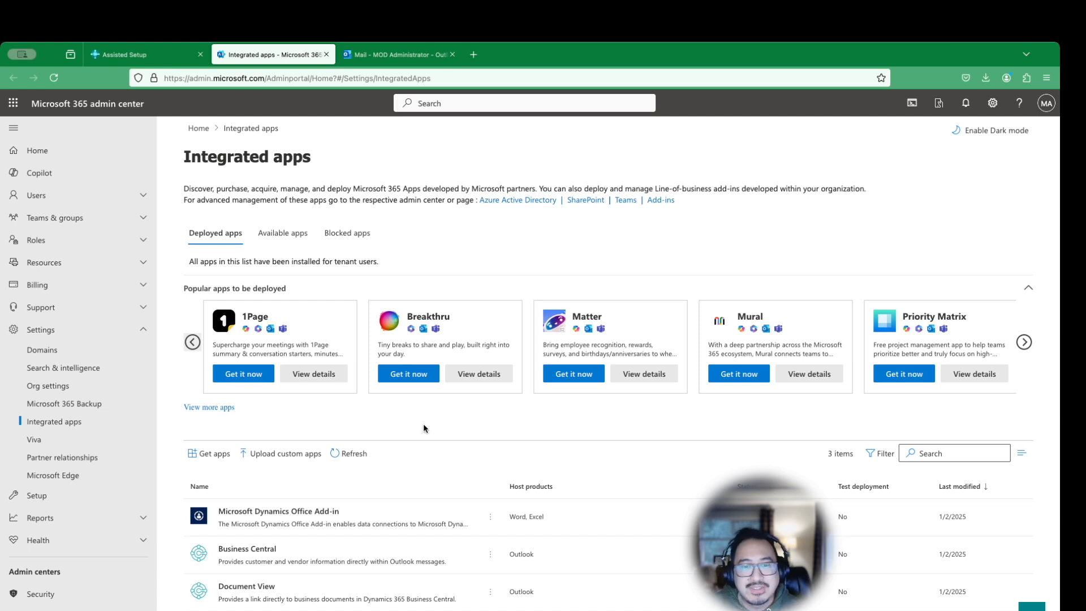
mouse_move(484, 430)
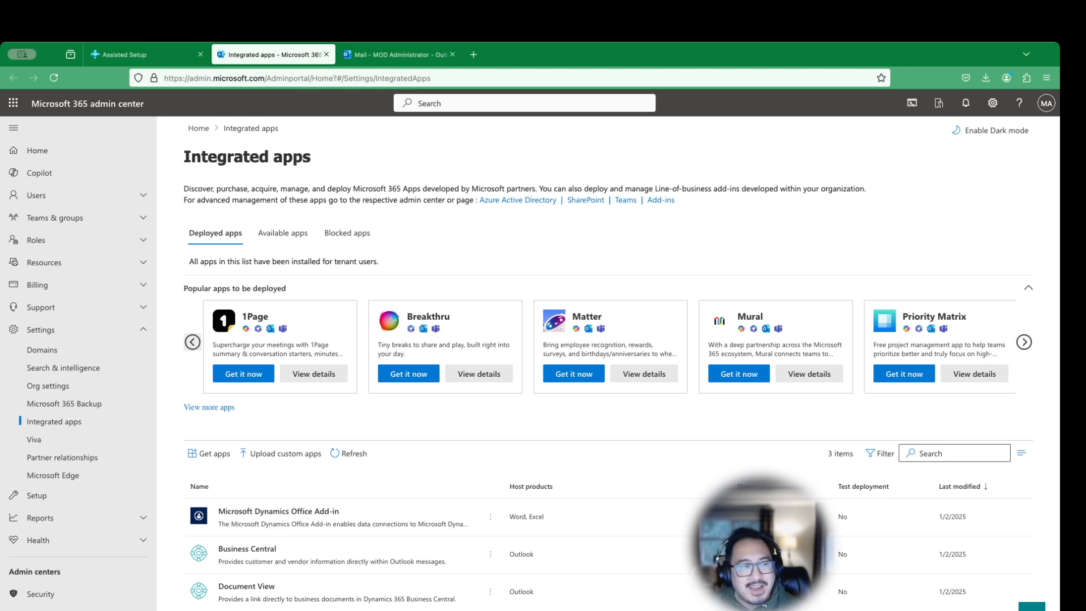
mouse_move(623, 422)
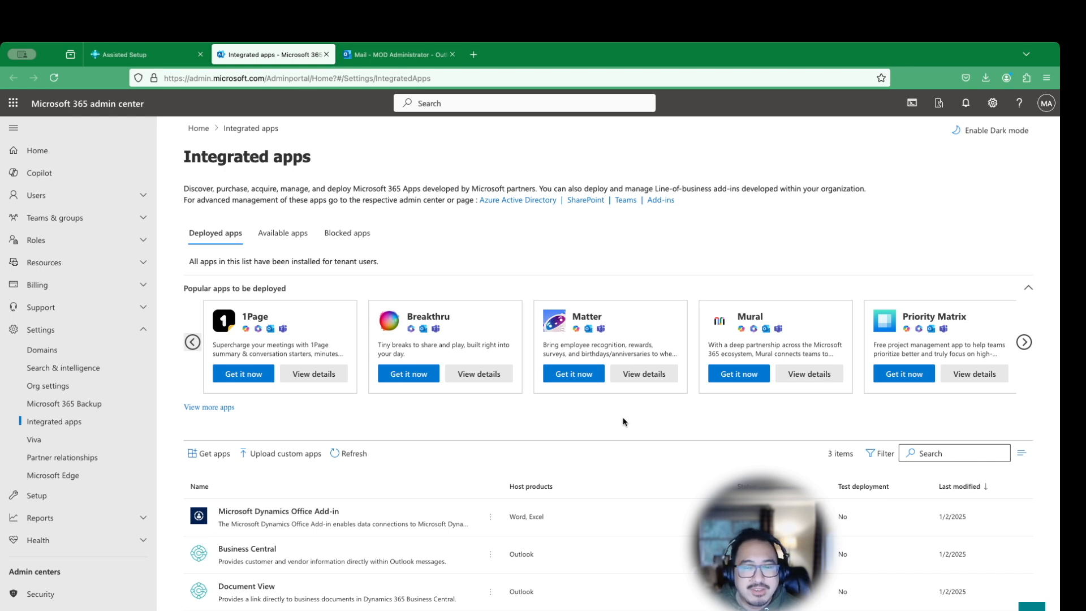
mouse_move(619, 431)
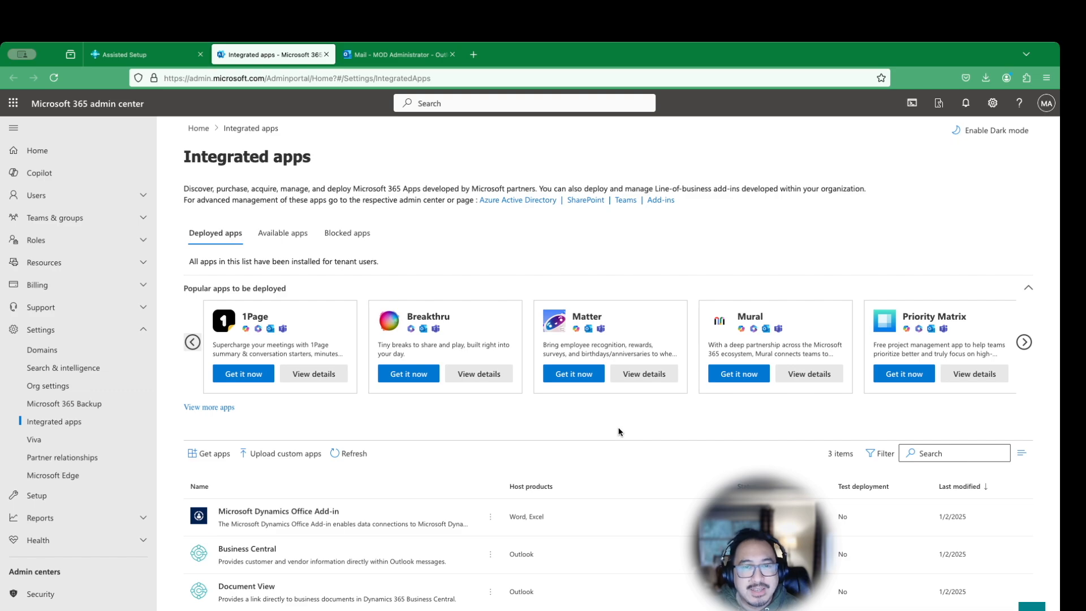